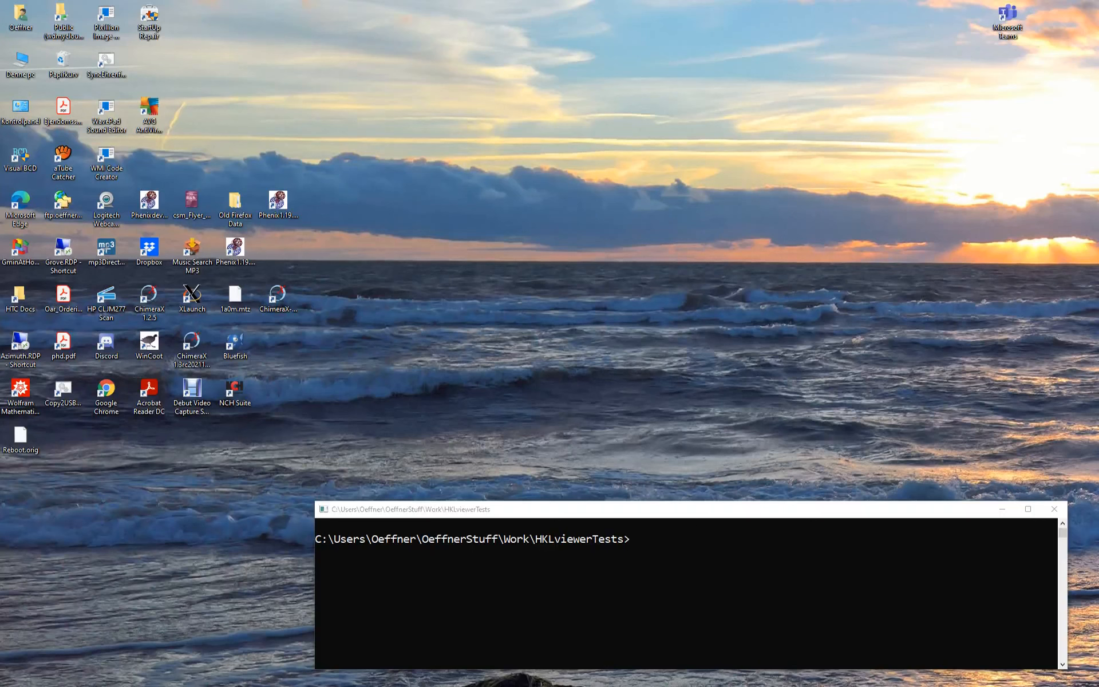
Launch HKLviewer by running cctbx.HKLviewer from the command prompt.
type("cctbx.HKLviewer")
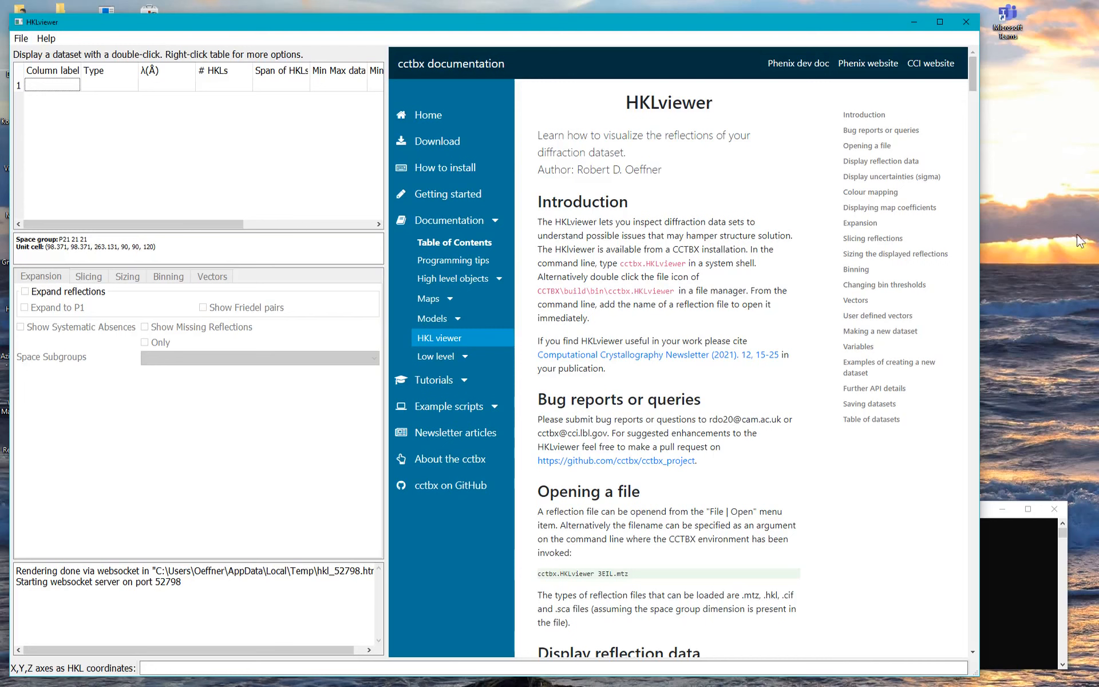
mouse_move(231, 132)
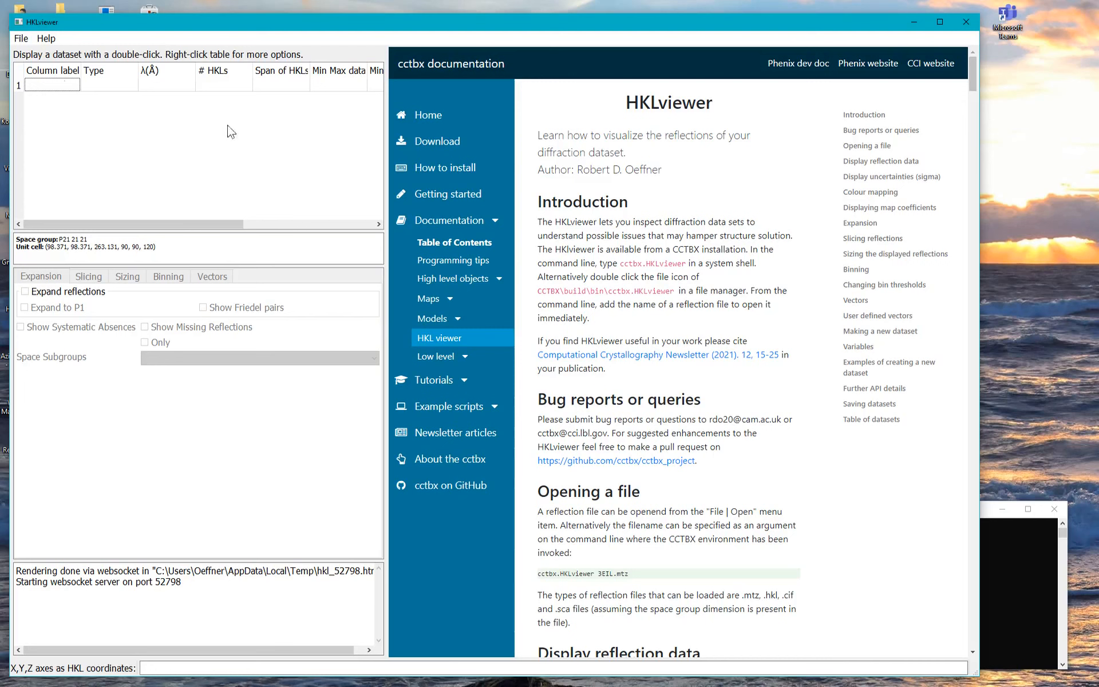
Open the CIF reflection file 4E8U-sf.cif using the CIF Files (*.cif) filter.
left_click(22, 38)
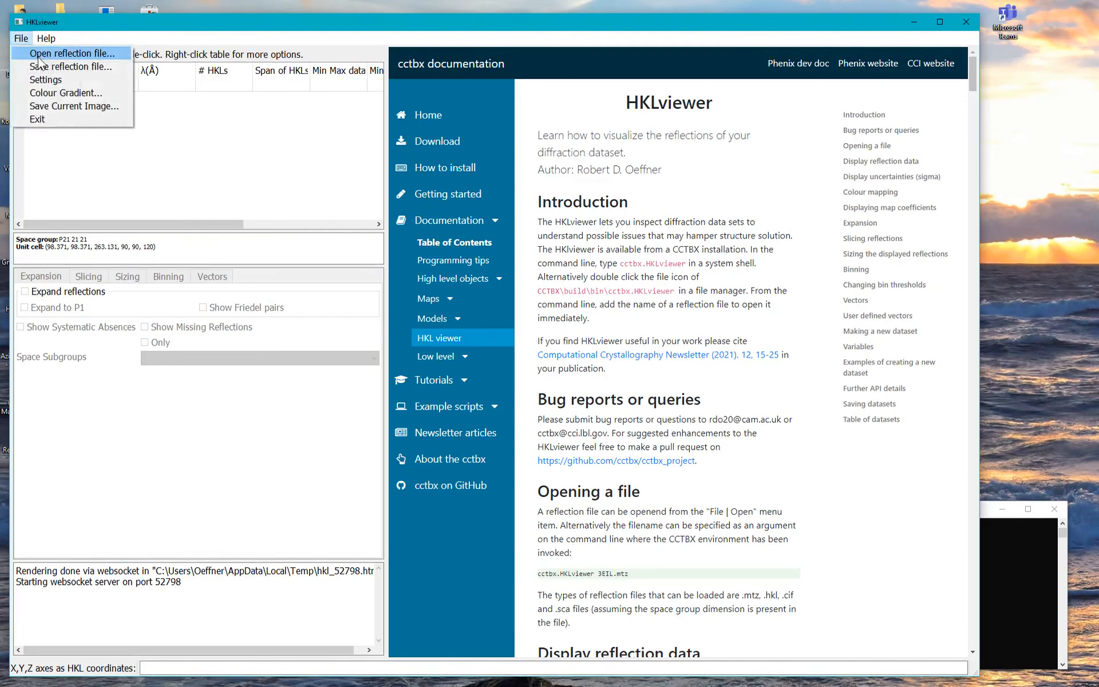
left_click(70, 53)
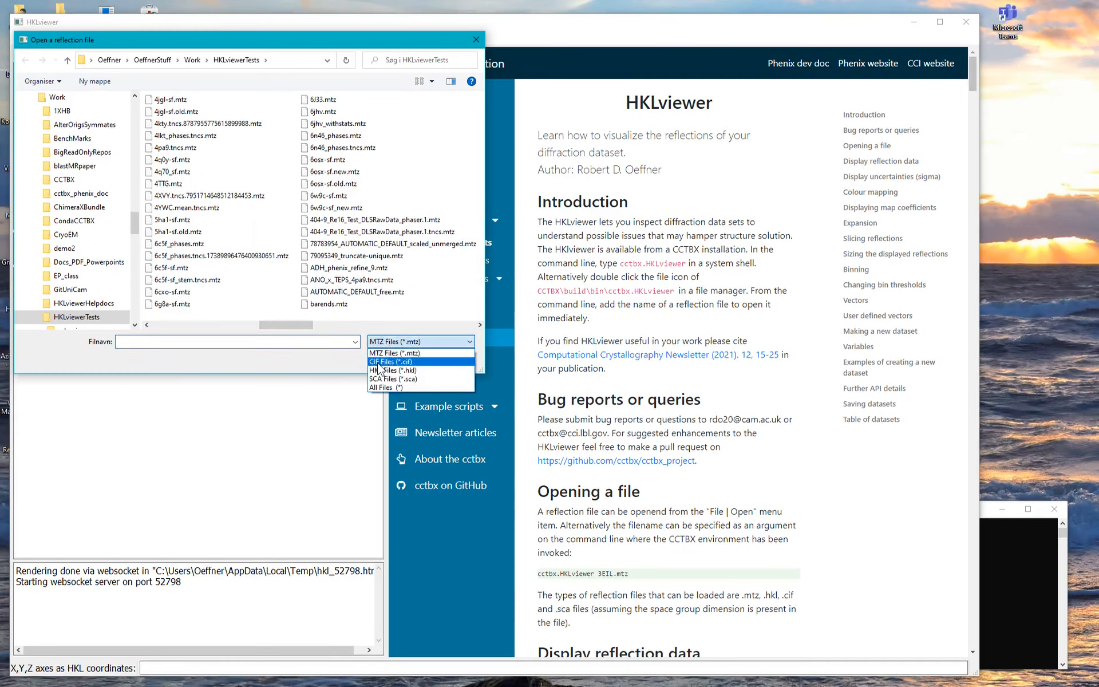
left_click(393, 361)
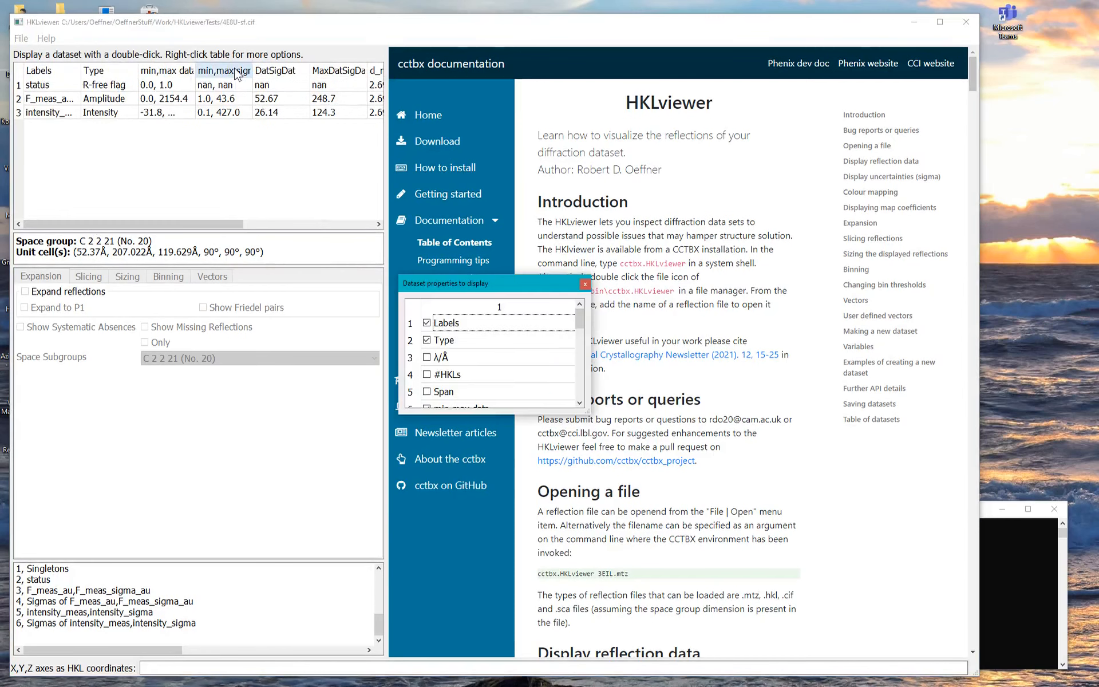
mouse_move(543, 275)
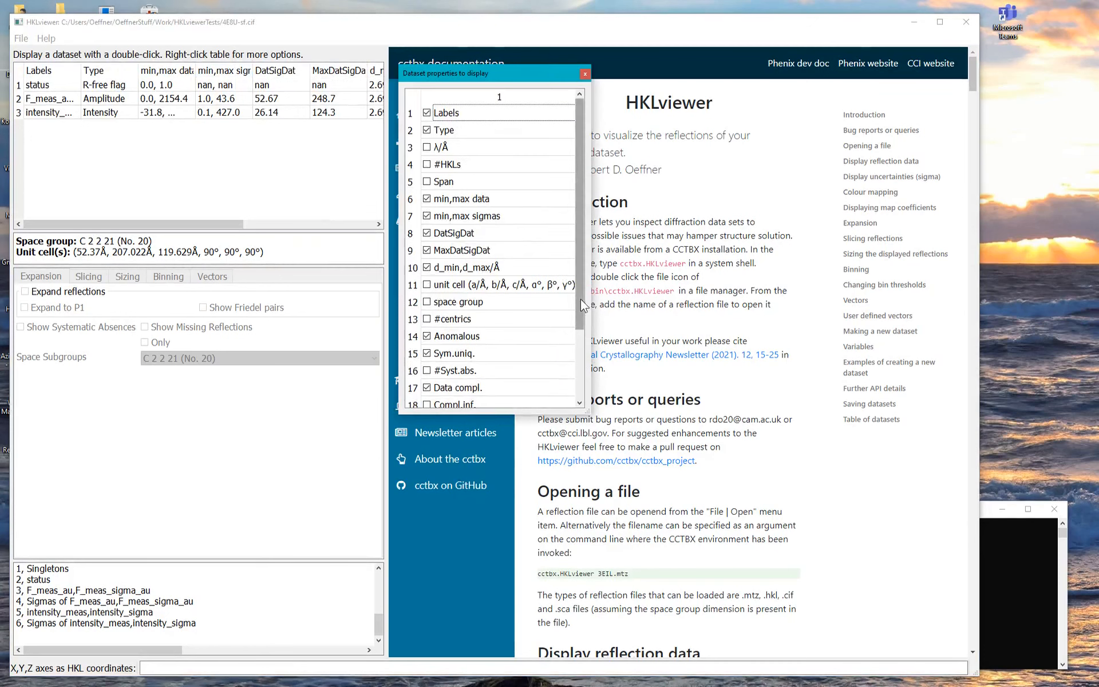
Scroll through the 'Dataset properties to display' list and close it.
scroll("down", 3)
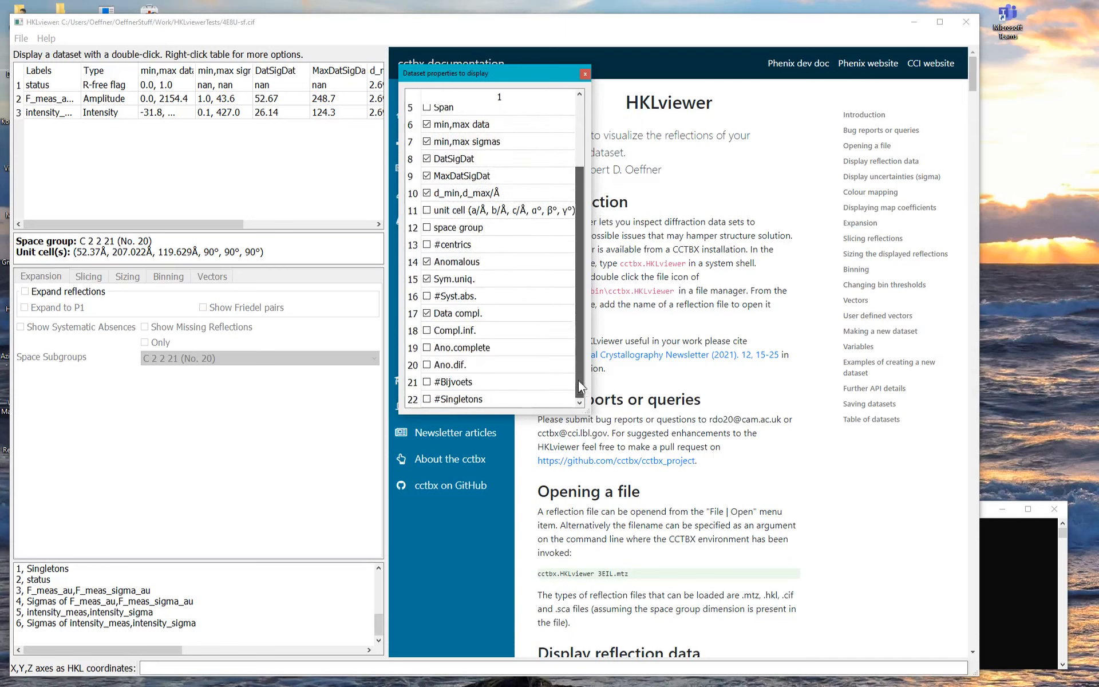
left_click(584, 73)
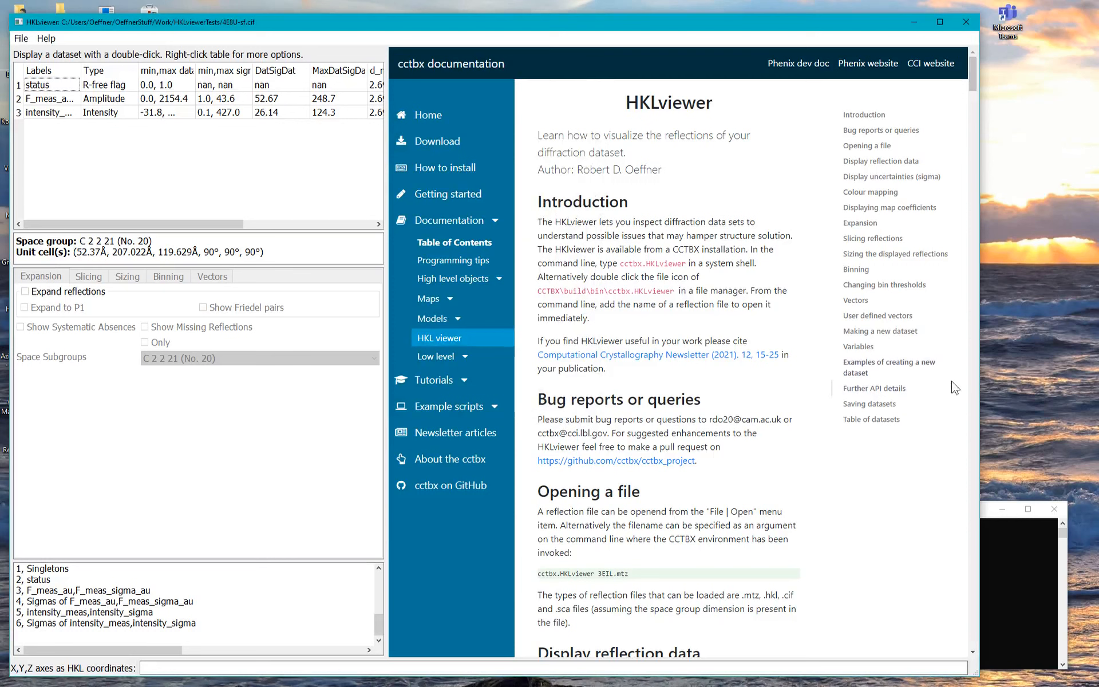
mouse_move(592, 293)
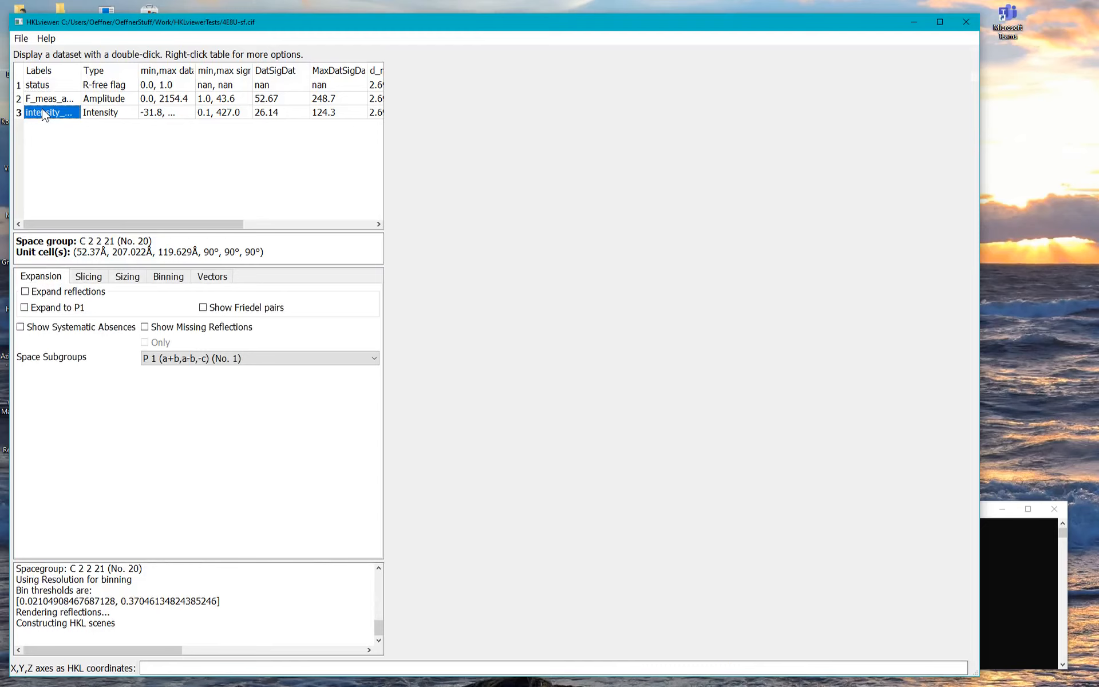
Plot intensity_meas,intensity_sigma as 3D reflections, then zoom and rotate to see the quadrant.
double_click(49, 112)
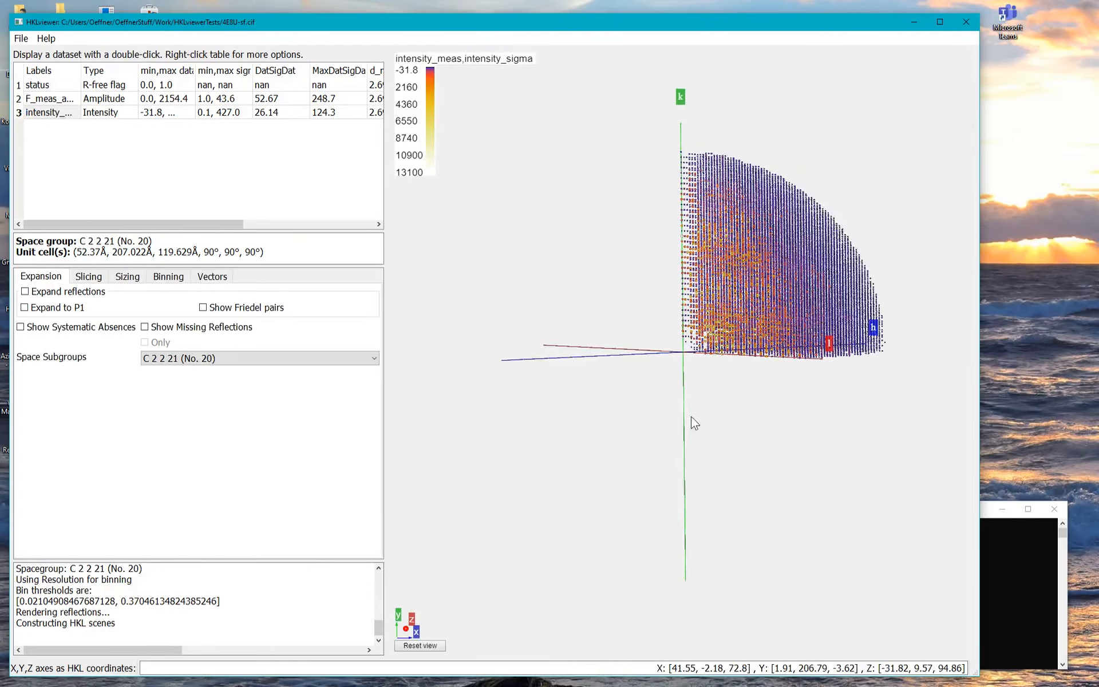
left_click_drag(694, 422, 606, 423)
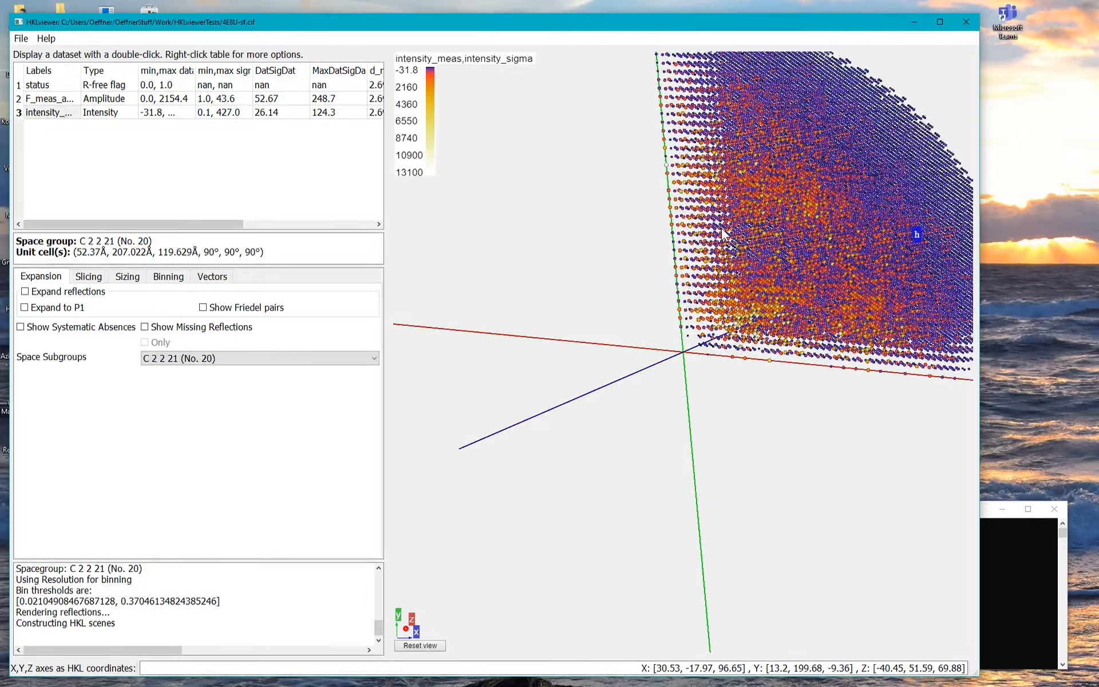
left_click_drag(736, 232, 596, 329)
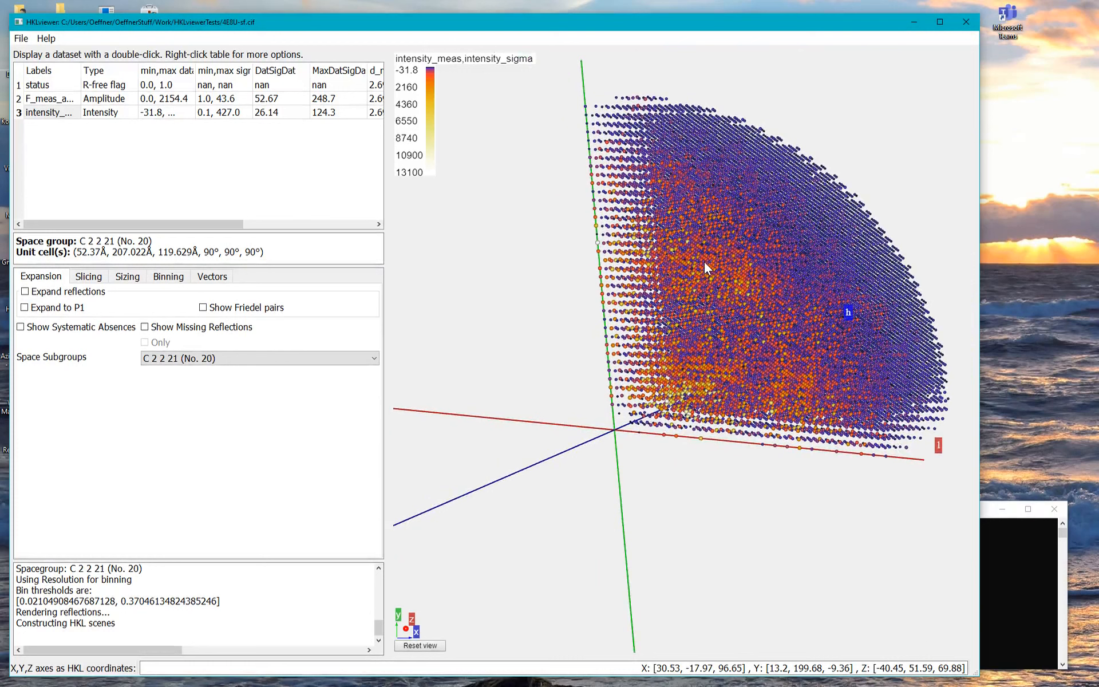
mouse_move(177, 201)
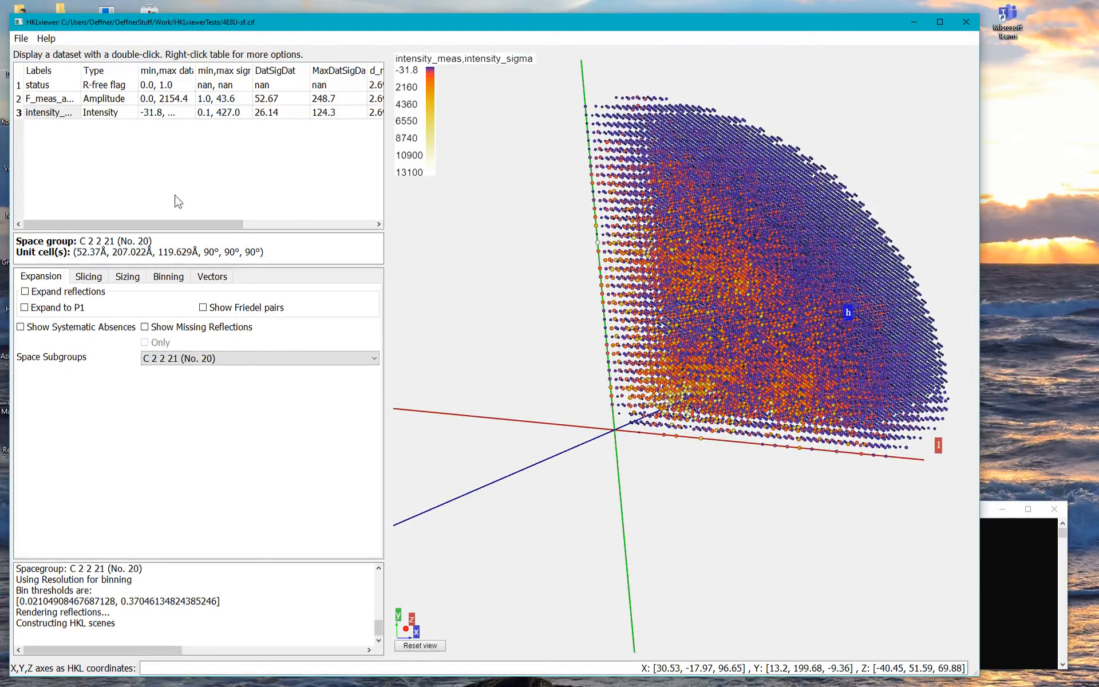
In Settings, lower mouse speed to 0.01 and keep font size at 12.
left_click(20, 38)
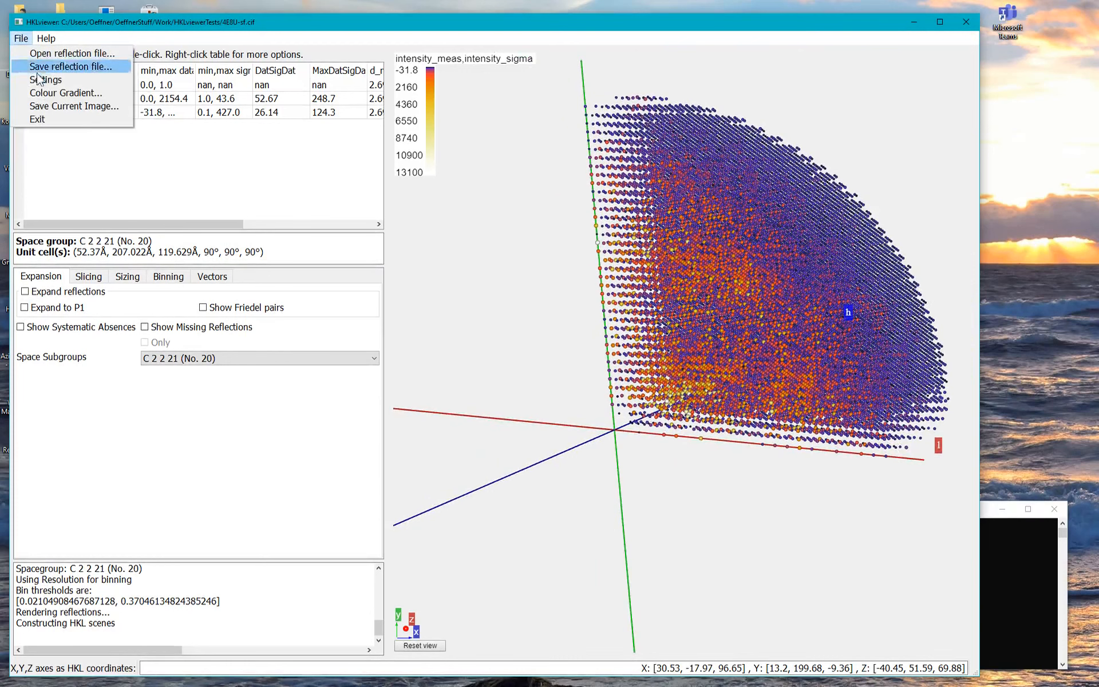
left_click(47, 79)
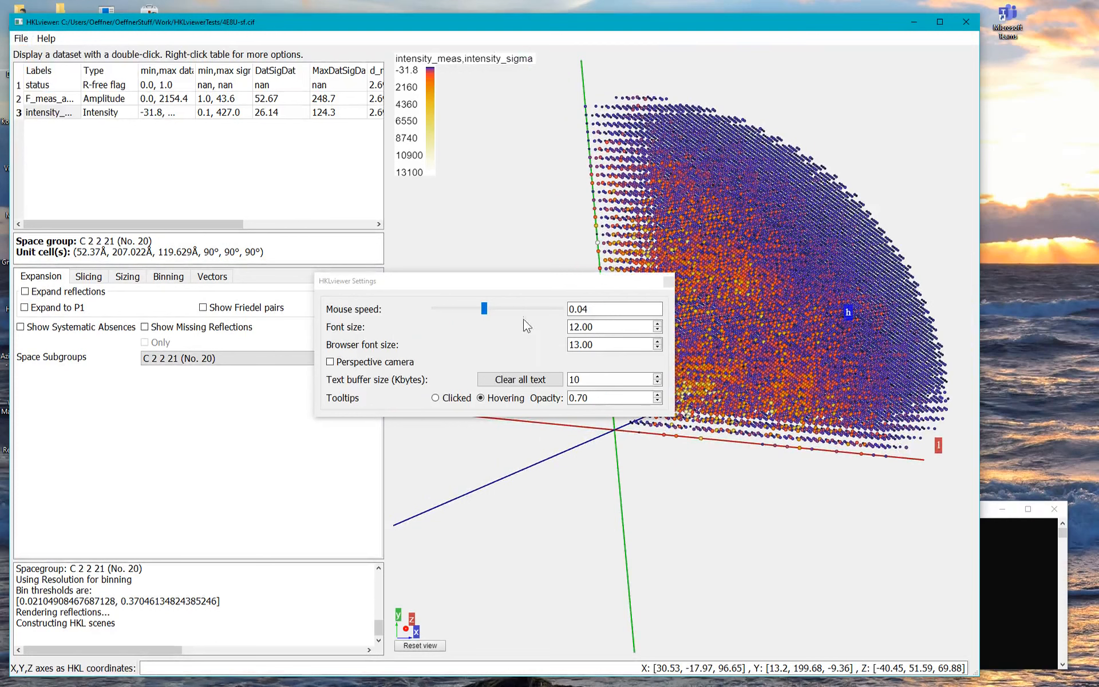
left_click_drag(484, 309, 447, 308)
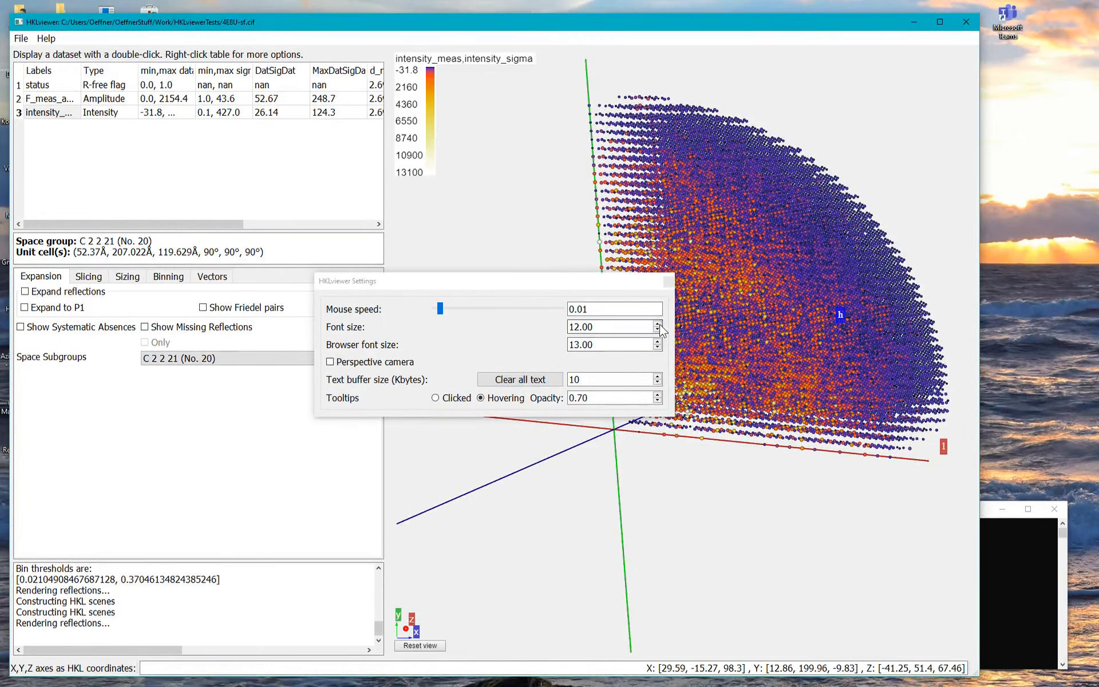
left_click(666, 324)
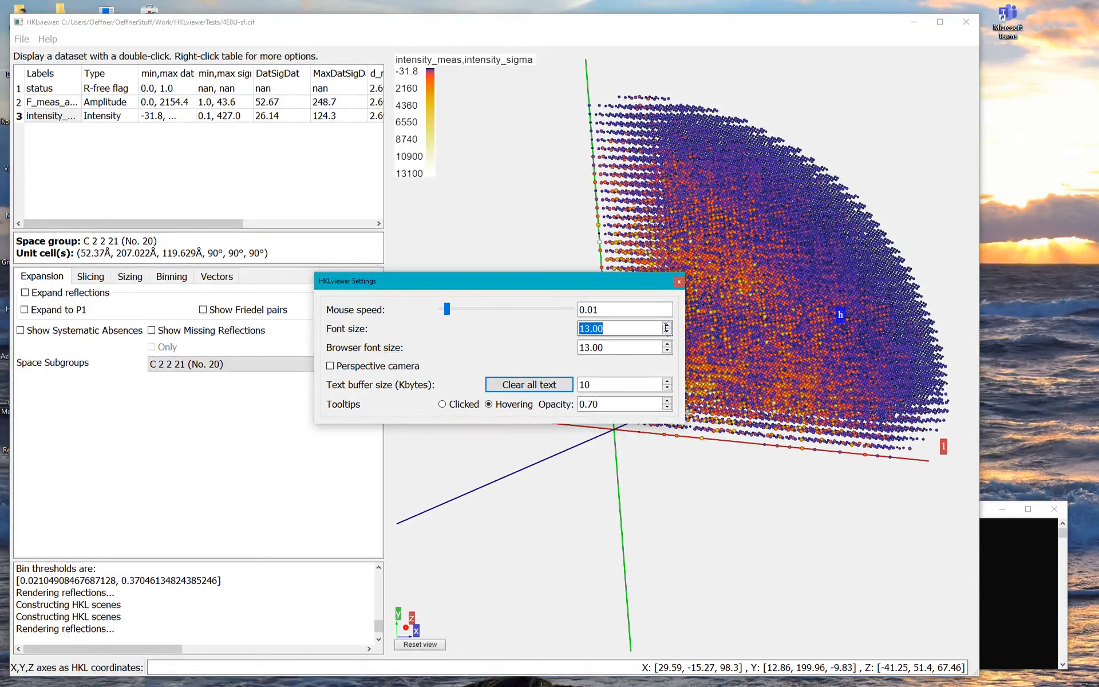
left_click(666, 330)
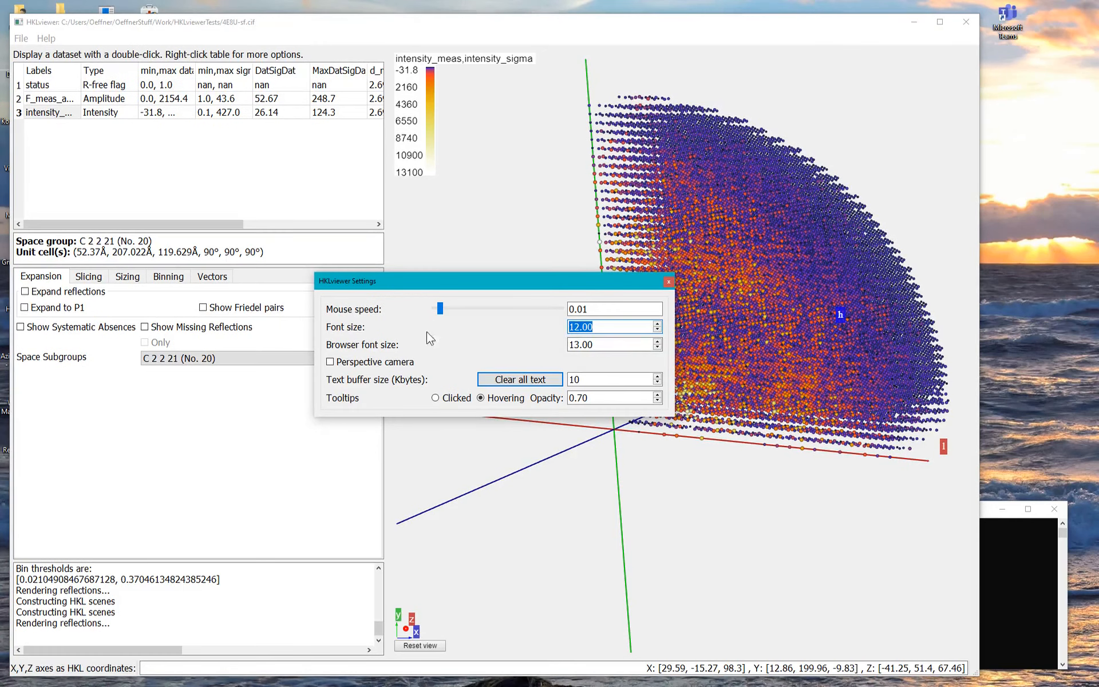
mouse_move(387, 80)
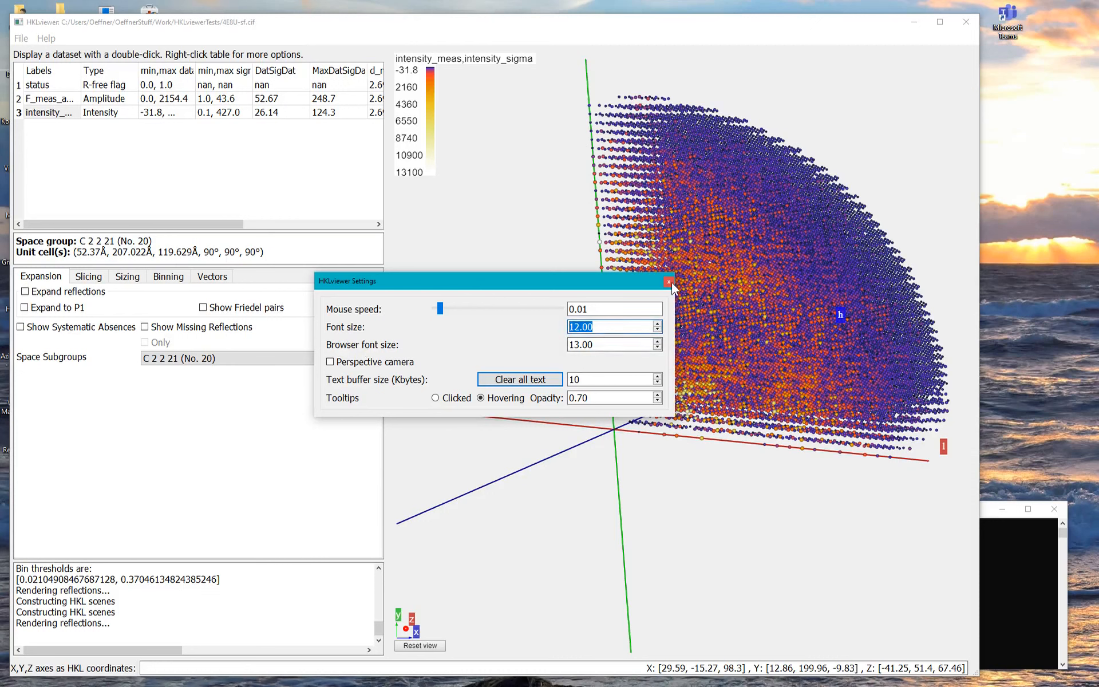
left_click(669, 281)
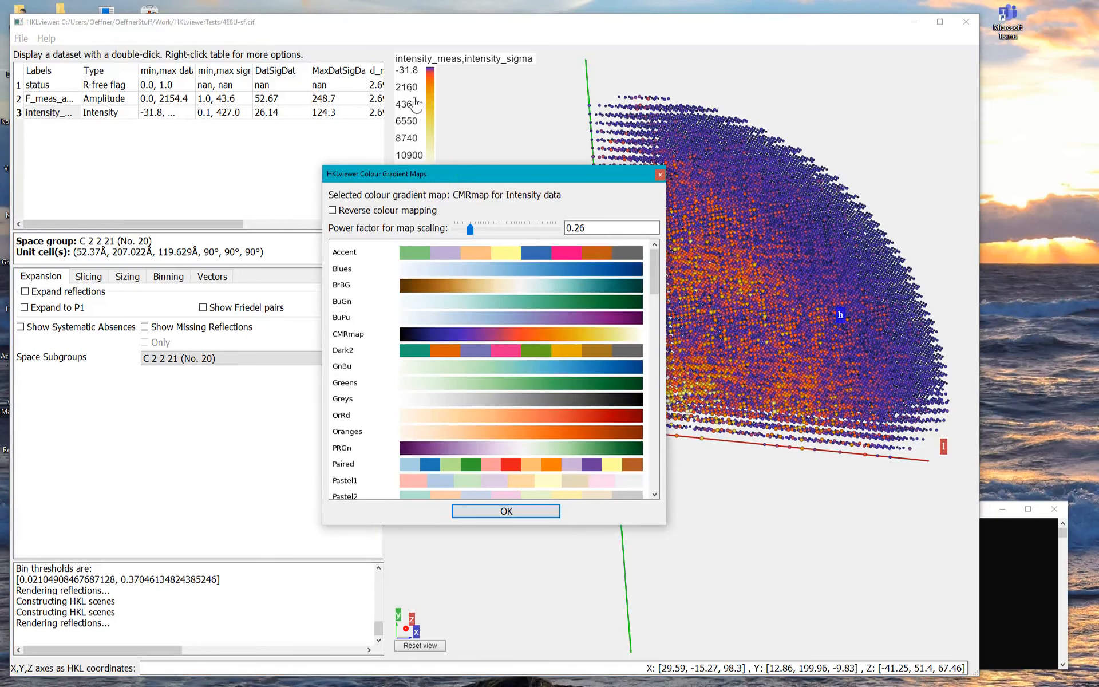
Move the Colour Gradient dialog aside and browse the colour maps, keeping CMRmap.
left_click_drag(495, 174, 414, 180)
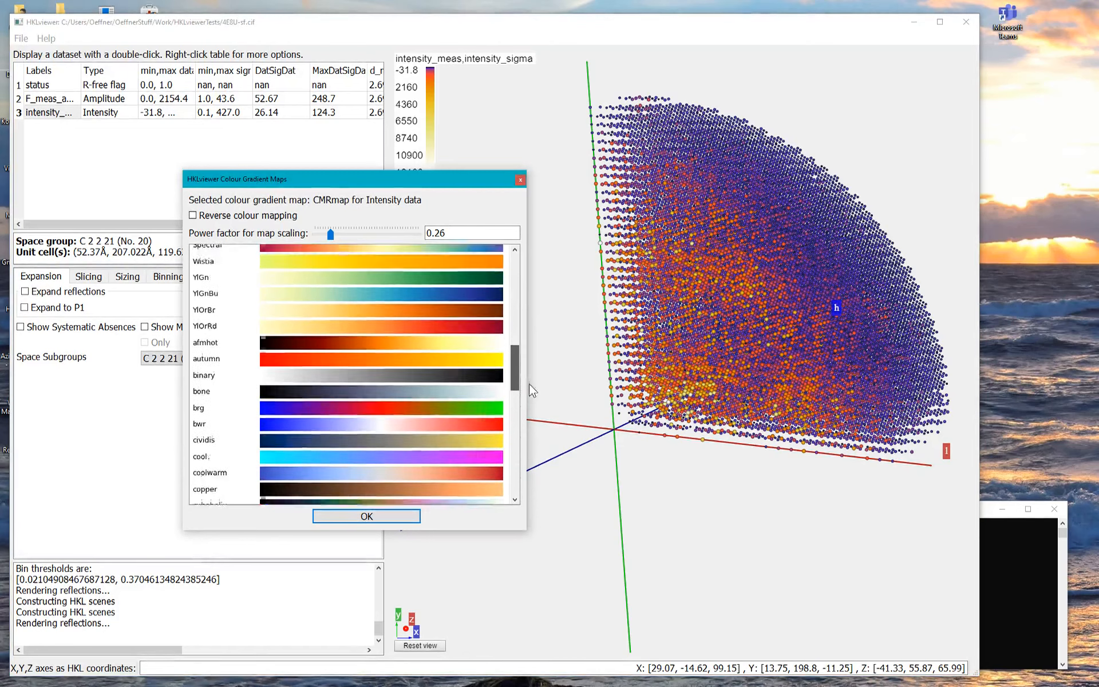
scroll("down", 3)
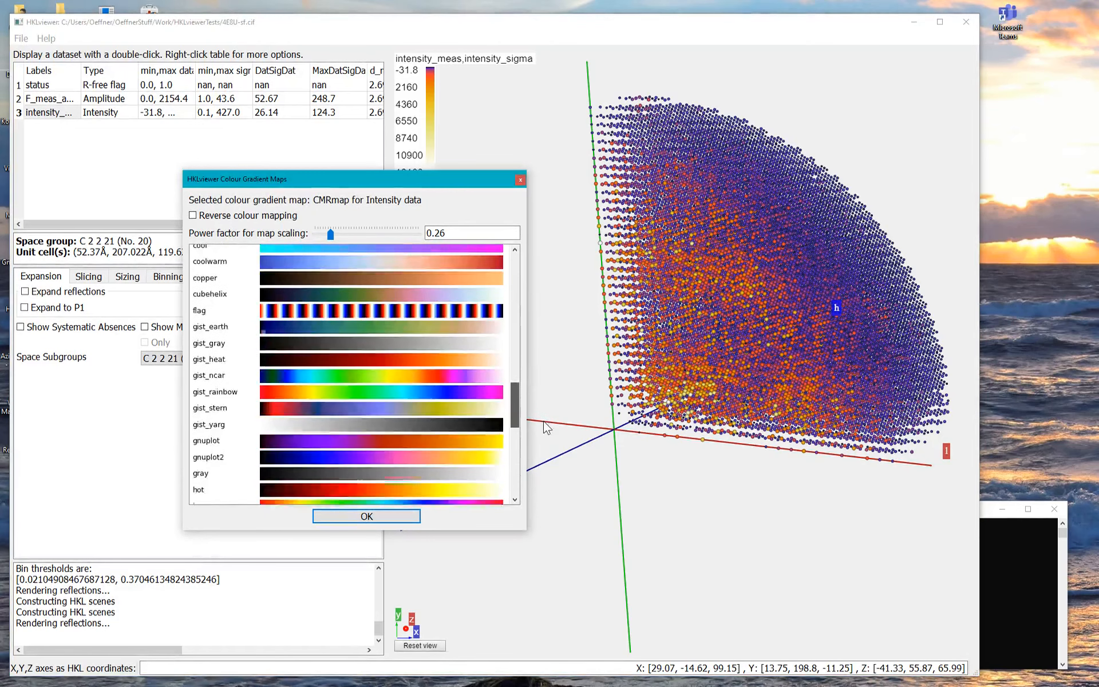
scroll("down", 3)
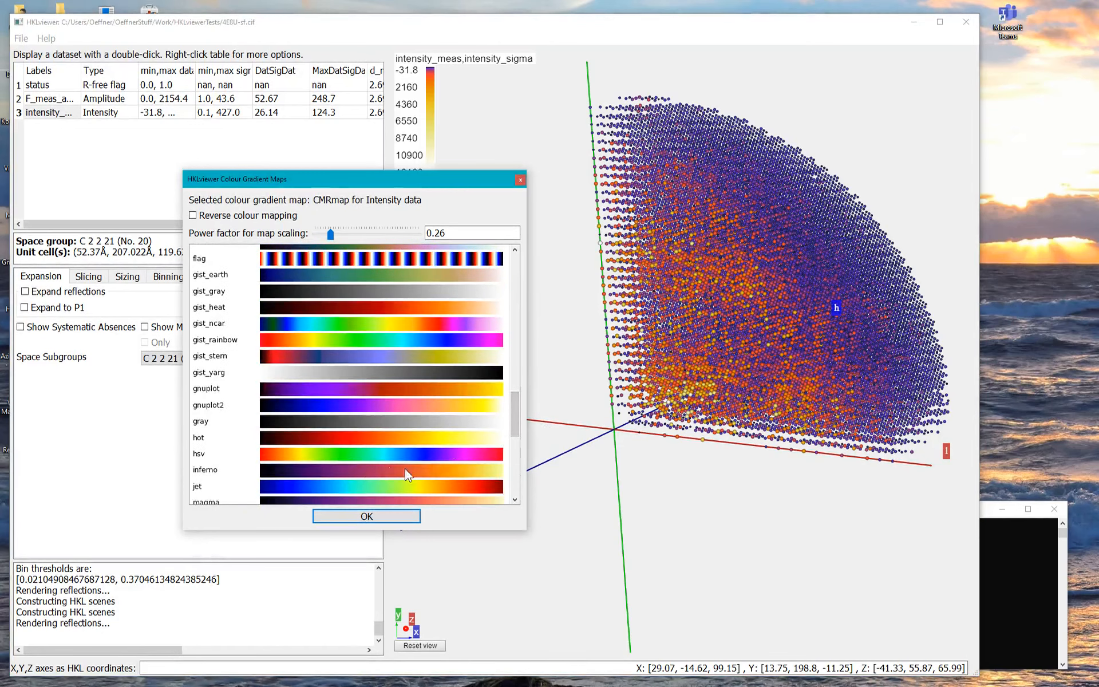
mouse_move(391, 461)
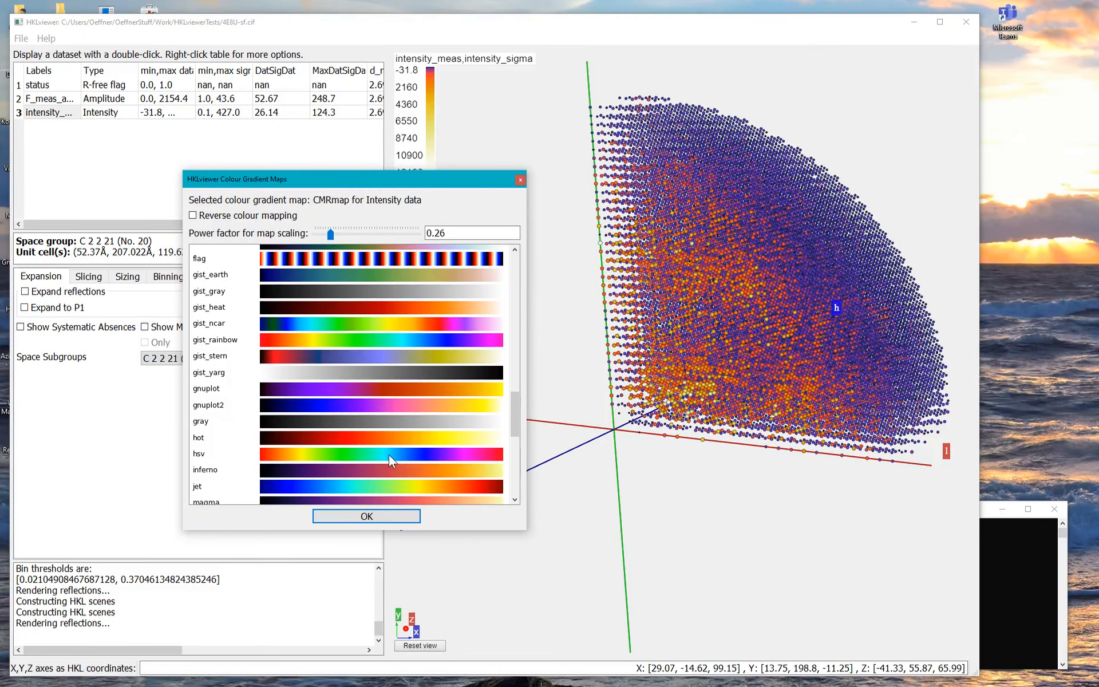
left_click(206, 388)
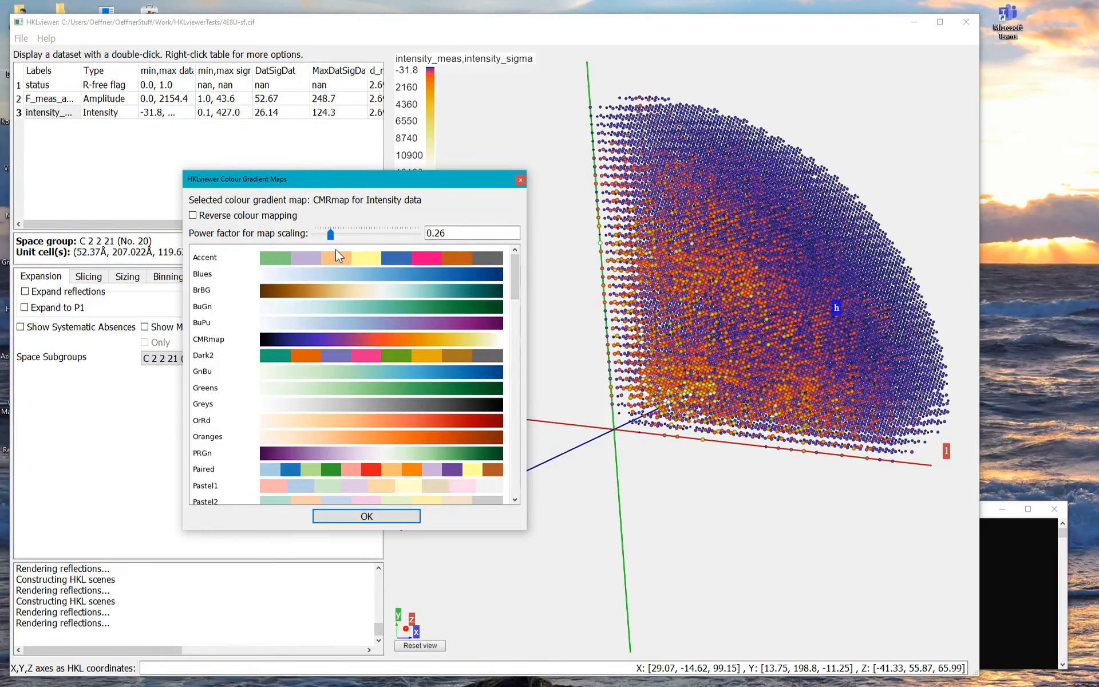
Raise the CMRmap power factor to 1.61 and beyond, then return it to 0.26.
left_click_drag(353, 179, 380, 229)
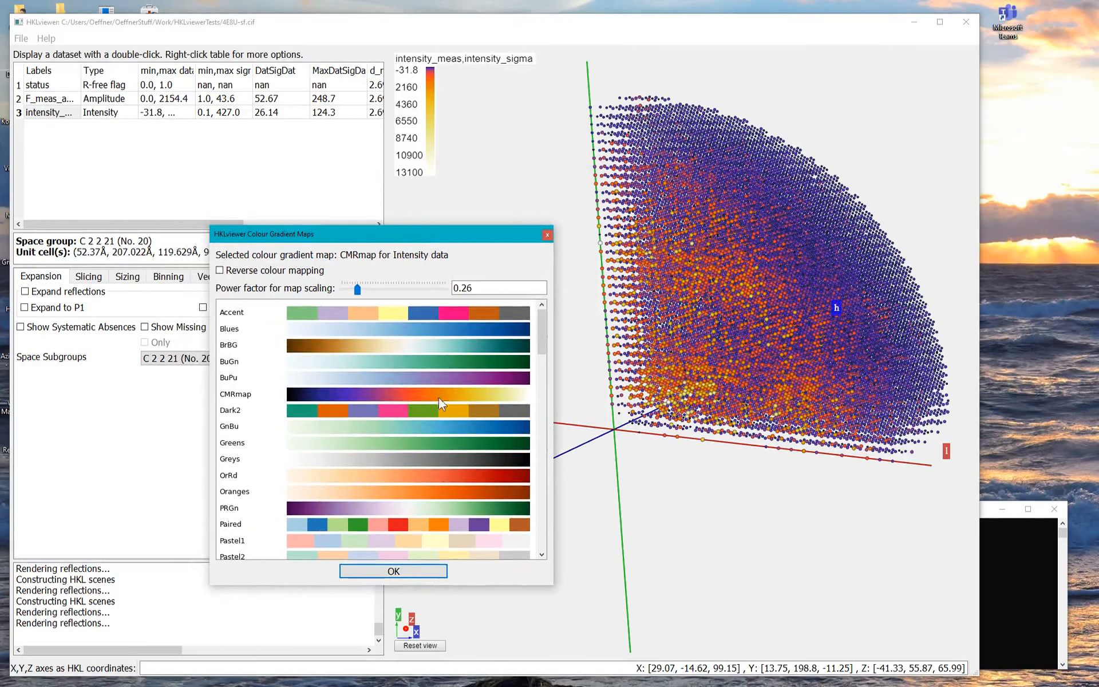
mouse_move(511, 225)
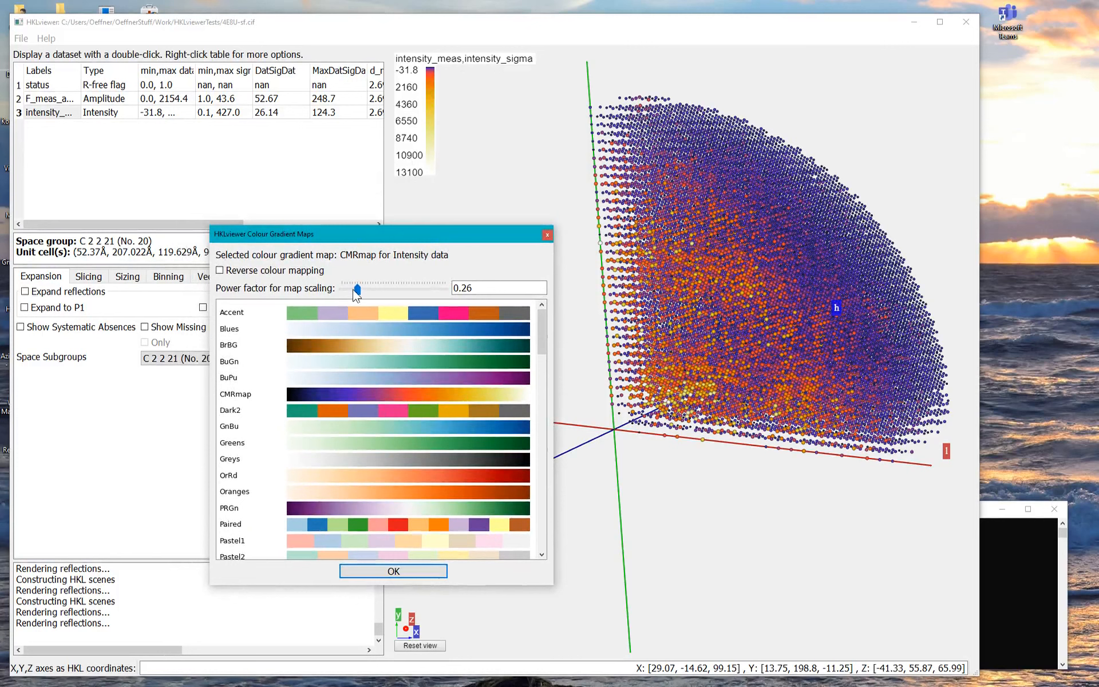
left_click_drag(356, 288, 407, 288)
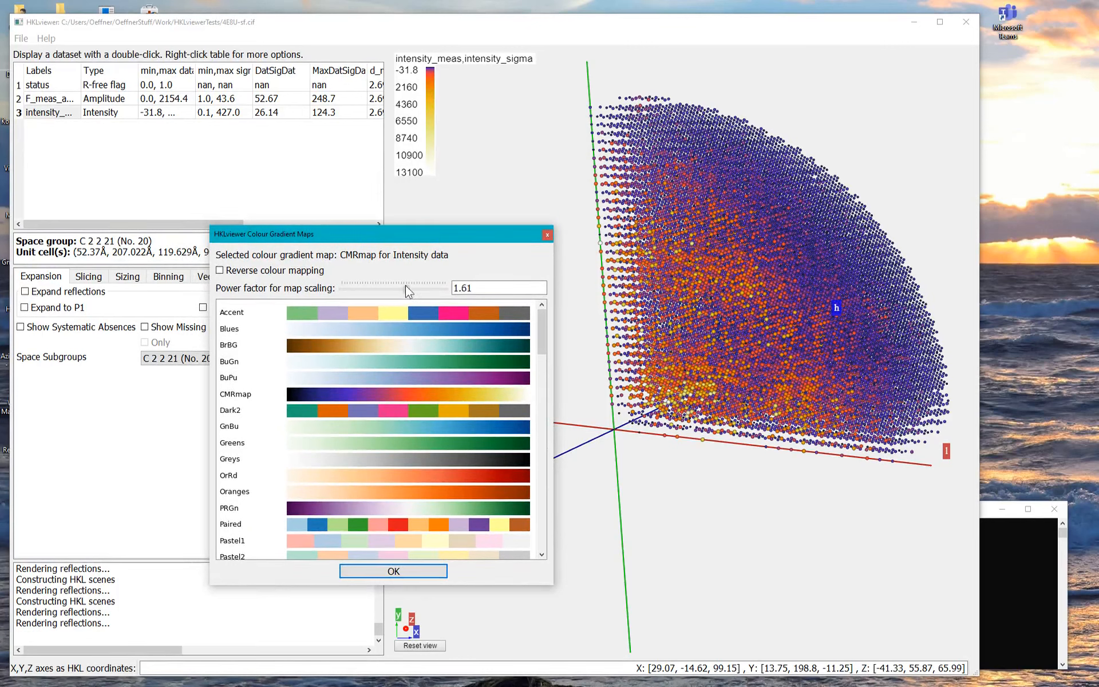
left_click_drag(406, 288, 428, 287)
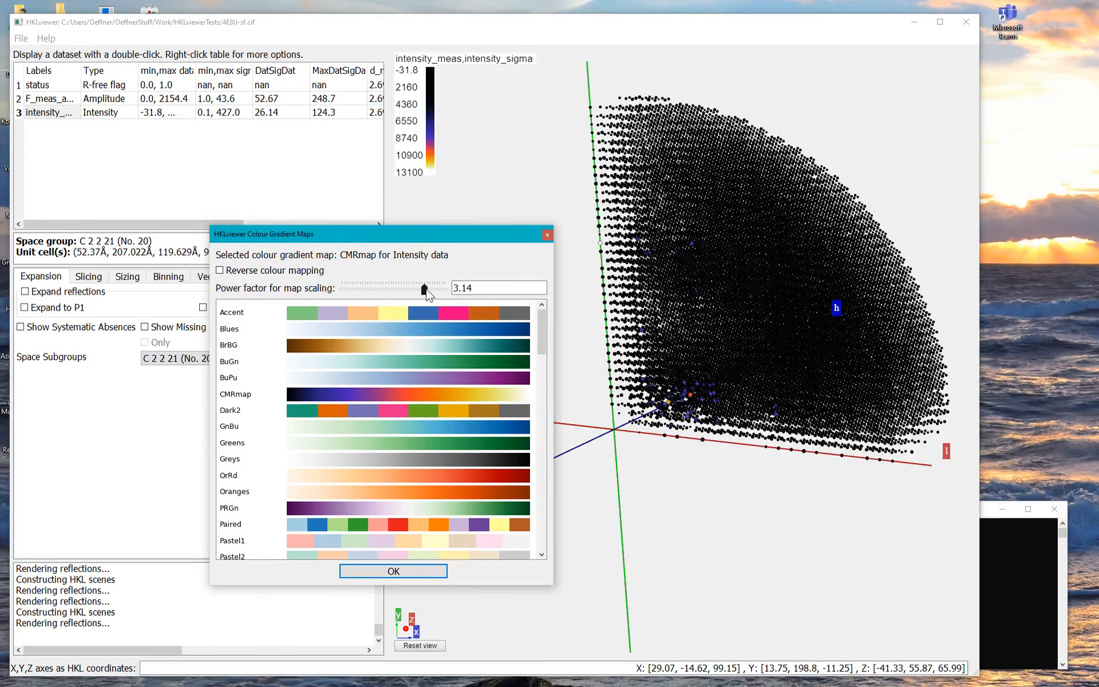
left_click_drag(424, 290, 362, 289)
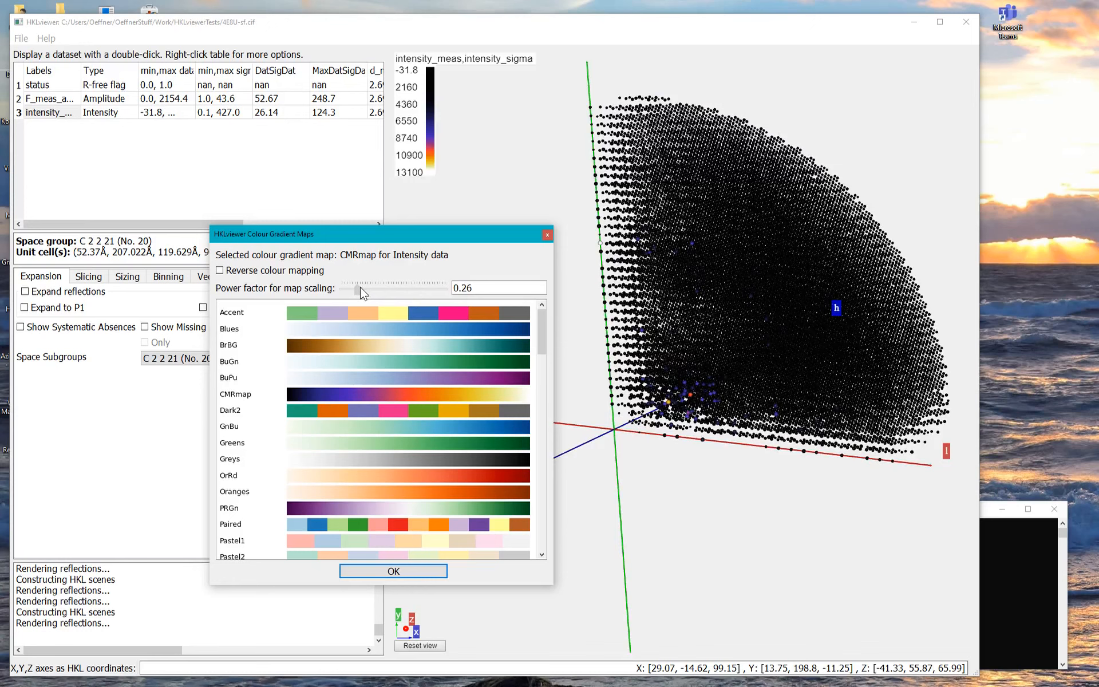
left_click_drag(362, 288, 357, 288)
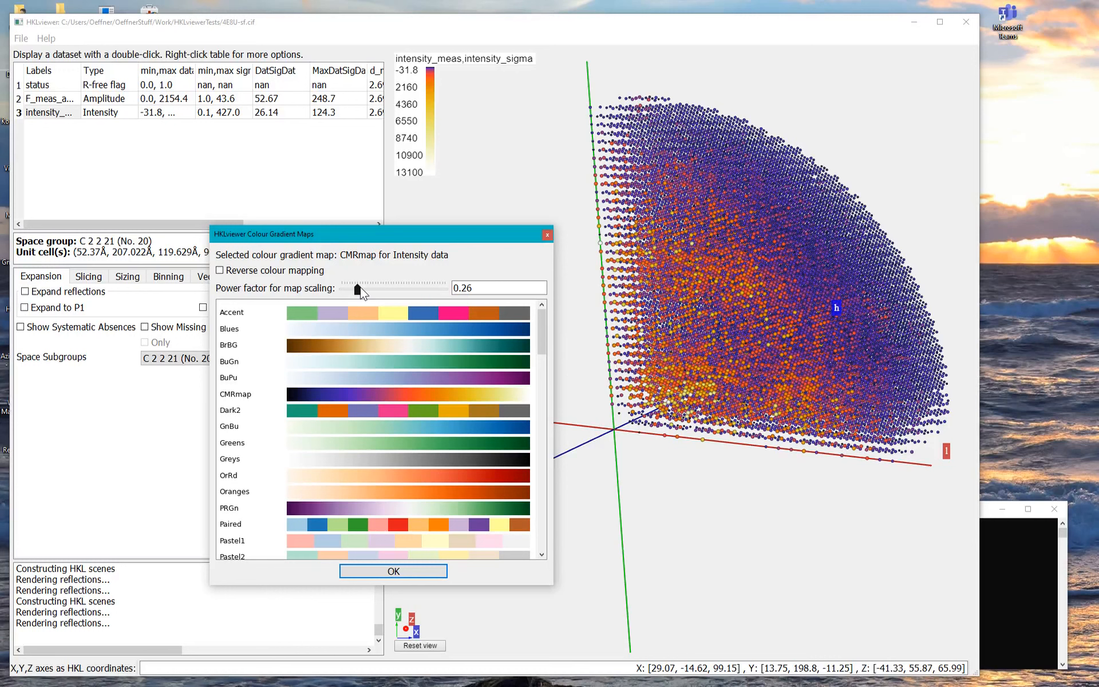
mouse_move(359, 297)
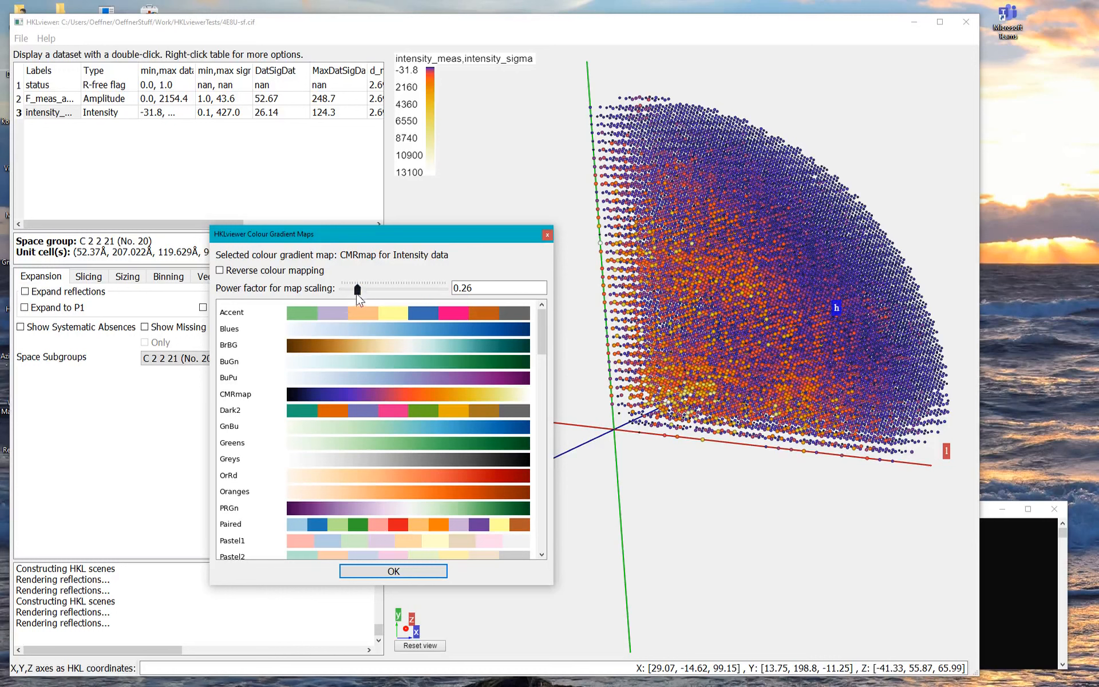
Try a power factor of about 0.83 and 1.00, then settle at 0.26.
left_click_drag(356, 290, 393, 289)
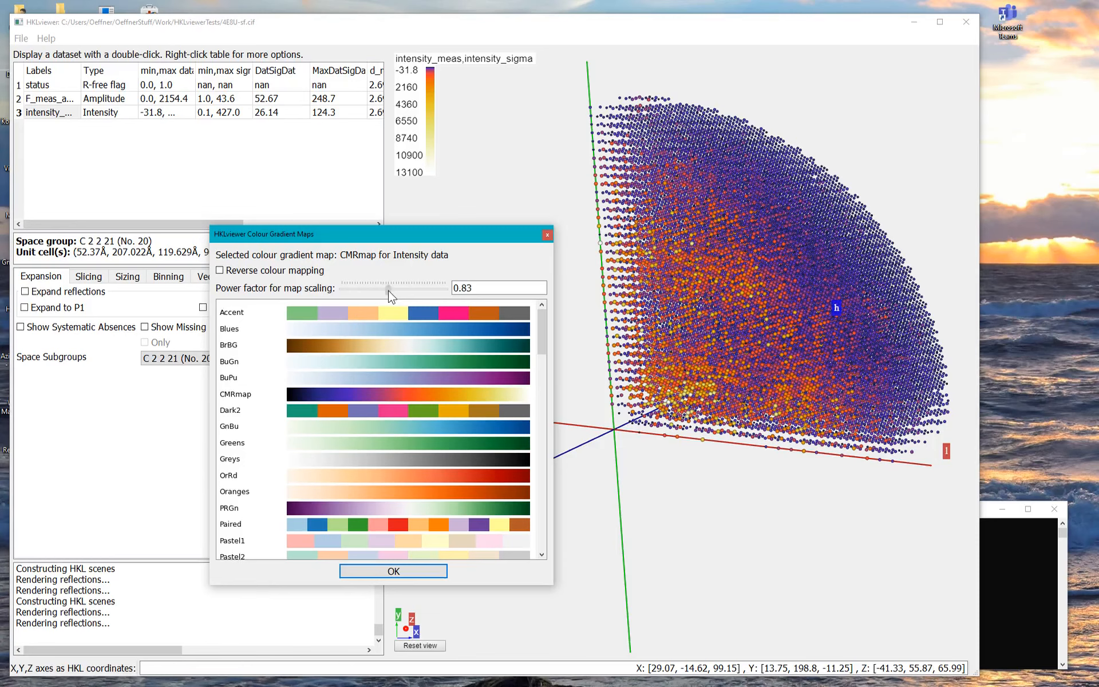
left_click_drag(389, 287, 394, 288)
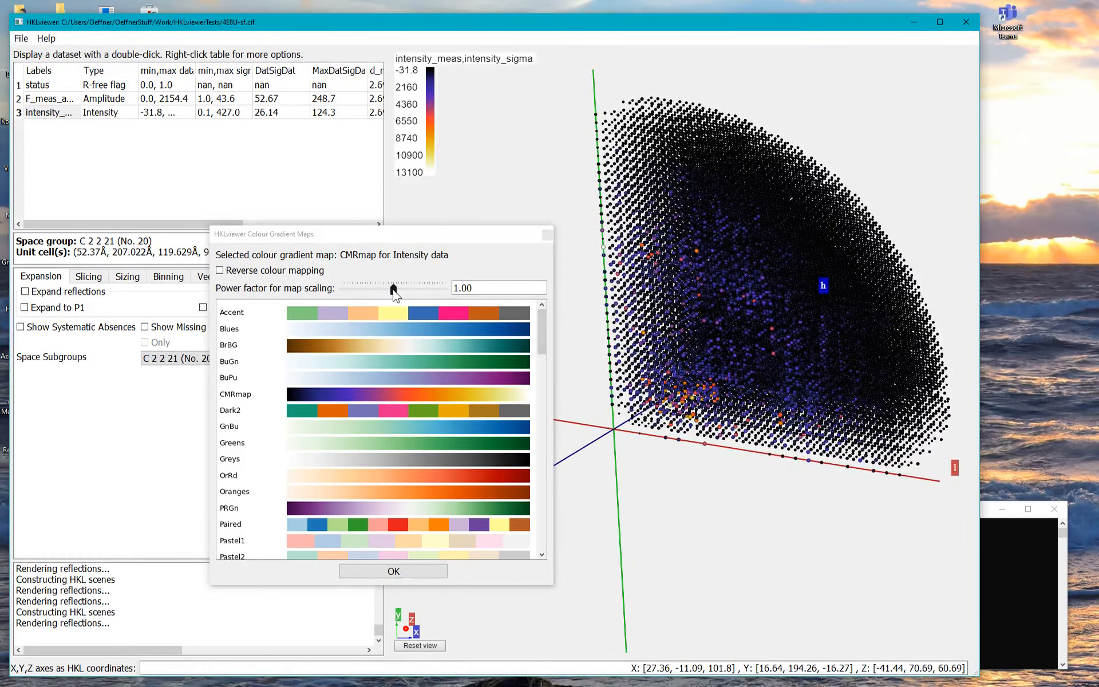
left_click_drag(394, 284, 354, 284)
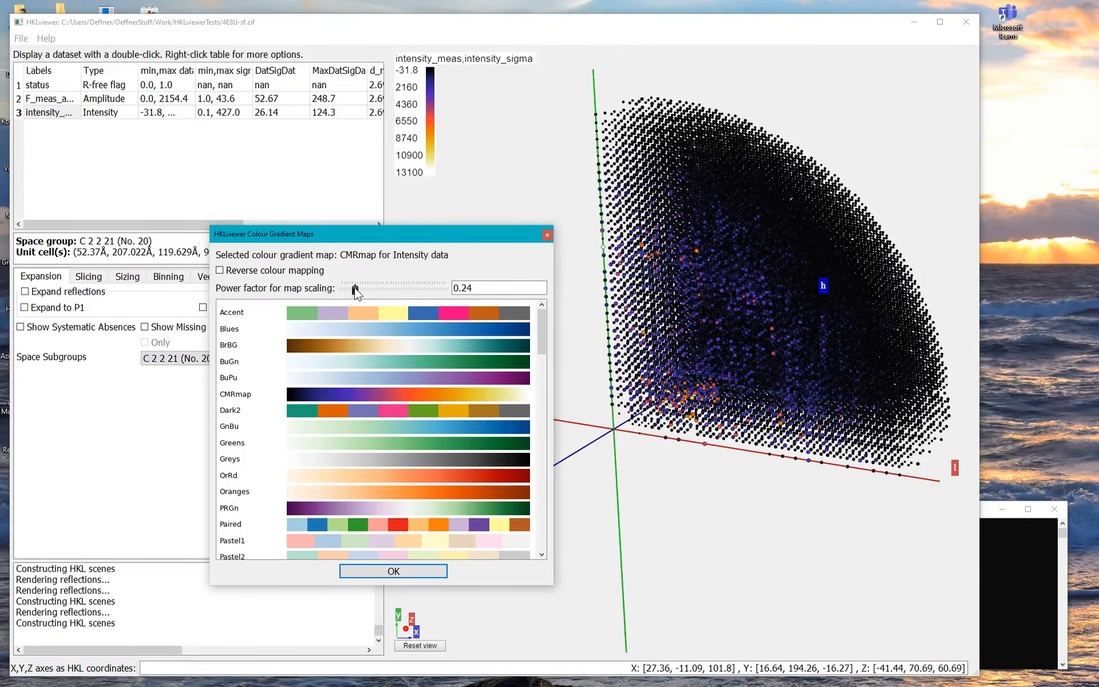
left_click_drag(356, 282, 363, 283)
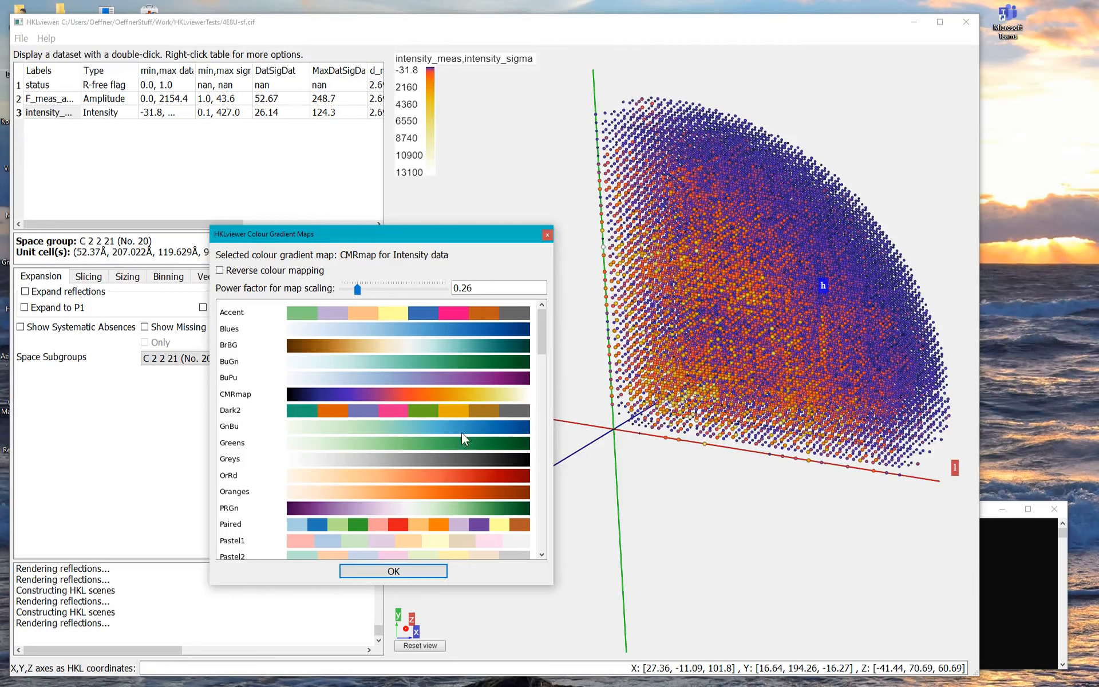
mouse_move(488, 379)
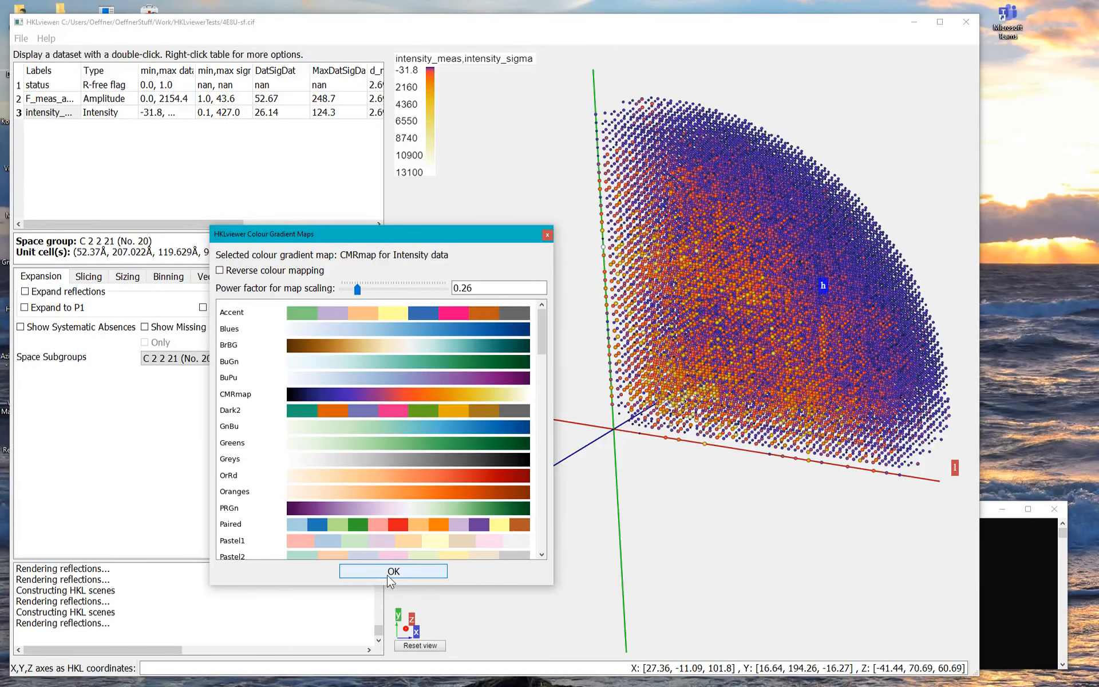
Accept the colour map, display sigmas of intensity_meas,intensity_sigma, and close the gradient dialog.
left_click(392, 571)
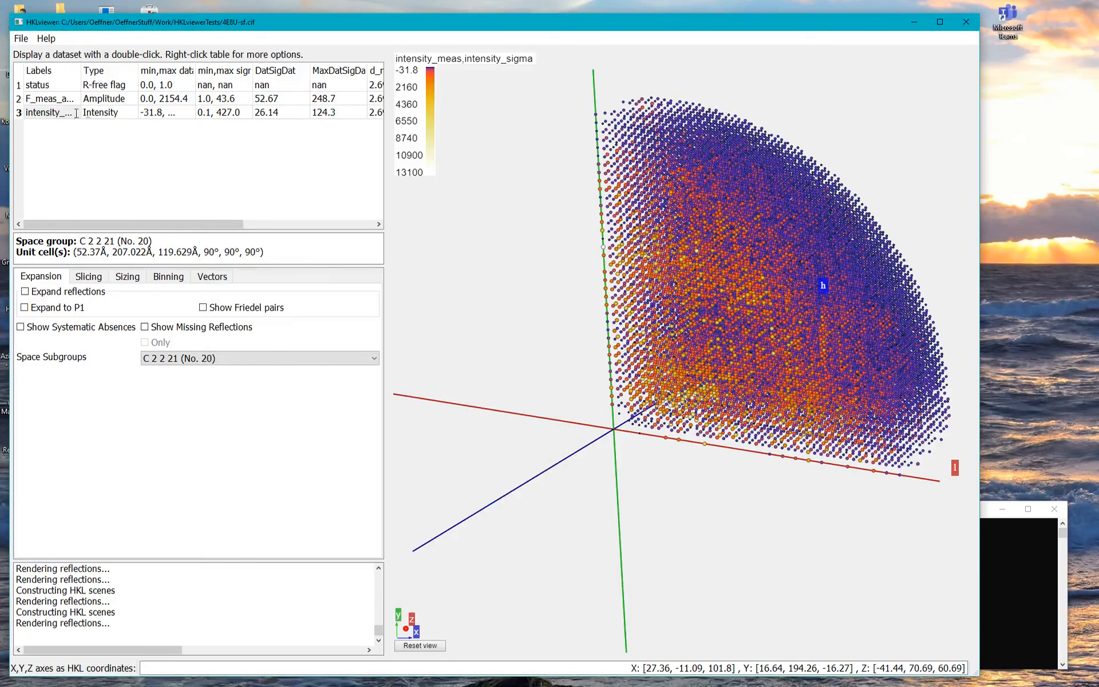
right_click(47, 112)
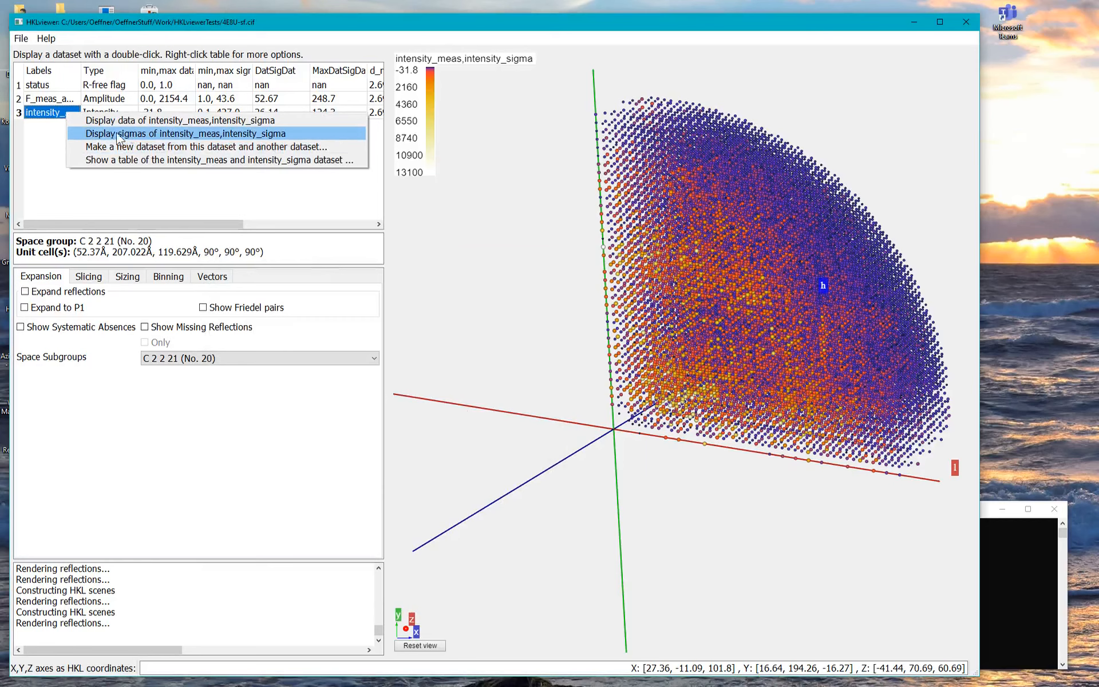
left_click(185, 134)
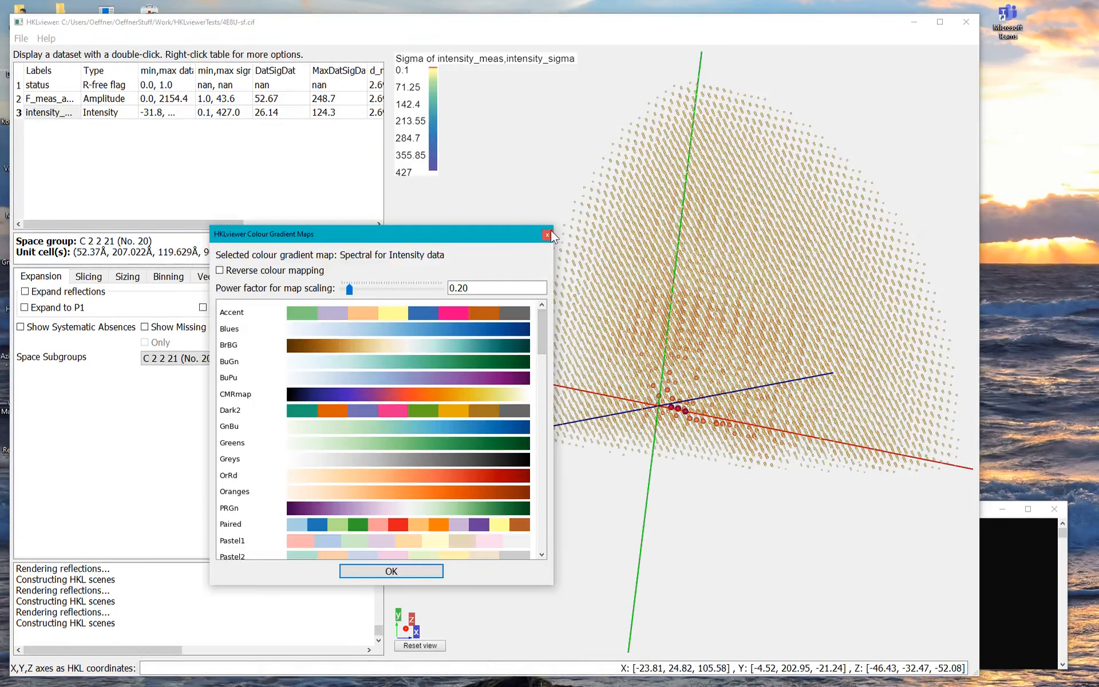
left_click(548, 234)
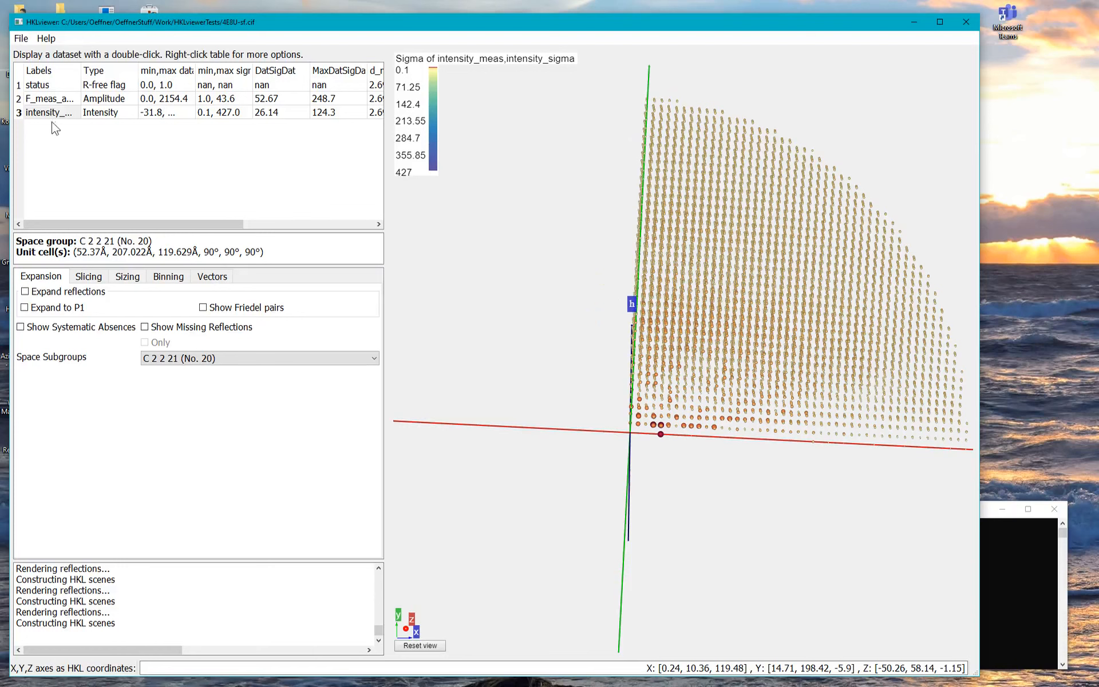
Compute dataset IoverSigI with expression newarray._data=array1.data()/array1.sigmas().
right_click(46, 113)
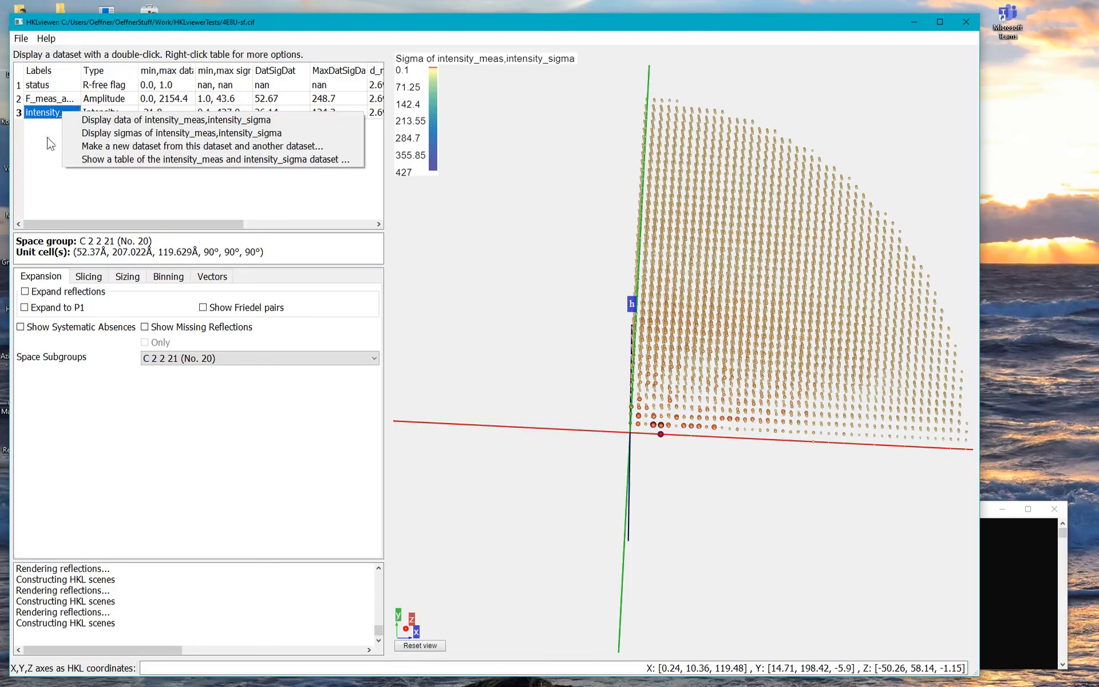
mouse_move(210, 146)
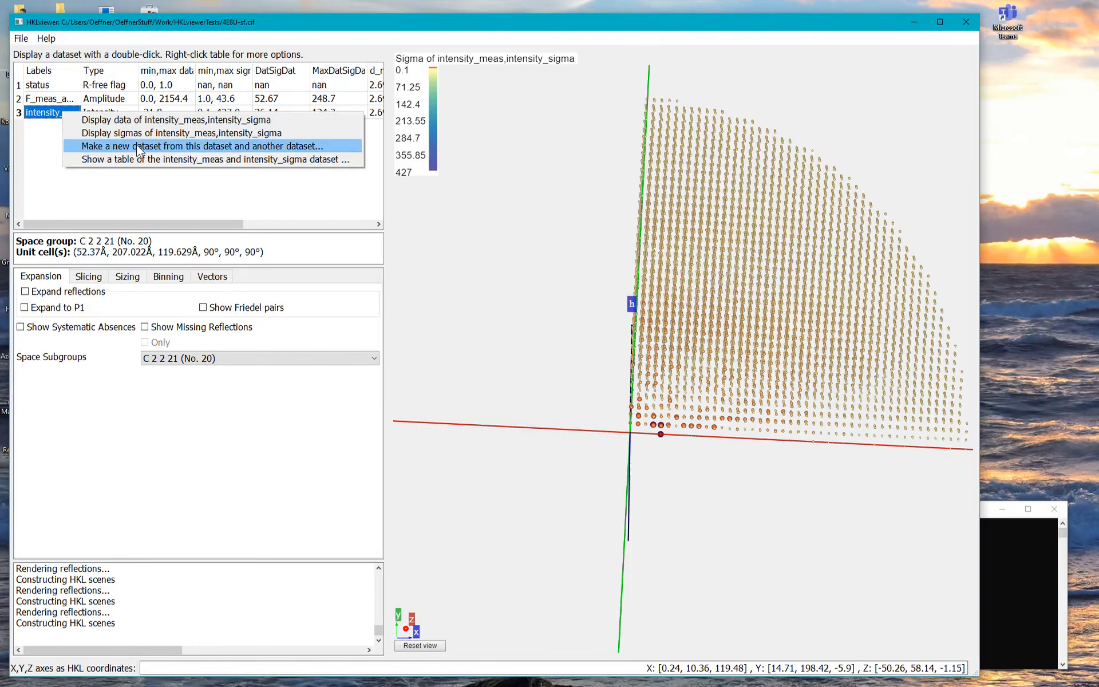
left_click(203, 146)
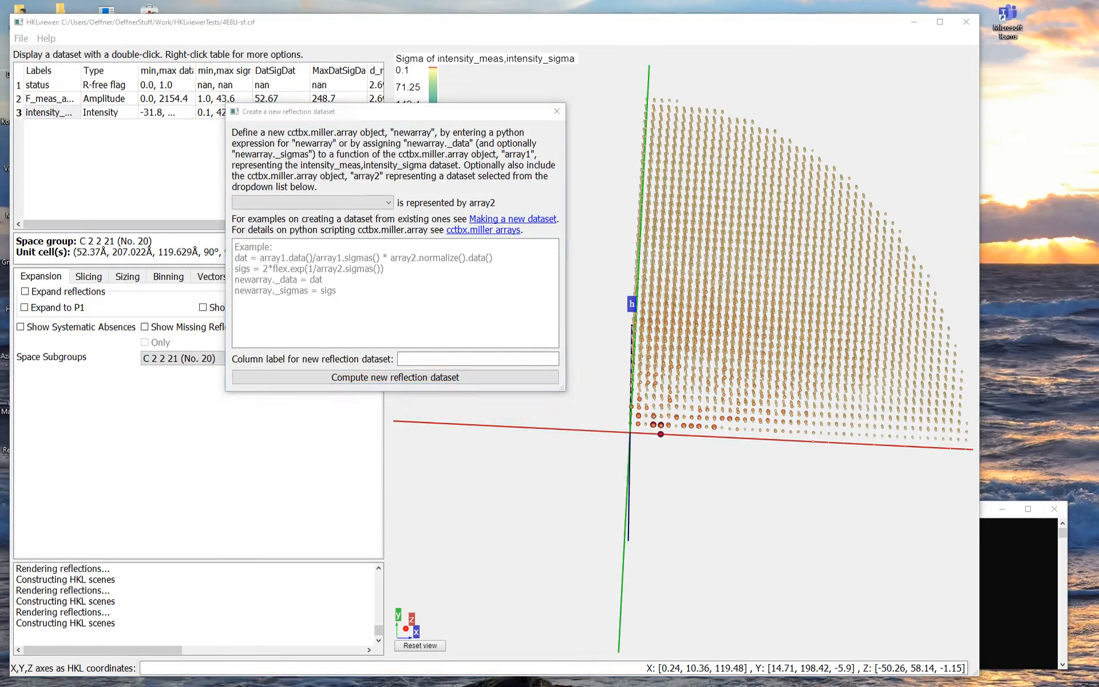
mouse_move(413, 300)
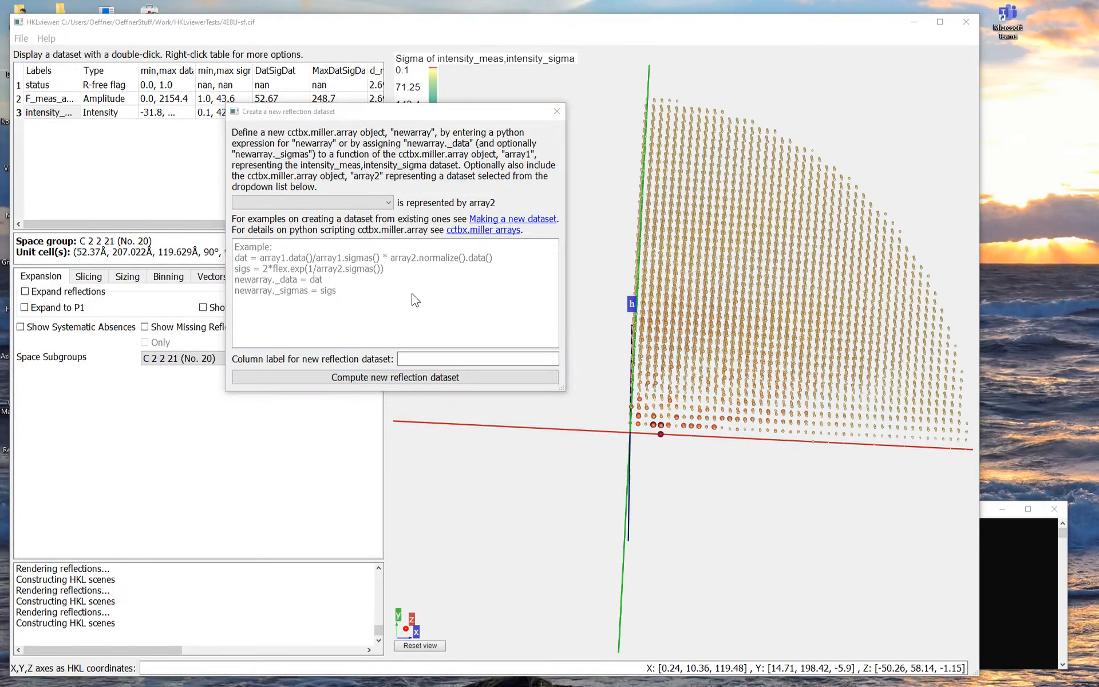
type("newarray._data=array1.data()/array1.sigmas()")
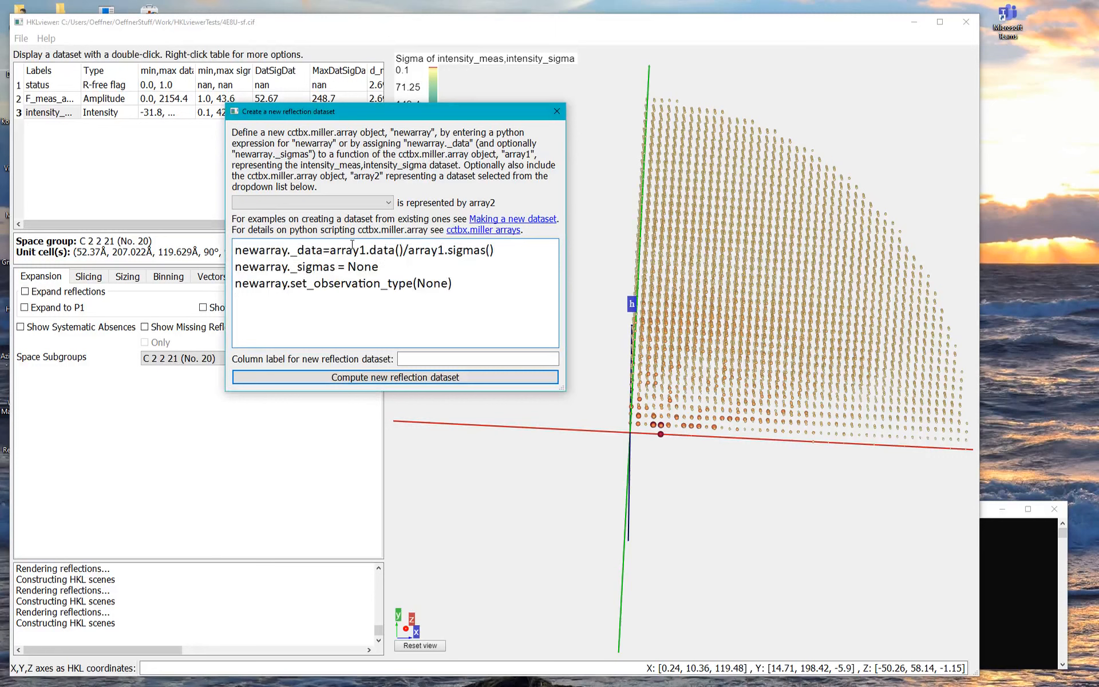
double_click(348, 250)
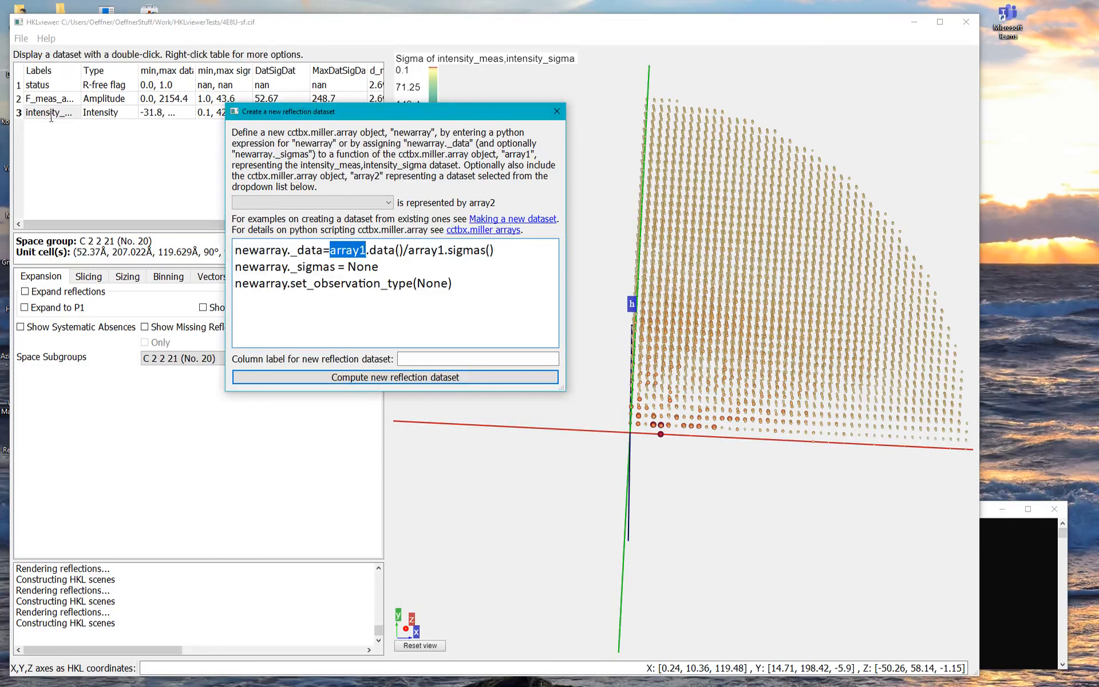
mouse_move(60, 117)
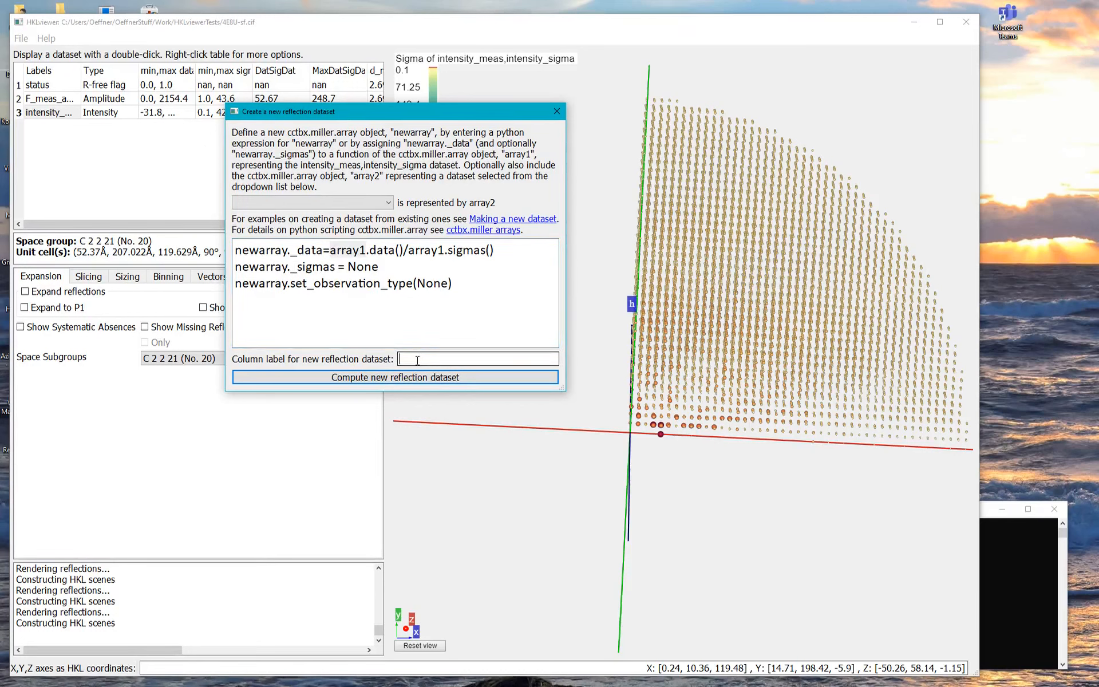
type("IoverSigI")
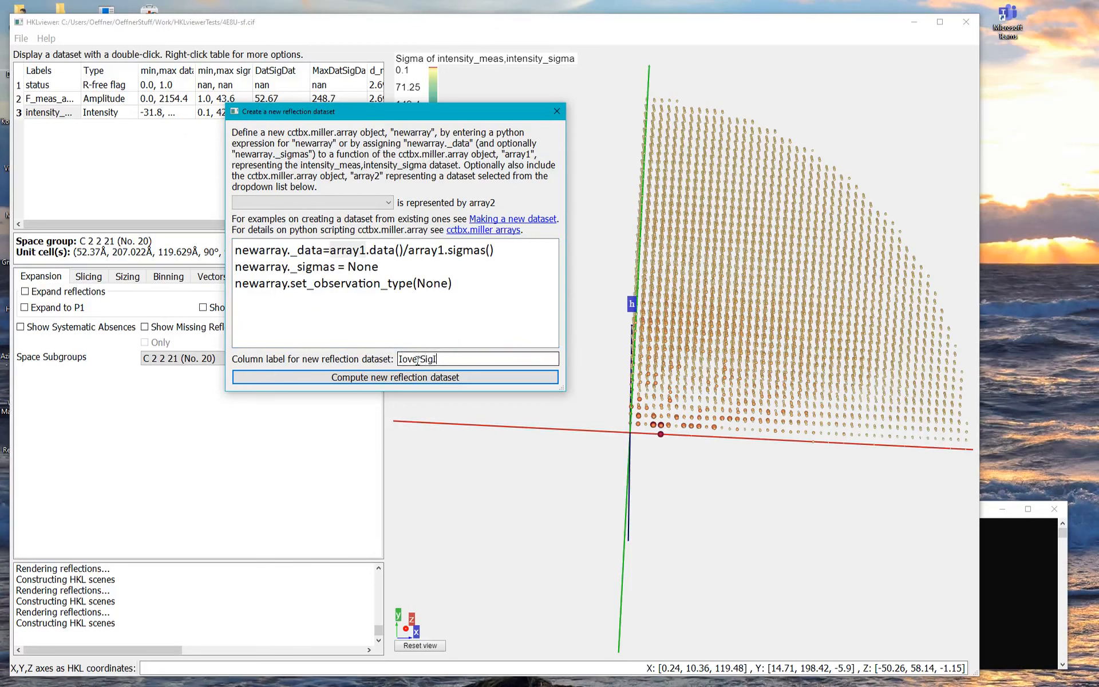
left_click(396, 377)
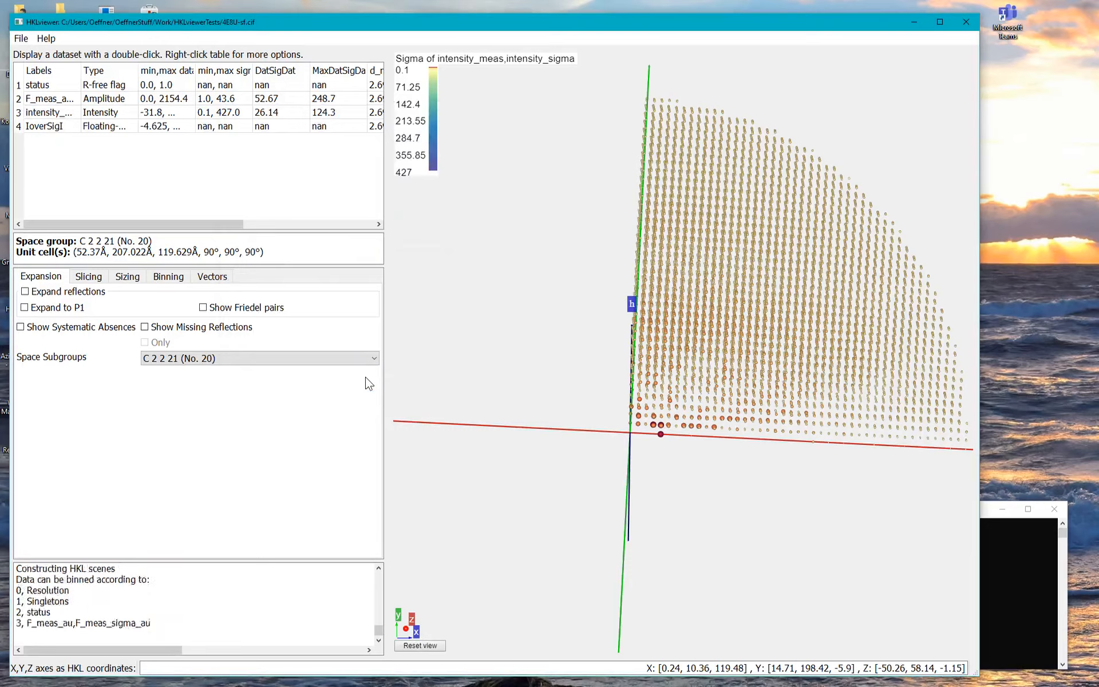
Plot the IoverSigI dataset in 3D, coloured red-to-green by signal-to-noise.
double_click(43, 126)
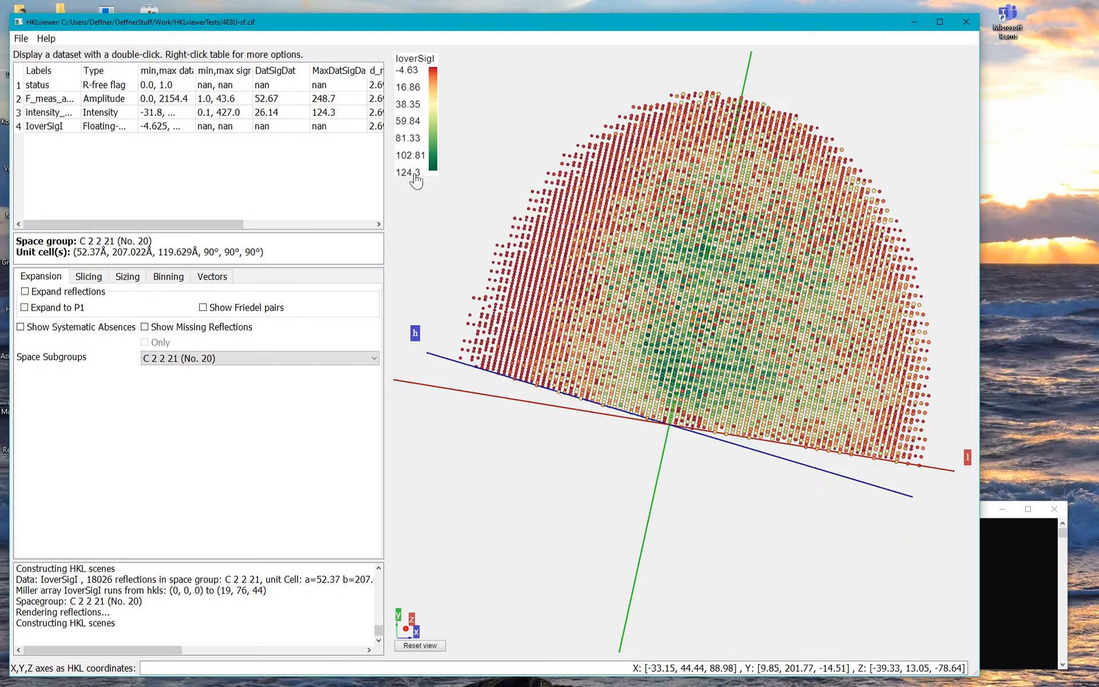
mouse_move(407, 184)
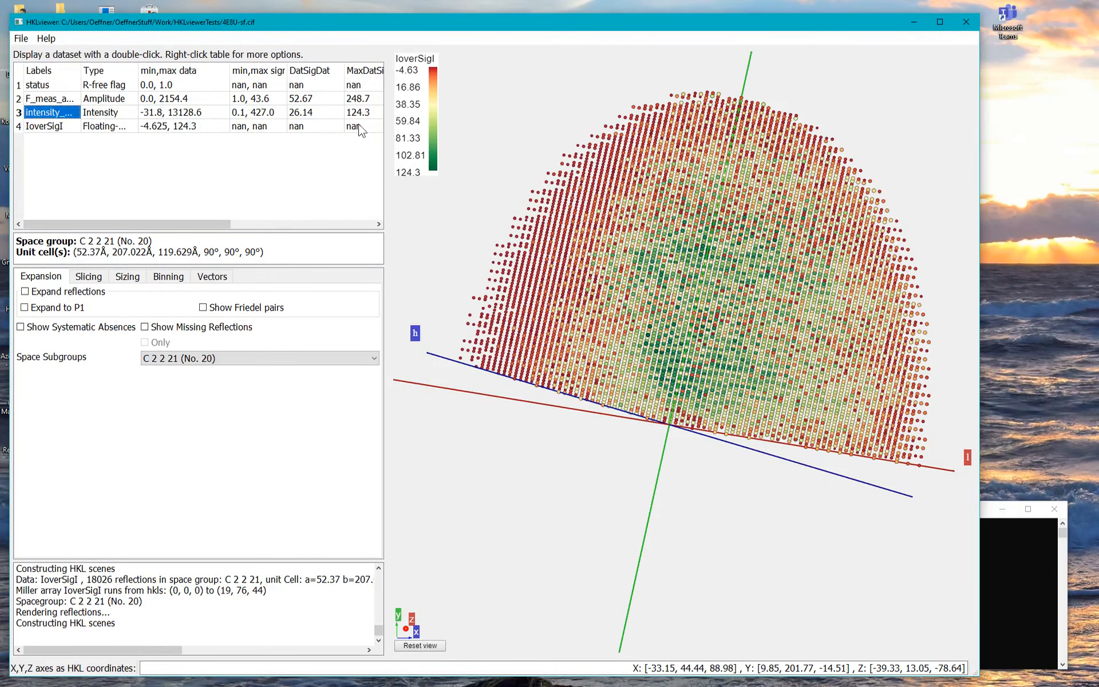
mouse_move(388, 113)
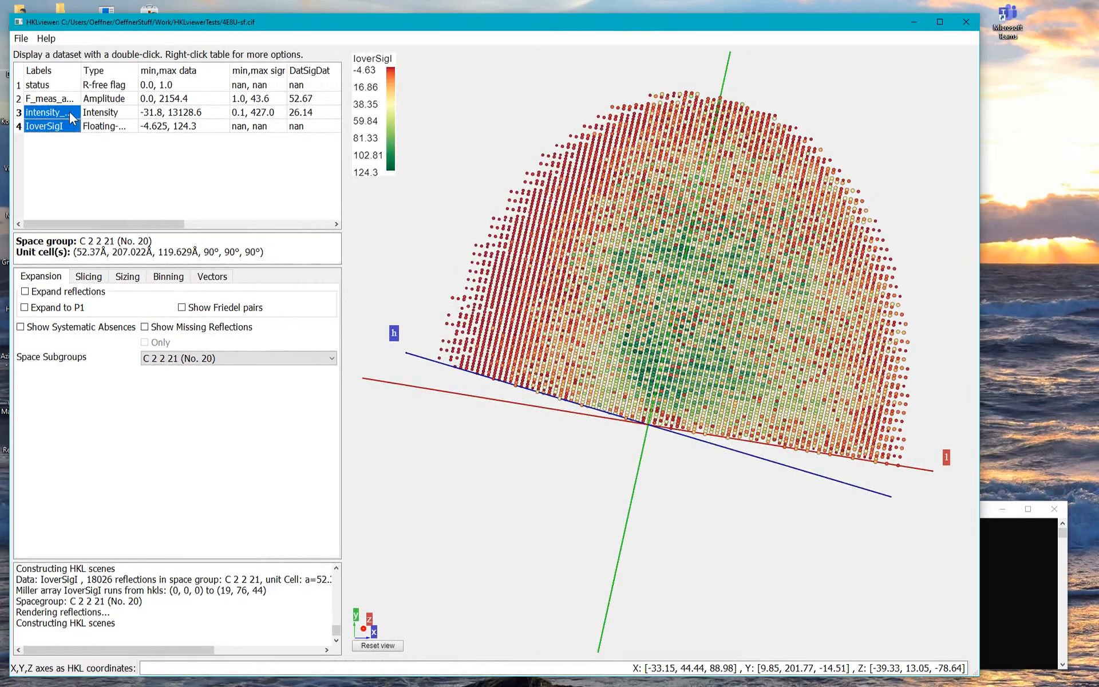
right_click(52, 112)
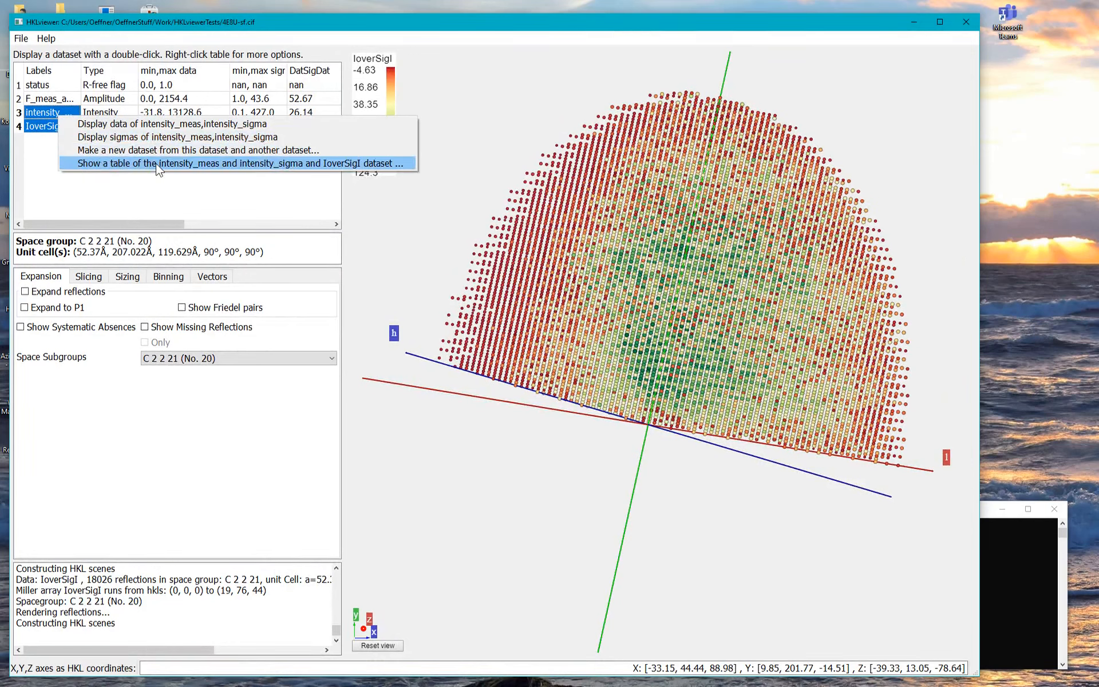
left_click(238, 163)
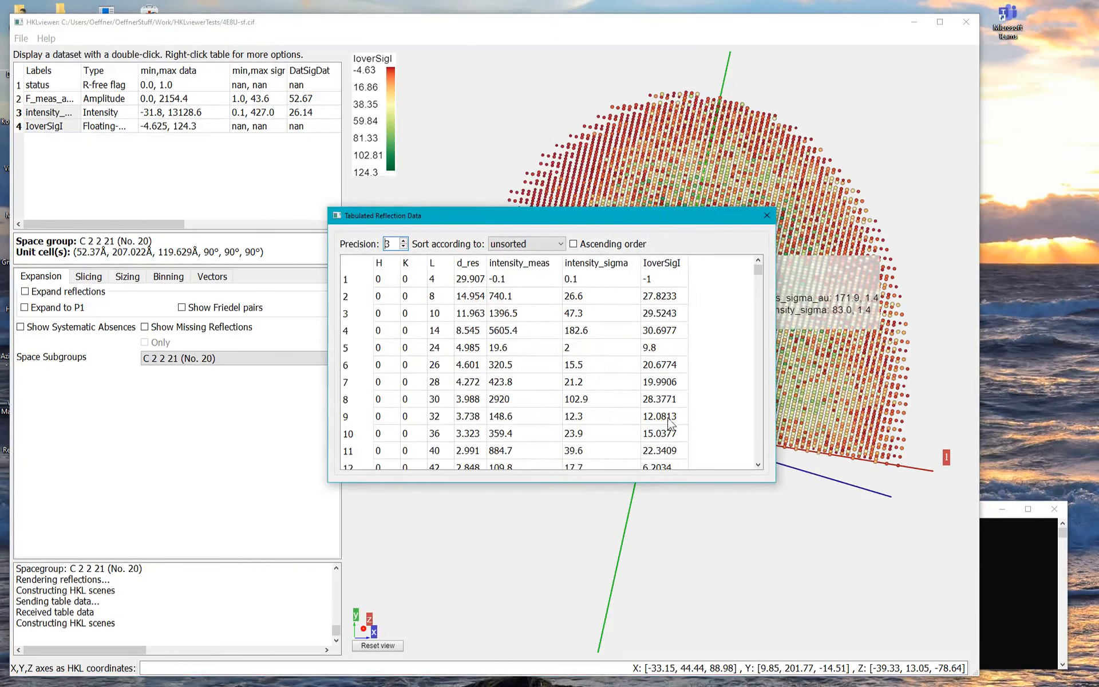
mouse_move(510, 305)
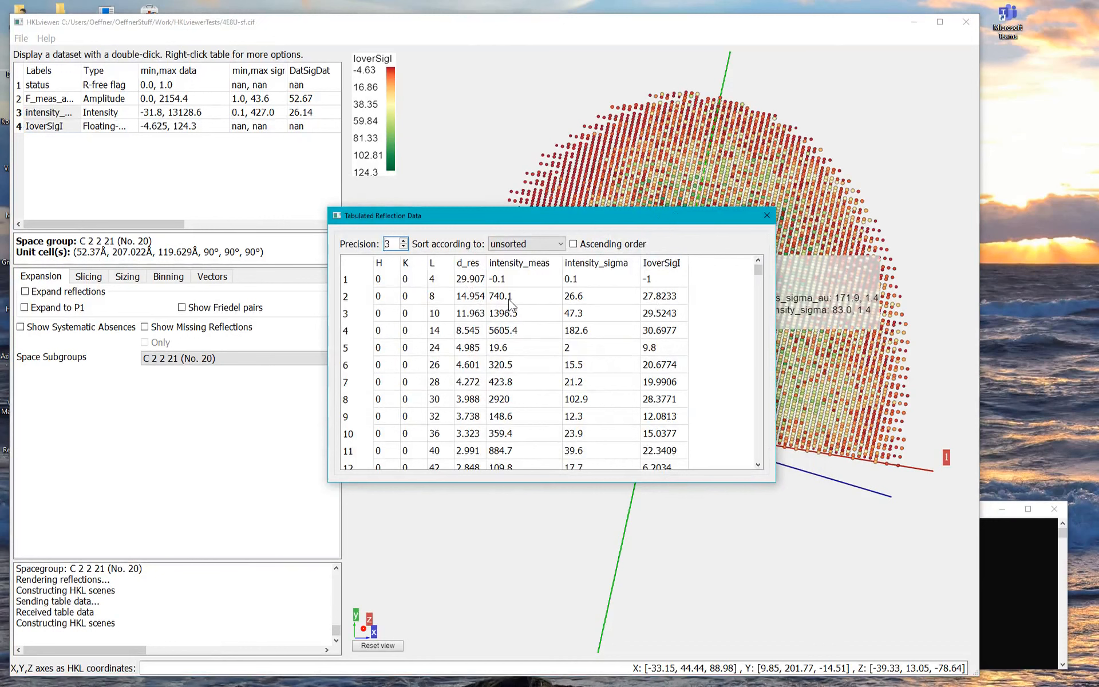
mouse_move(576, 421)
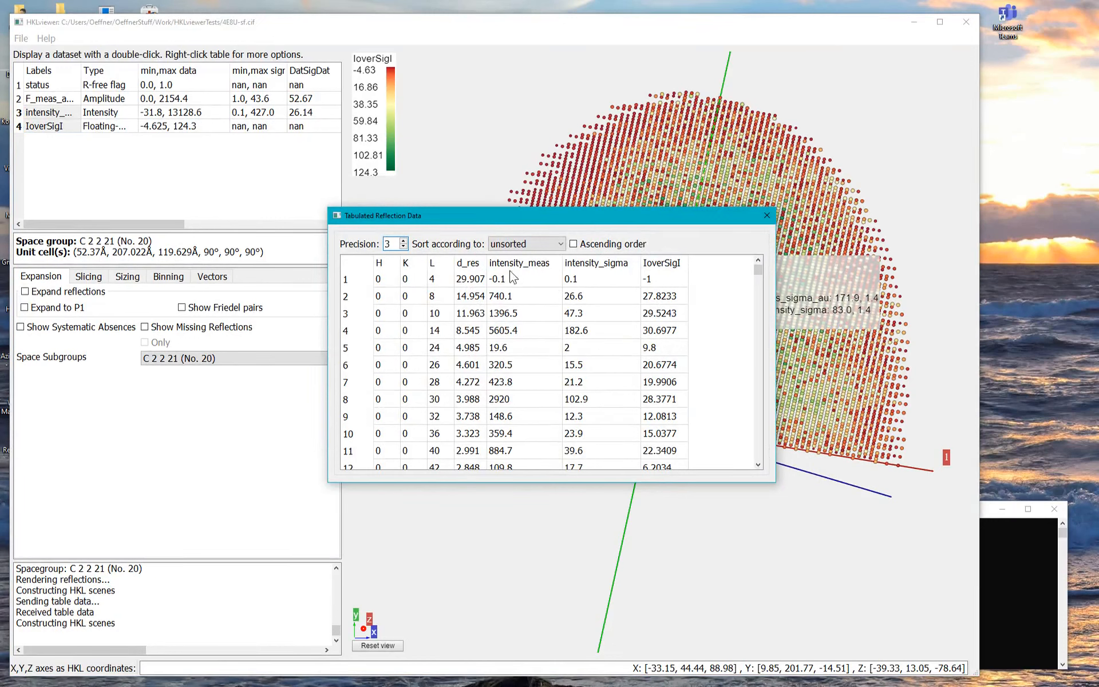
left_click(498, 278)
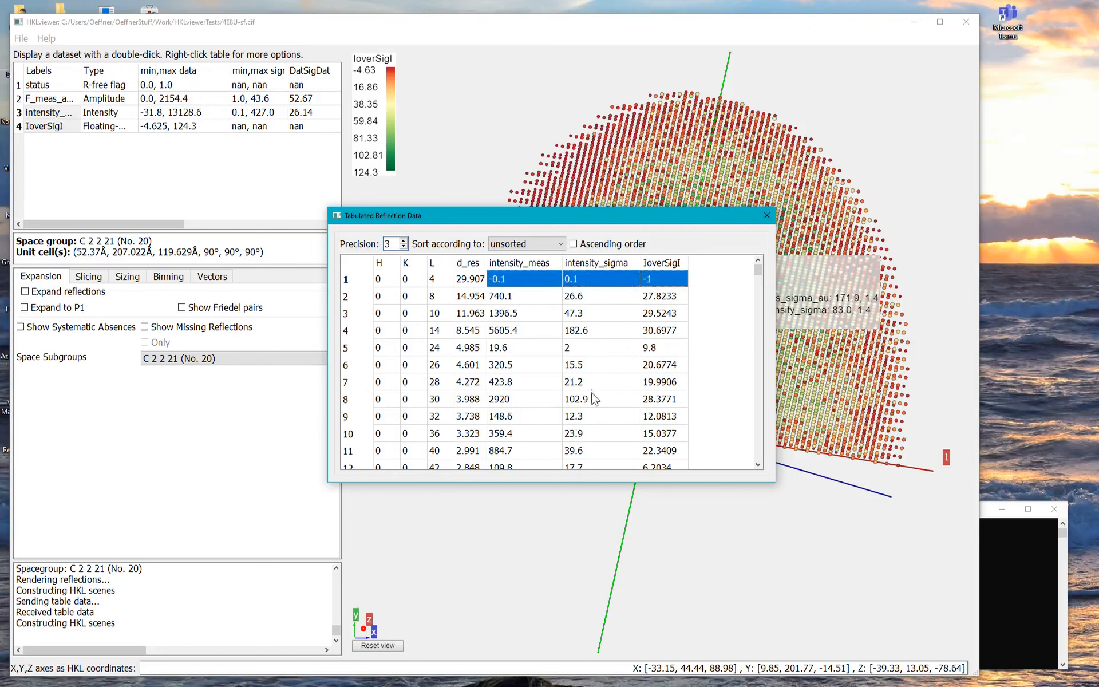
left_click(522, 347)
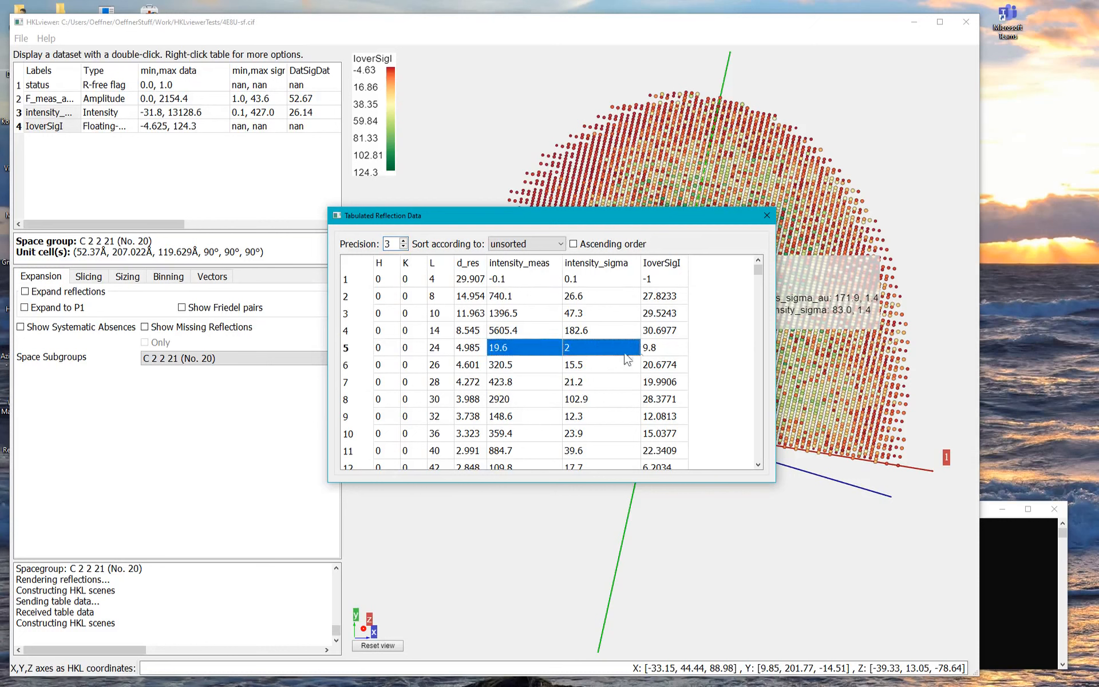
left_click(662, 347)
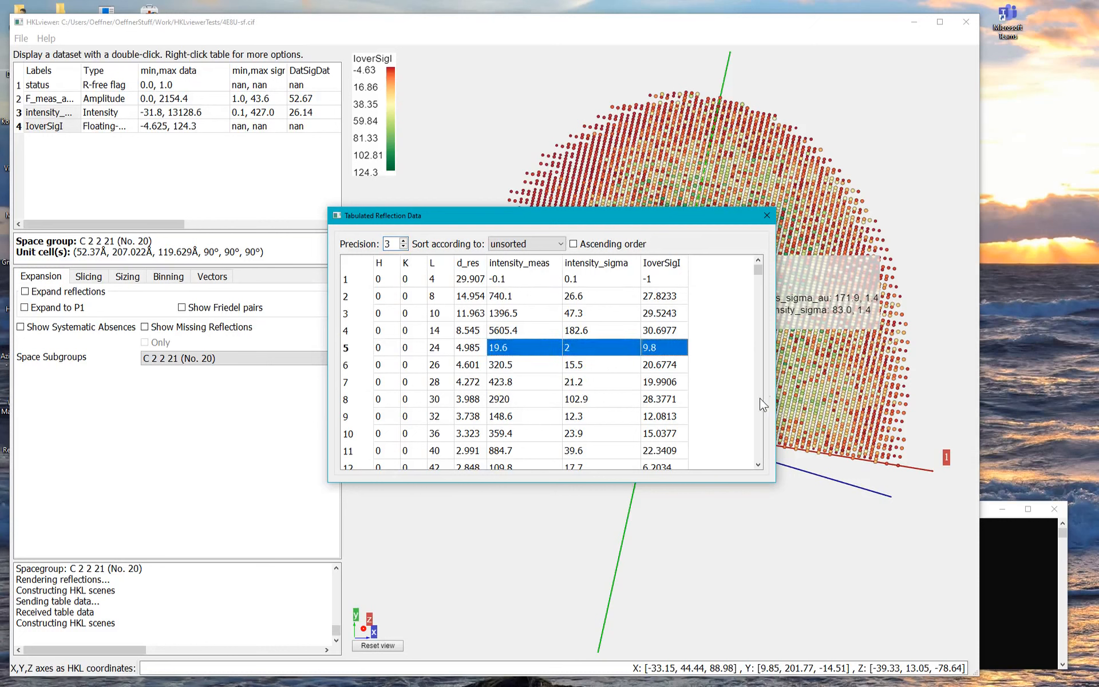
scroll("down", 3)
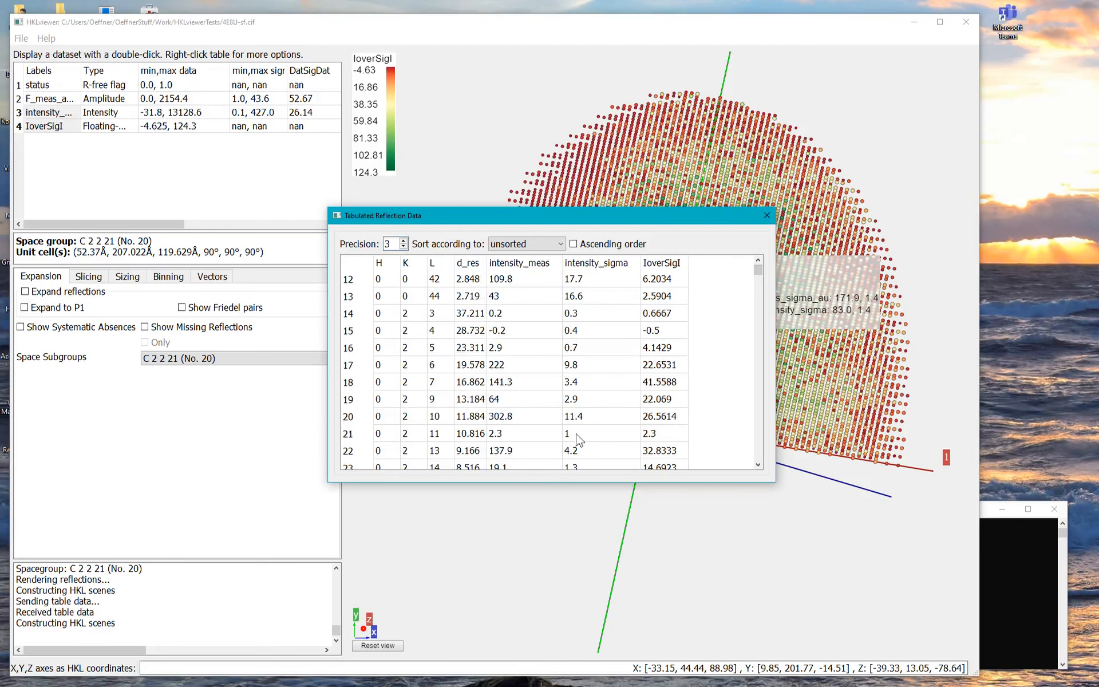
mouse_move(604, 440)
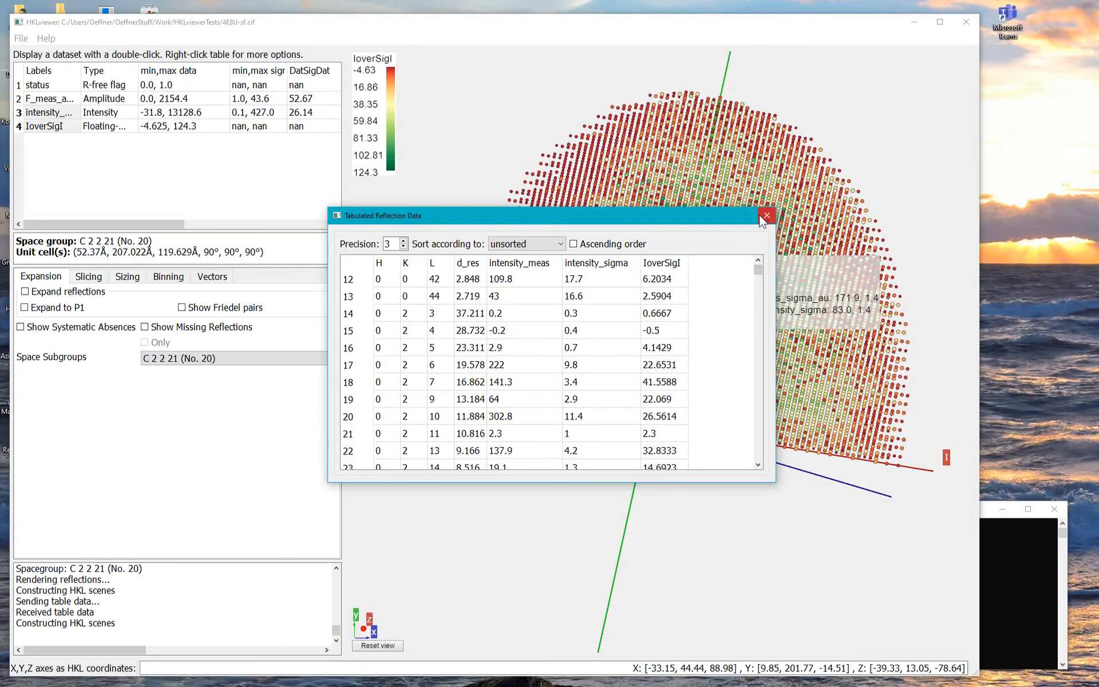
left_click(766, 216)
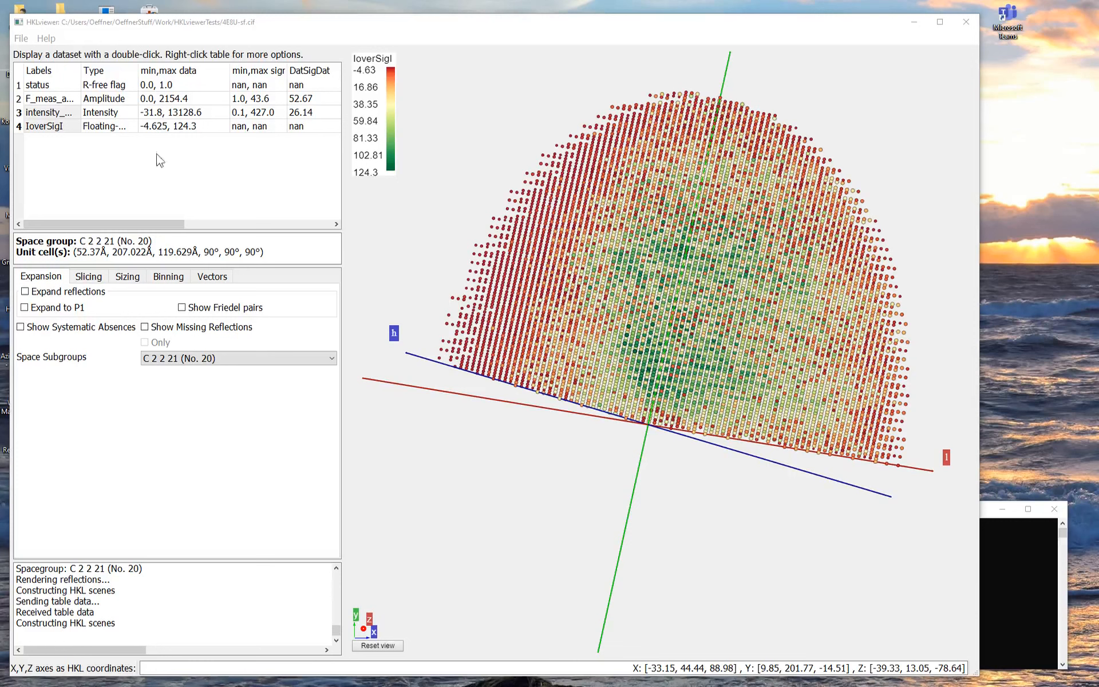
Show intensity_meas,intensity_sigma expanded to P1 with Friedel pairs, then rotate the full sphere.
left_click(43, 126)
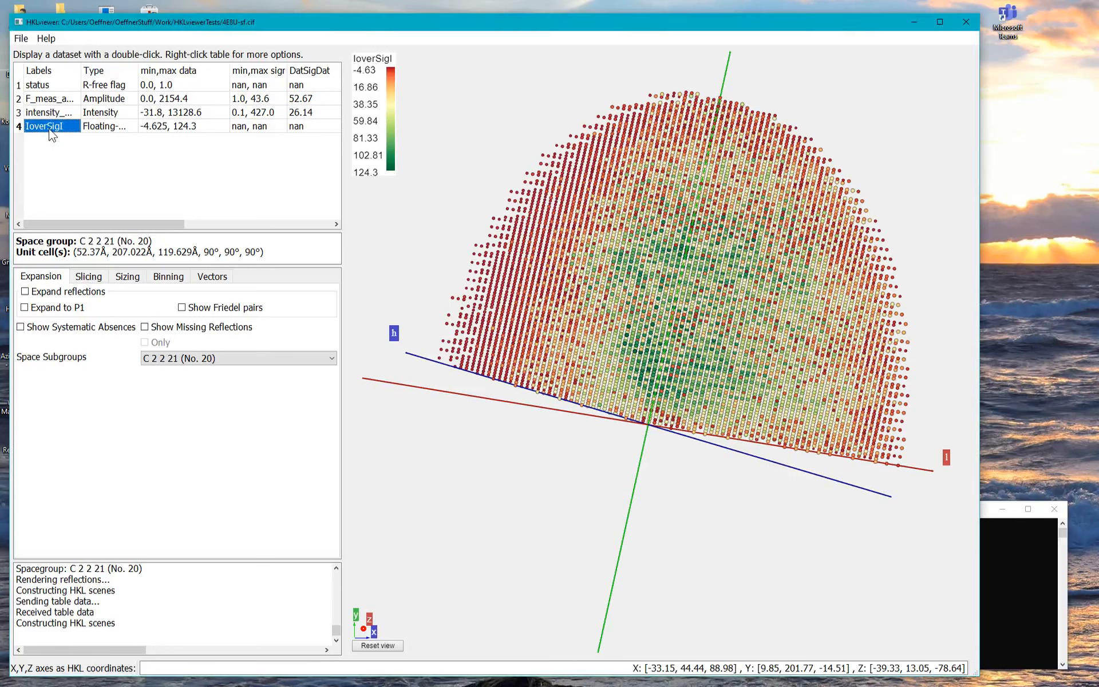
left_click(237, 357)
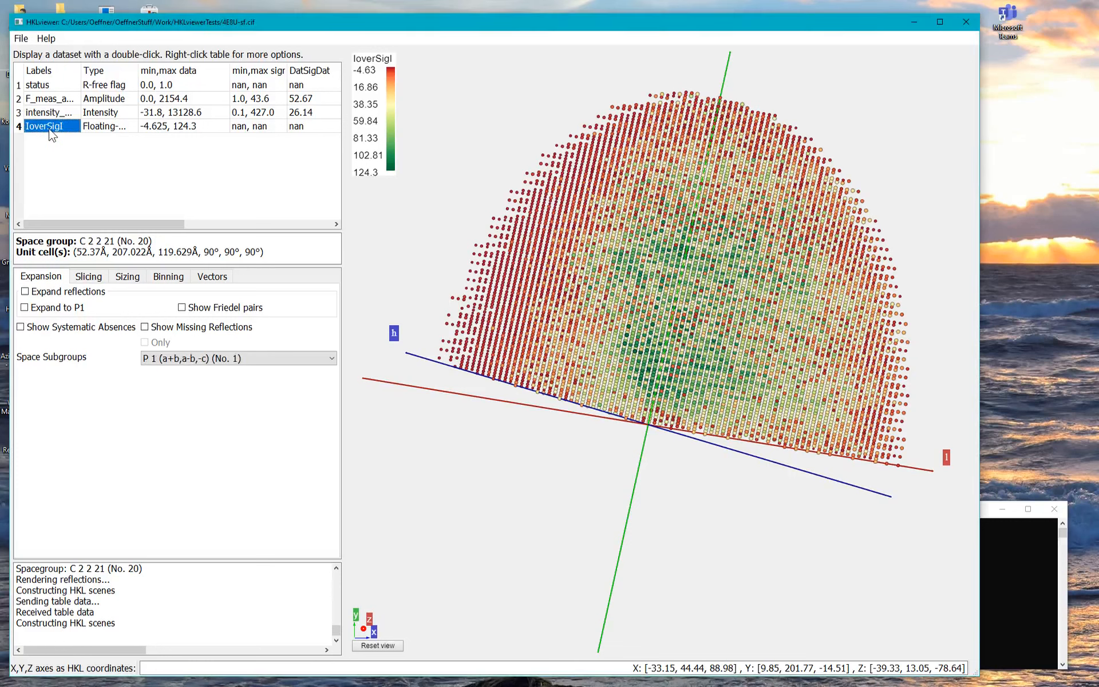
double_click(44, 112)
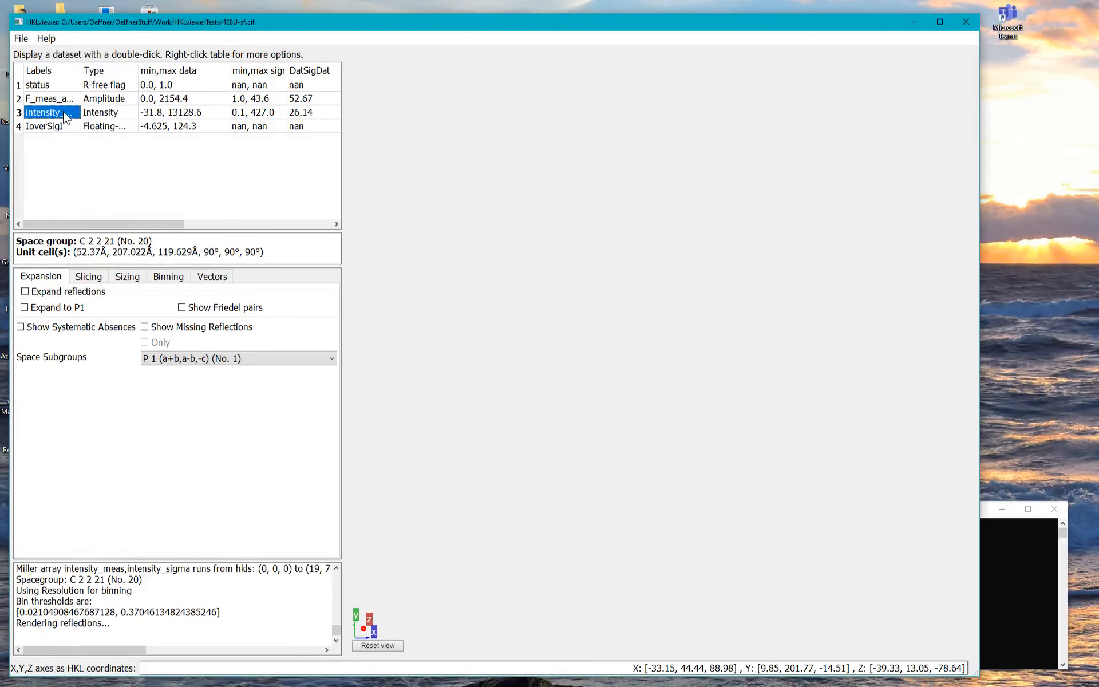
double_click(42, 113)
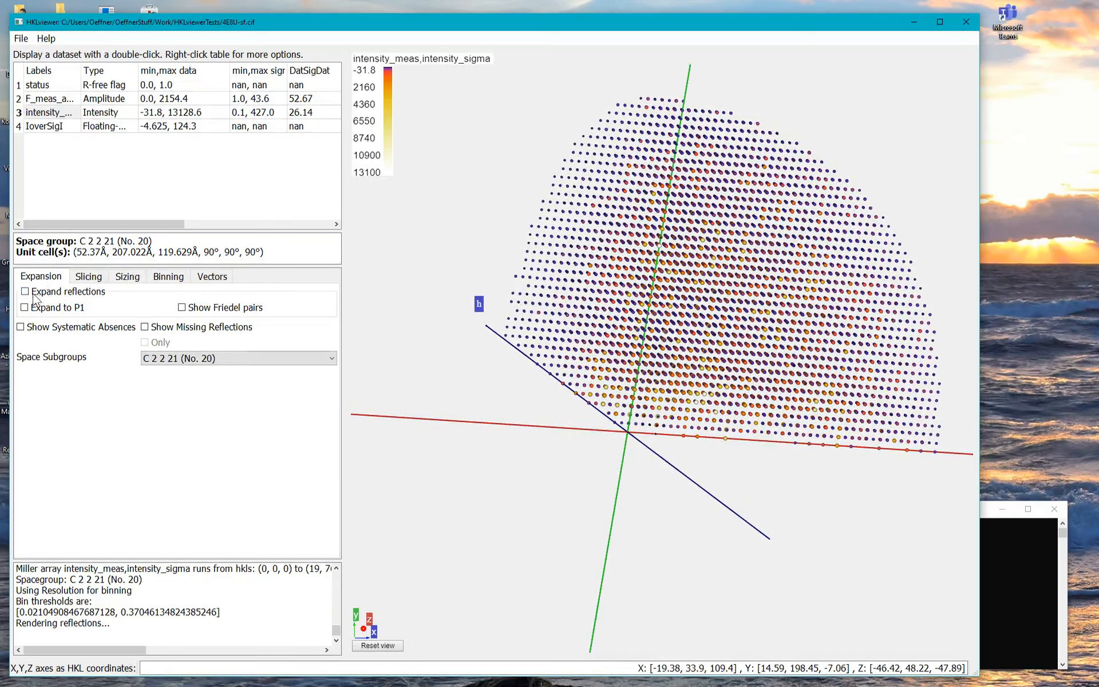
left_click(25, 291)
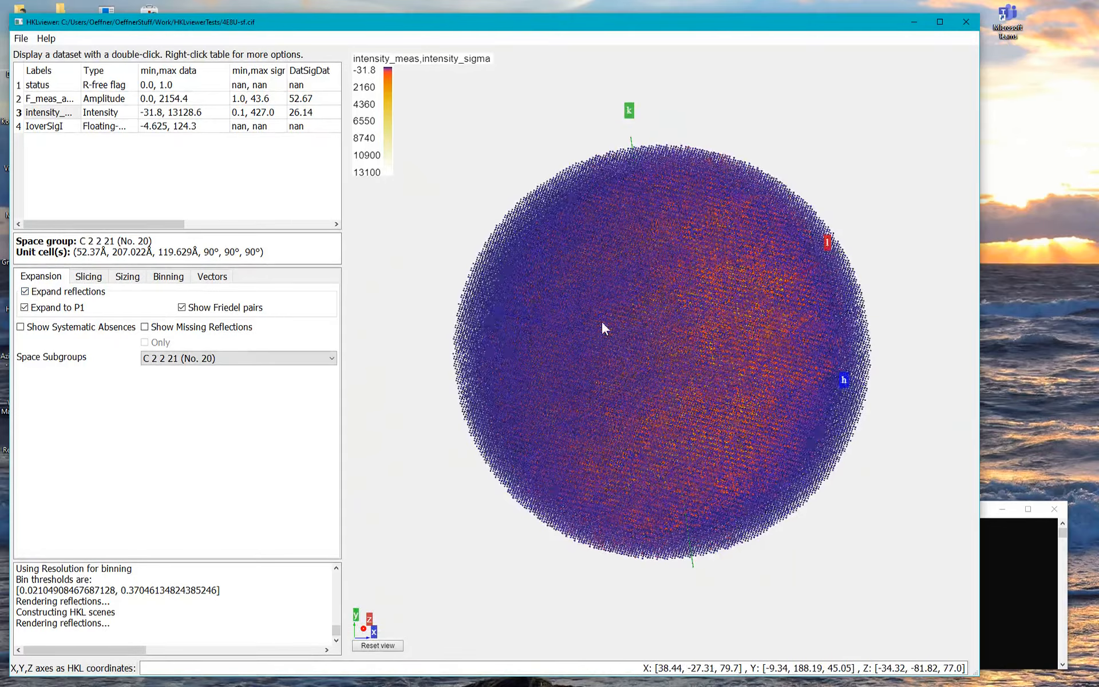
left_click_drag(602, 330, 806, 375)
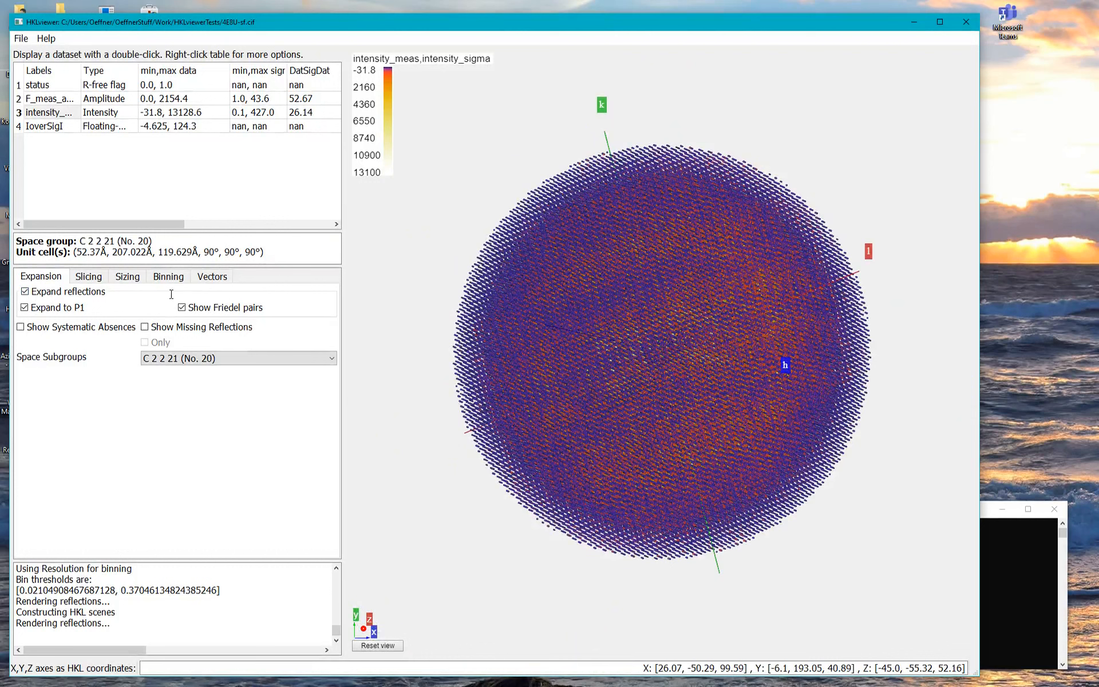
On the Binning tab, use 7 bins based on intensity_meas,intensity_sigma values.
left_click(168, 276)
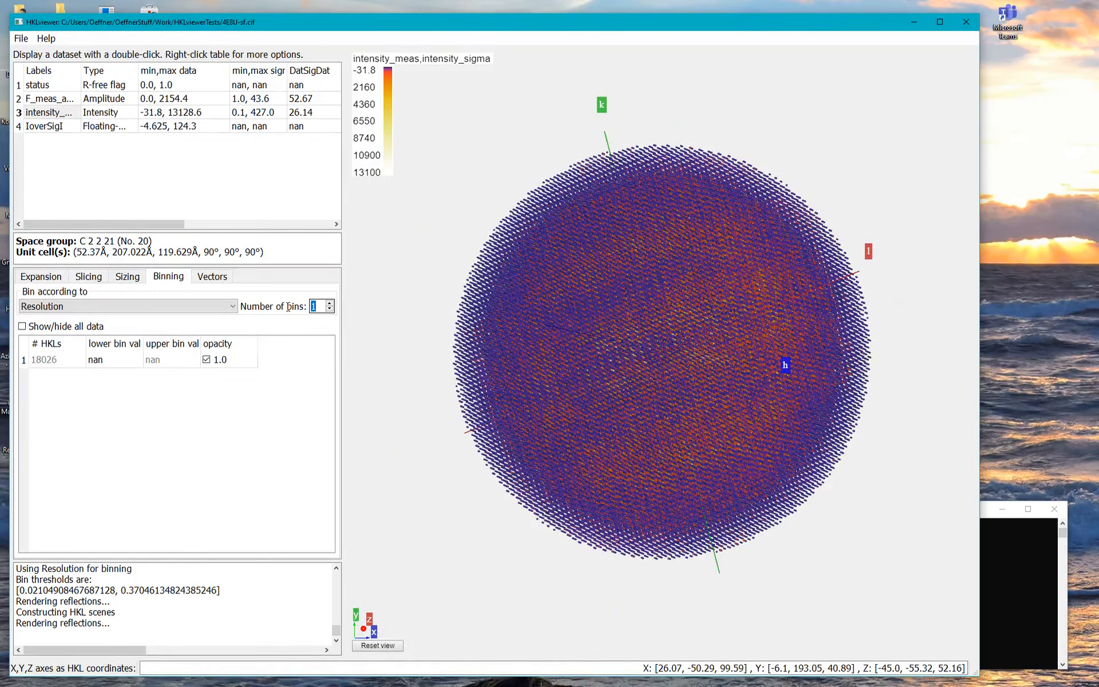
mouse_move(350, 316)
type("7")
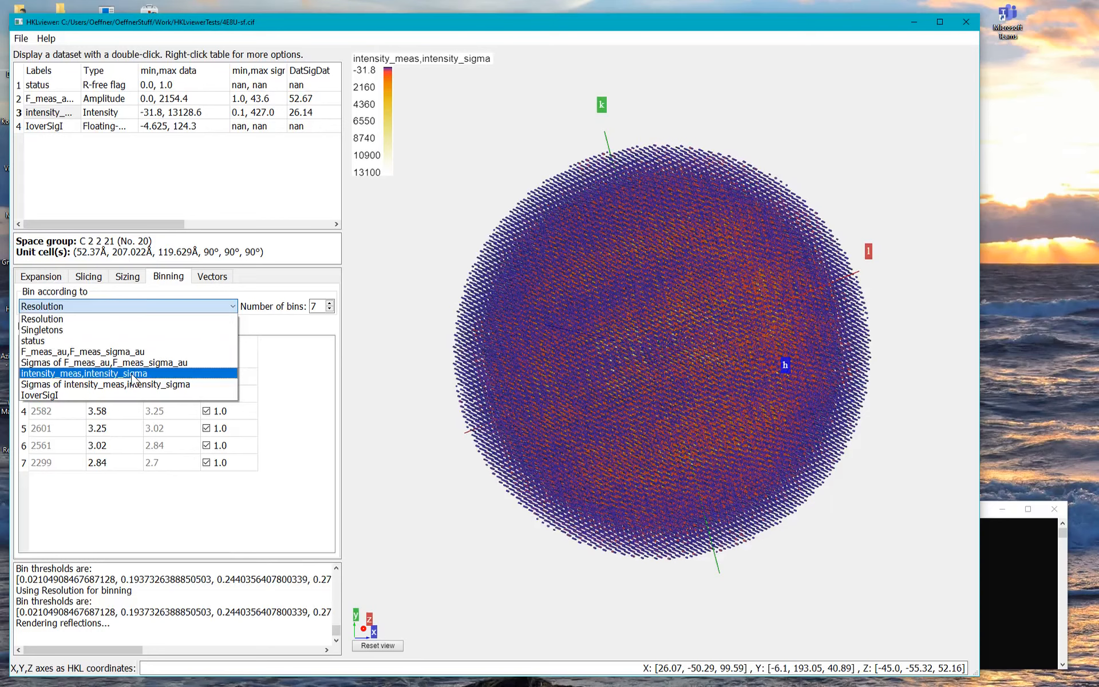
left_click(83, 372)
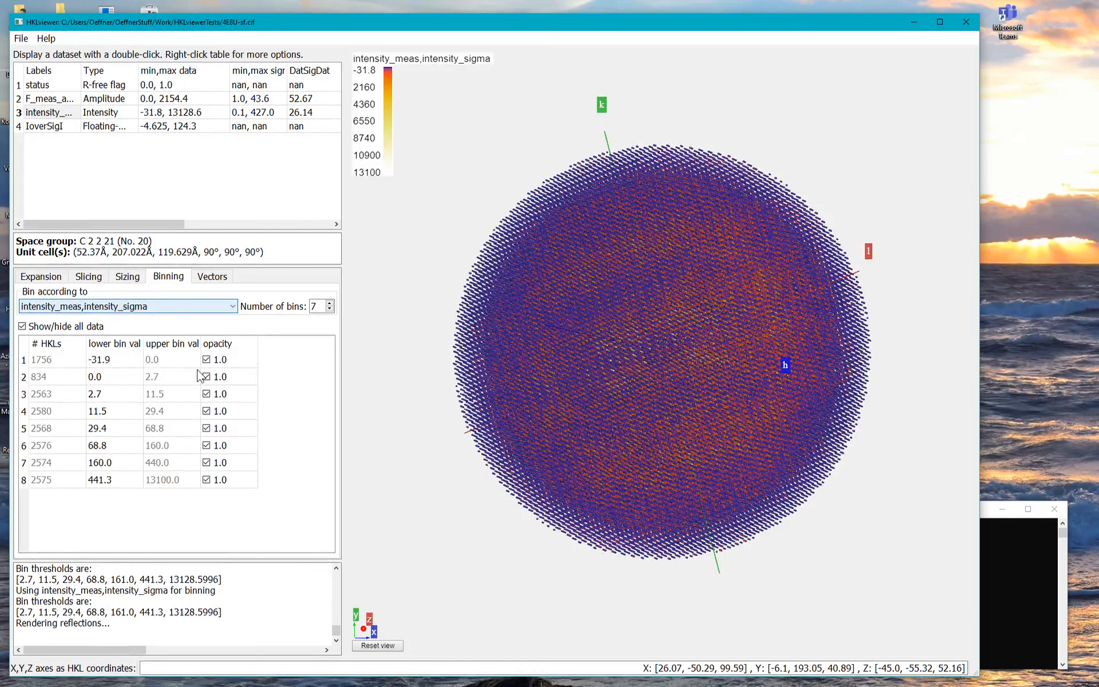
mouse_move(223, 363)
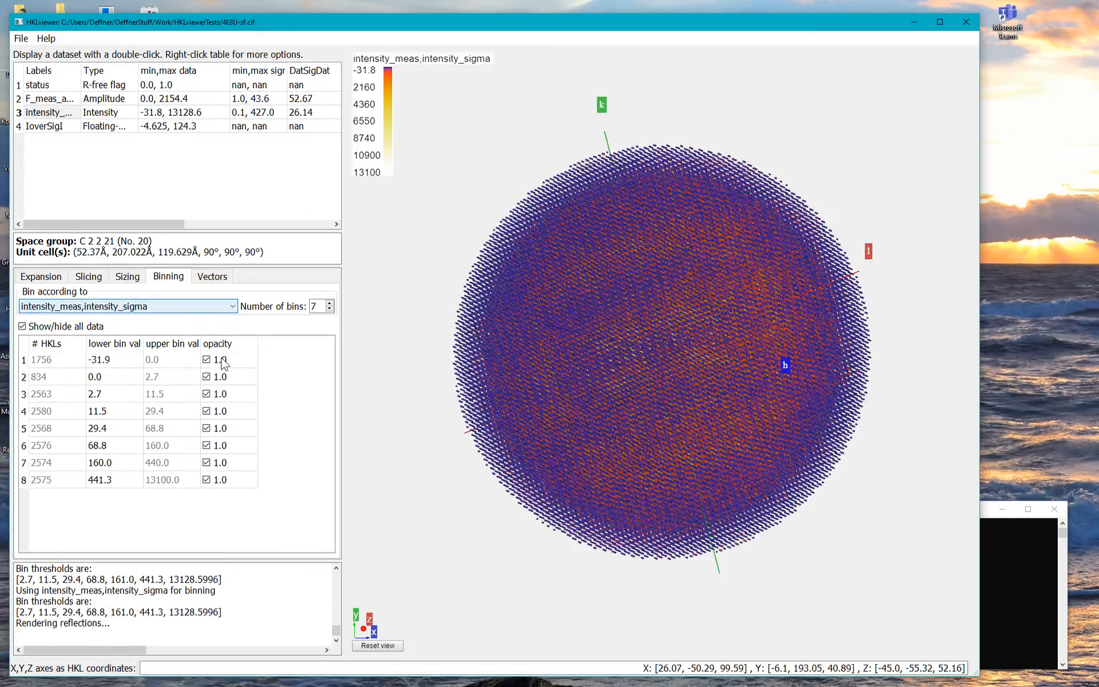
mouse_move(160, 391)
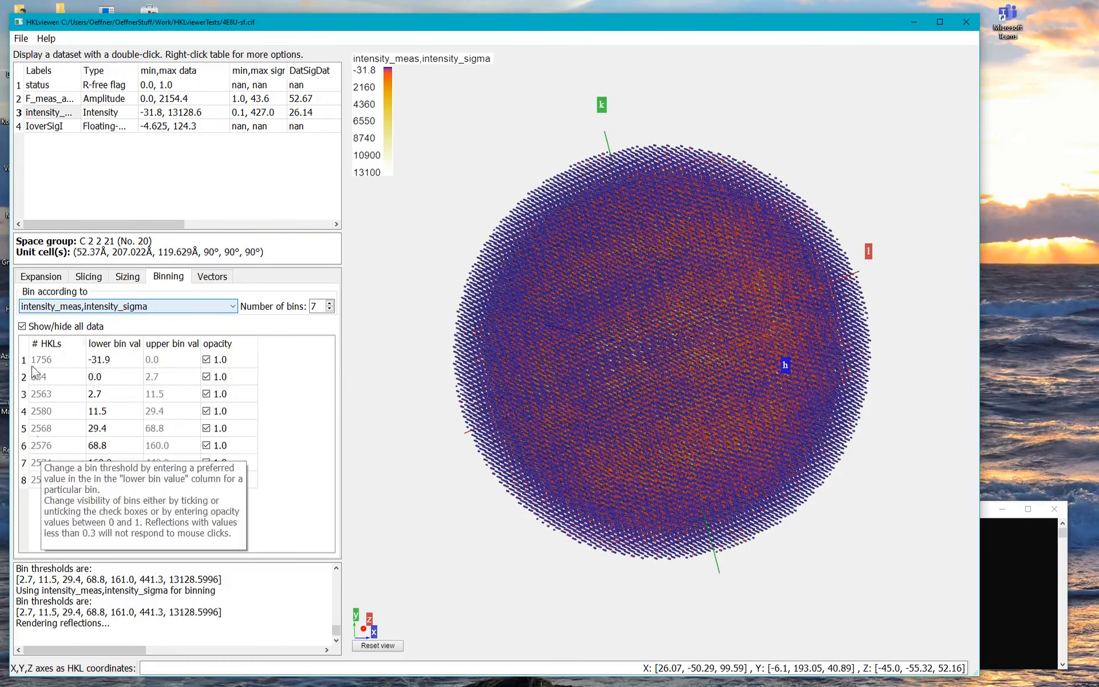
mouse_move(22, 335)
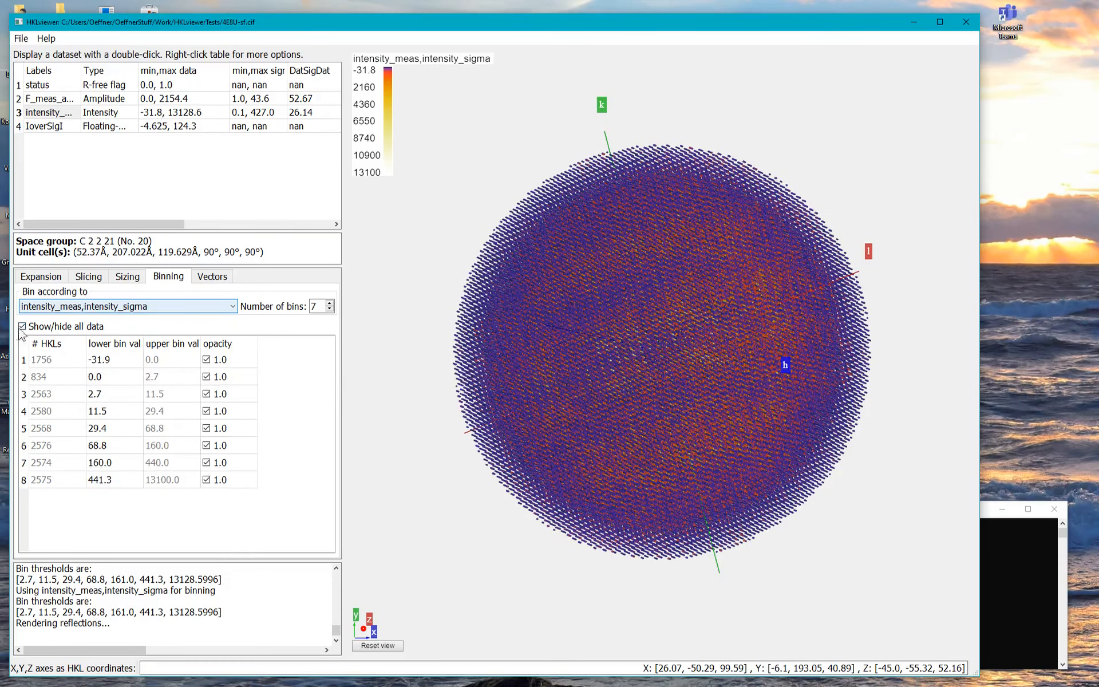
Set all eight intensity bins to 0.0 opacity, leaving only the h, k, l axes.
left_click(22, 326)
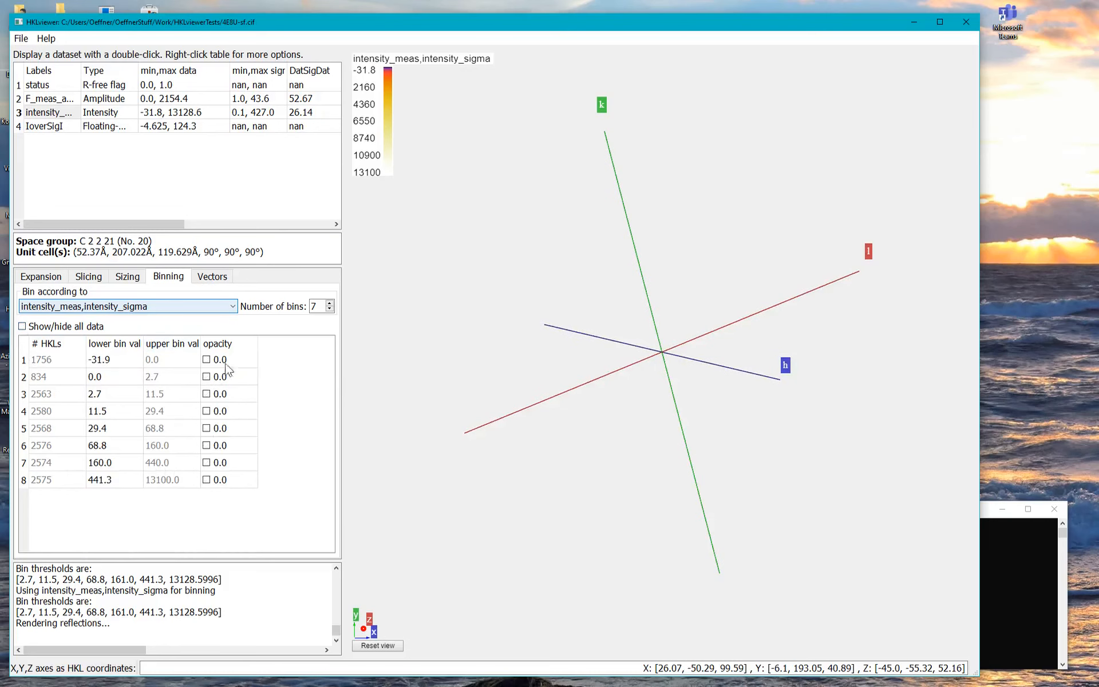
left_click(22, 326)
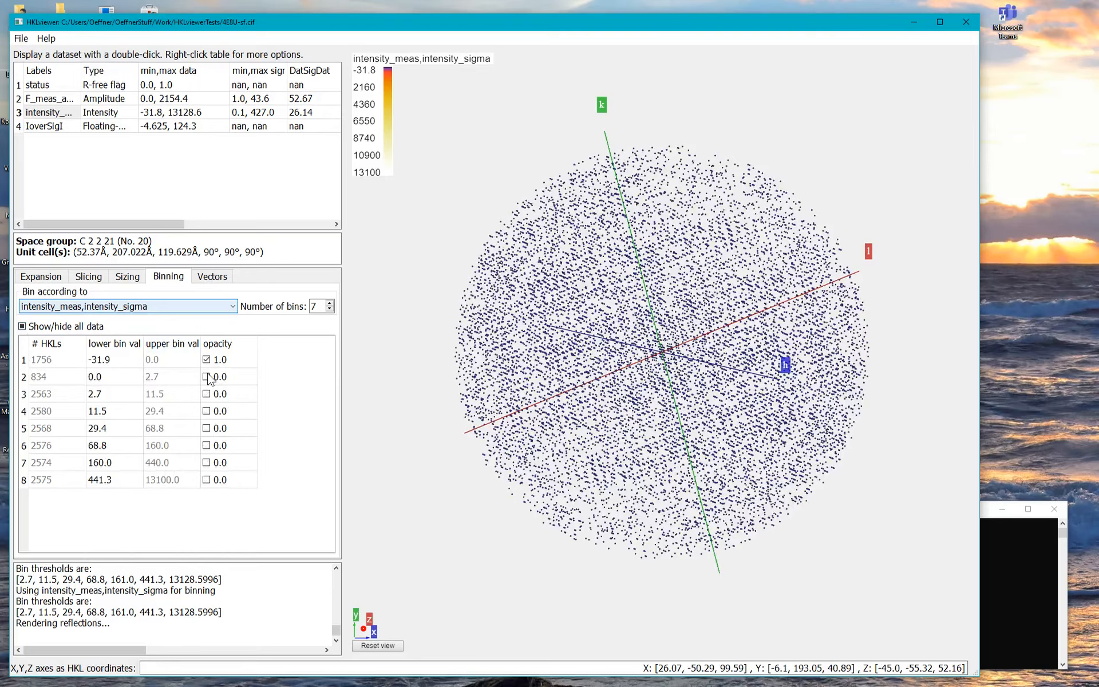
left_click(207, 376)
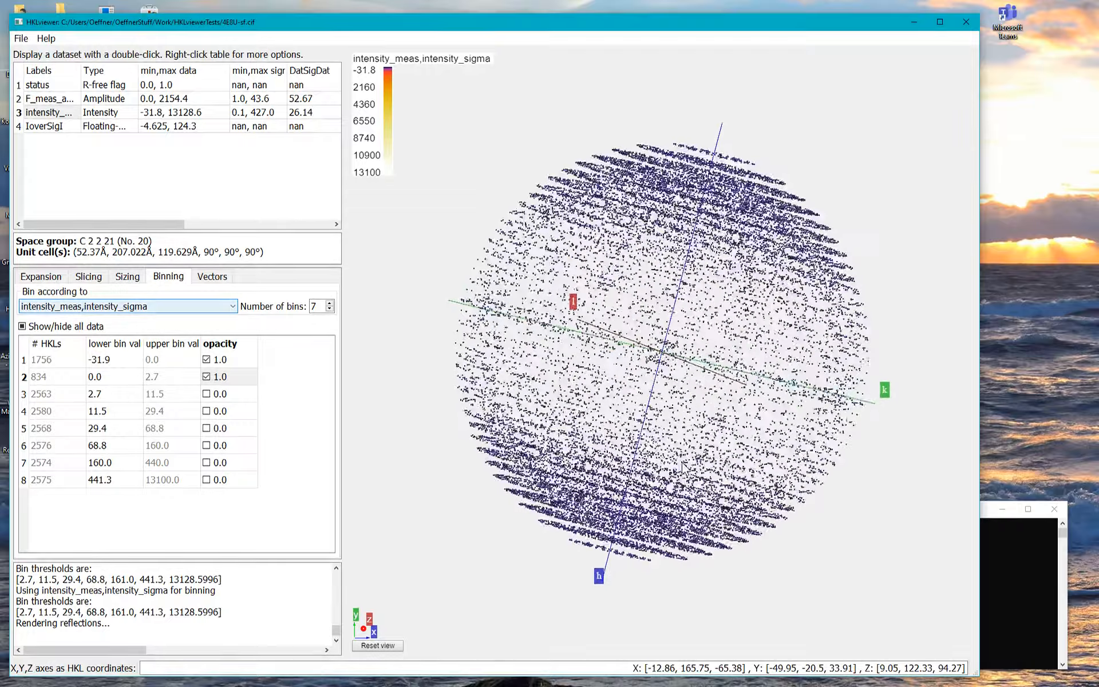
left_click_drag(687, 463, 701, 466)
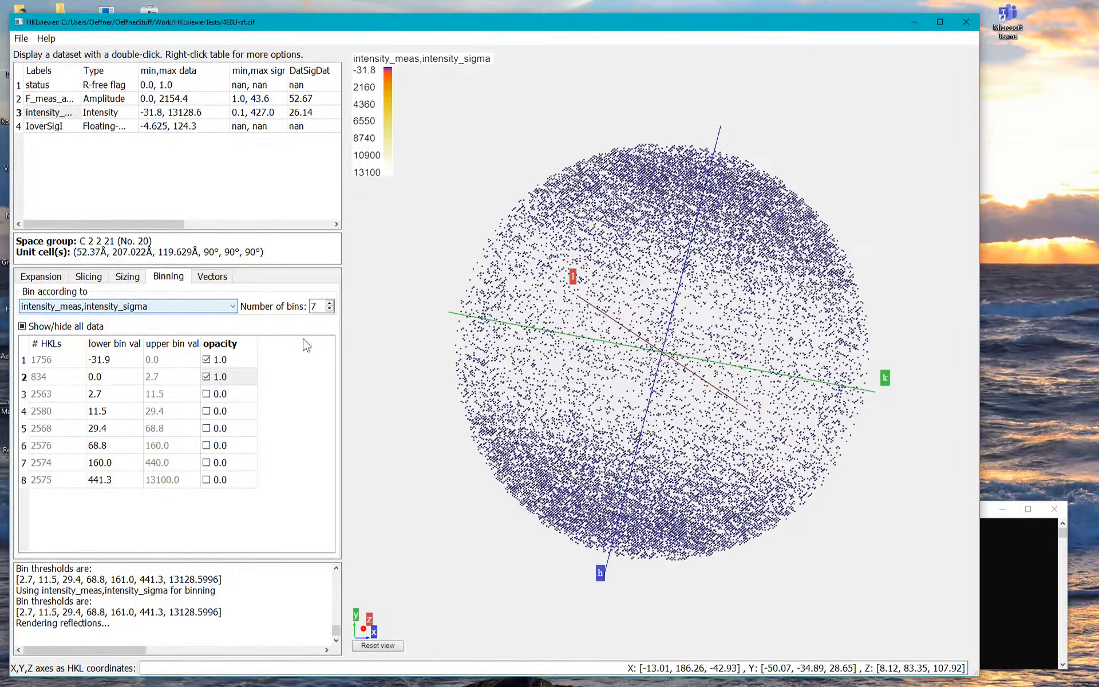
left_click(207, 377)
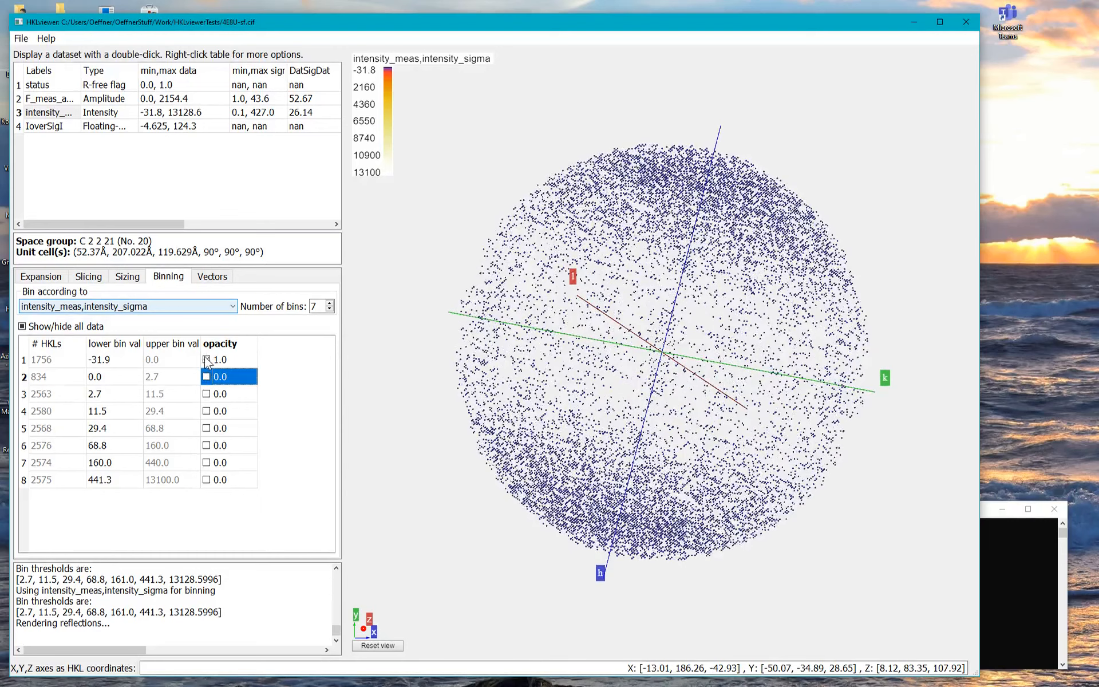
left_click(22, 326)
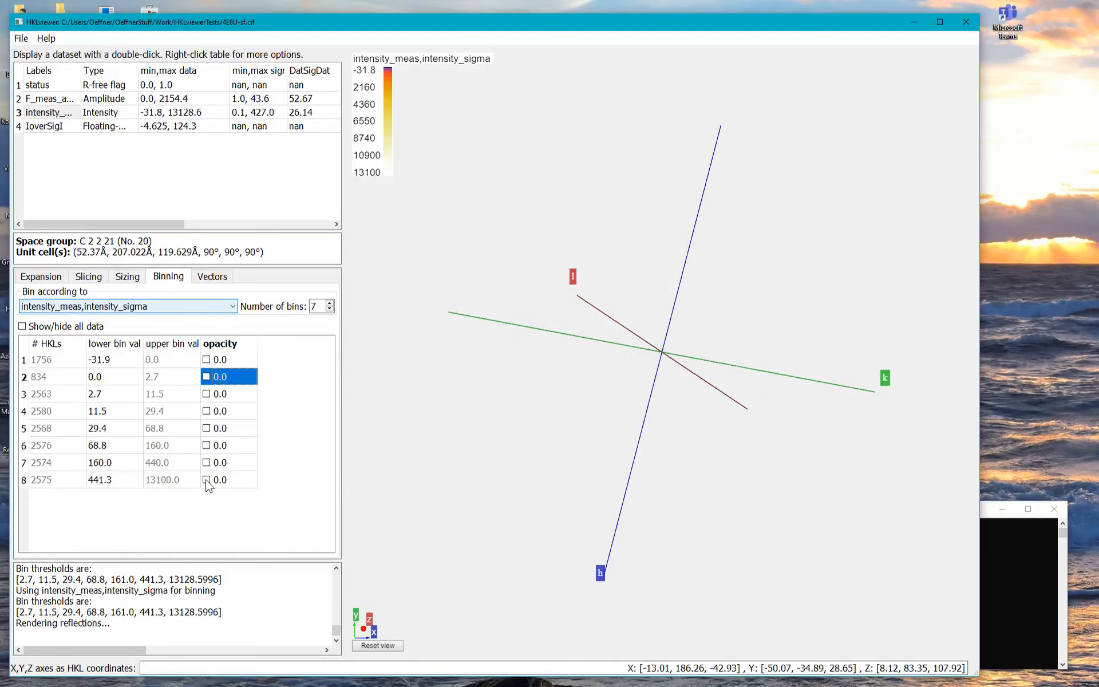
Show only bin 8 (441.3–13100) at full opacity and rotate to inspect its core.
left_click(207, 480)
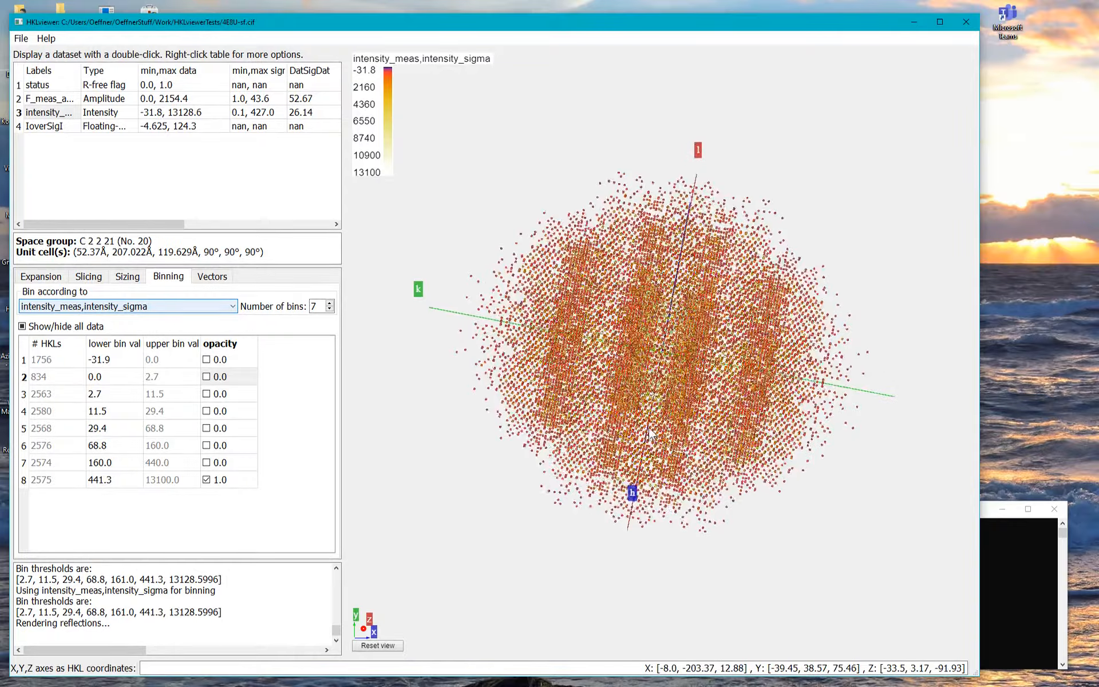
left_click_drag(649, 433, 634, 443)
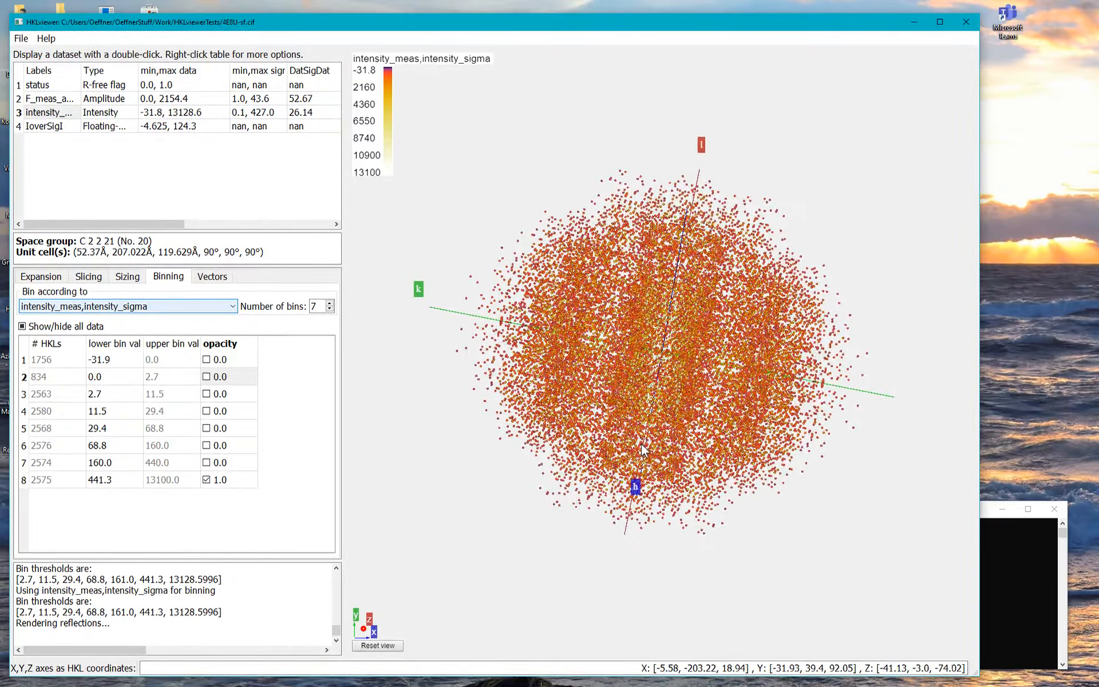
left_click_drag(644, 450, 599, 543)
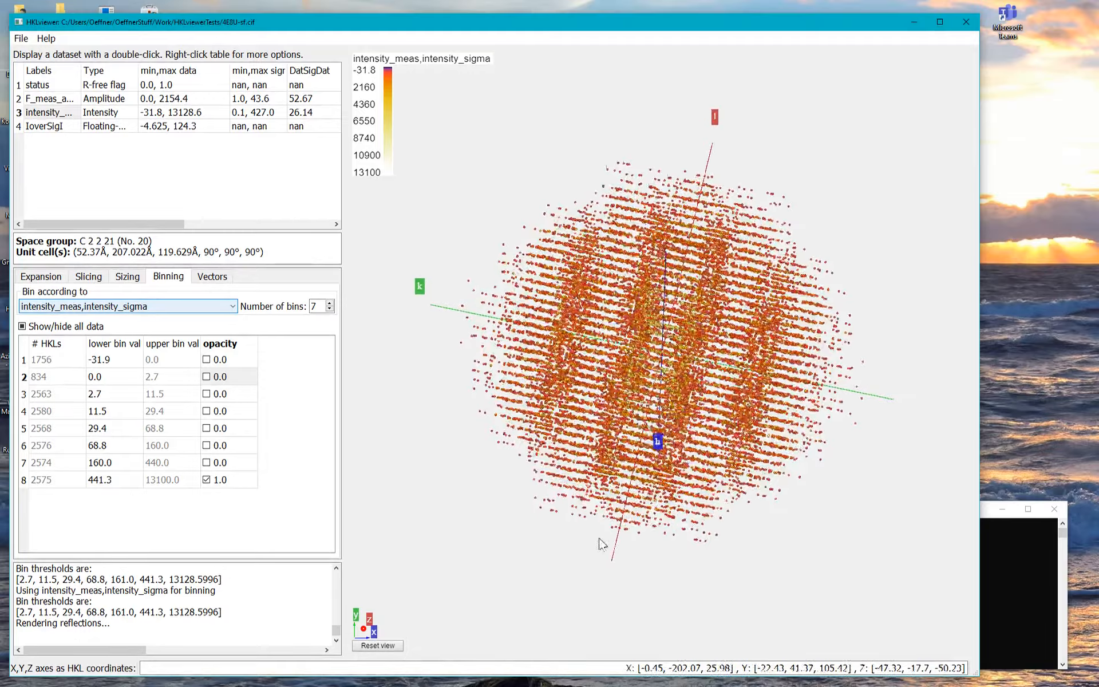
left_click_drag(602, 545, 633, 555)
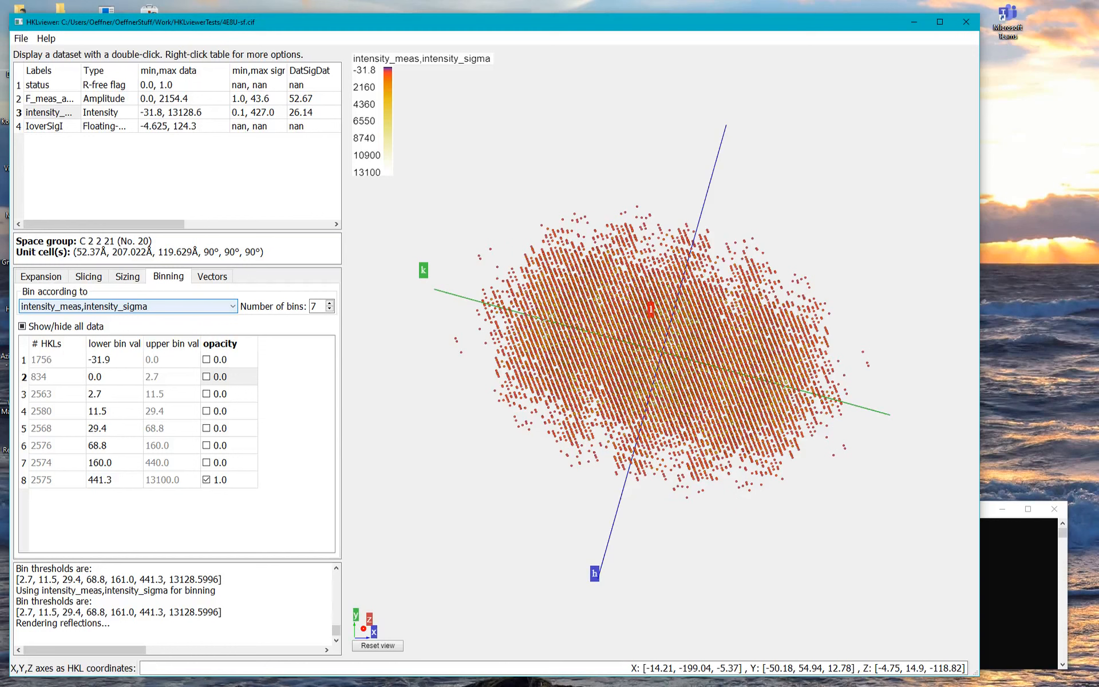
mouse_move(812, 499)
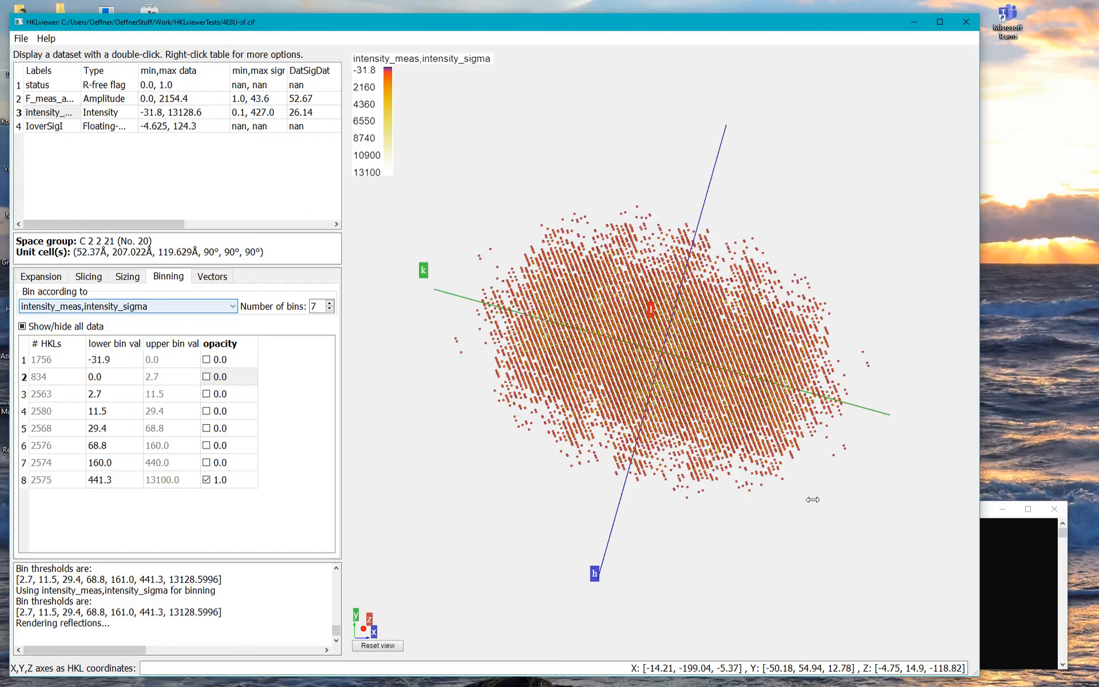
mouse_move(671, 421)
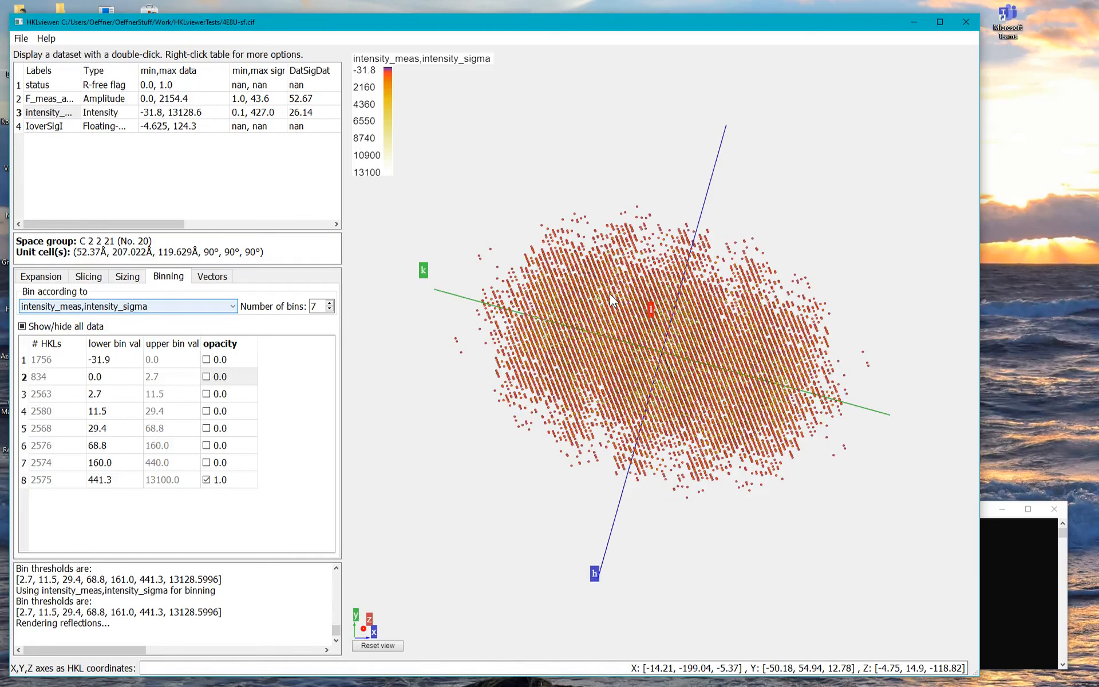
Load porin.mtz from the HKLviewerTests folder via Open reflection file.
left_click(21, 38)
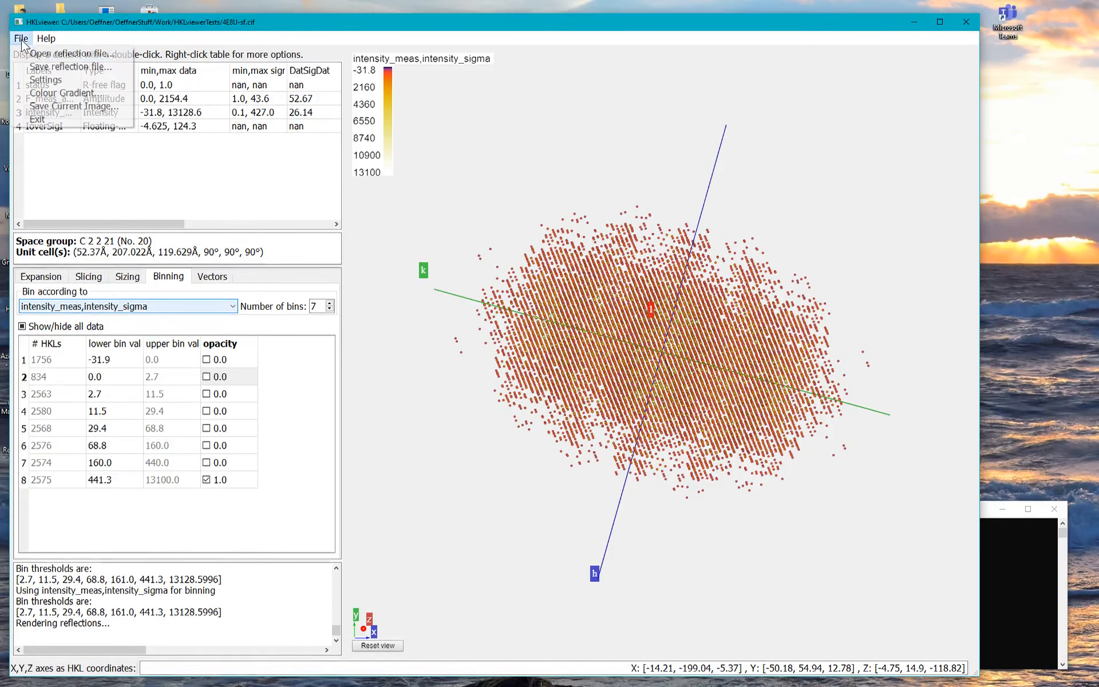
left_click(69, 53)
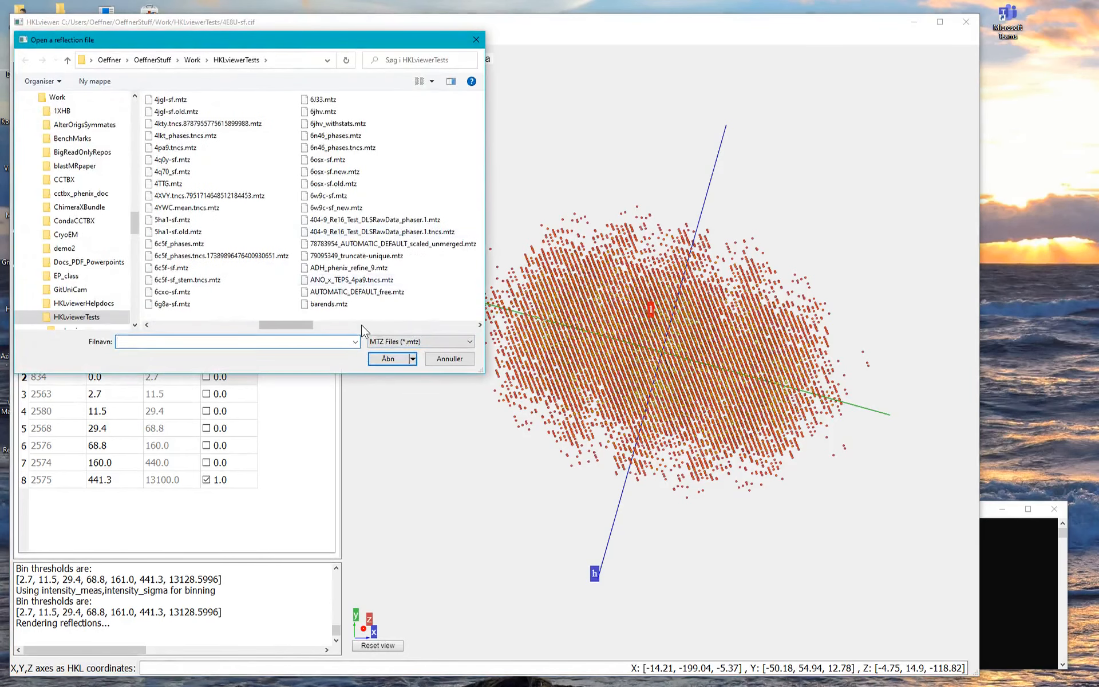
left_click(450, 358)
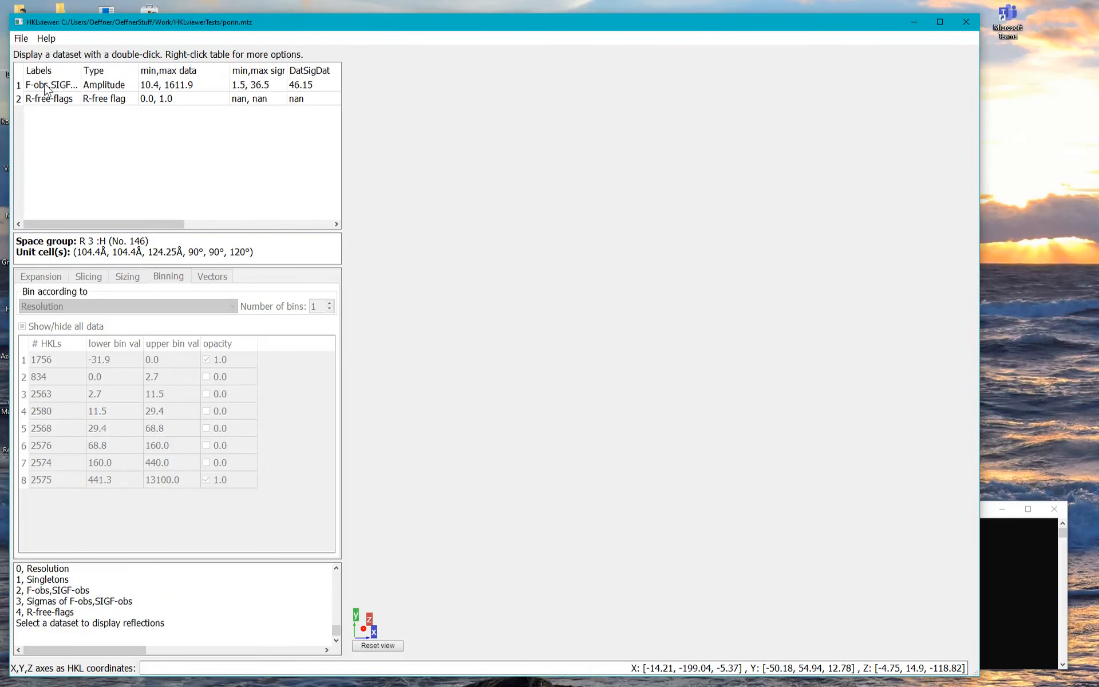
Plot the porin F-obs,SIGF-obs amplitudes as a reflection sphere and rotate it.
double_click(51, 84)
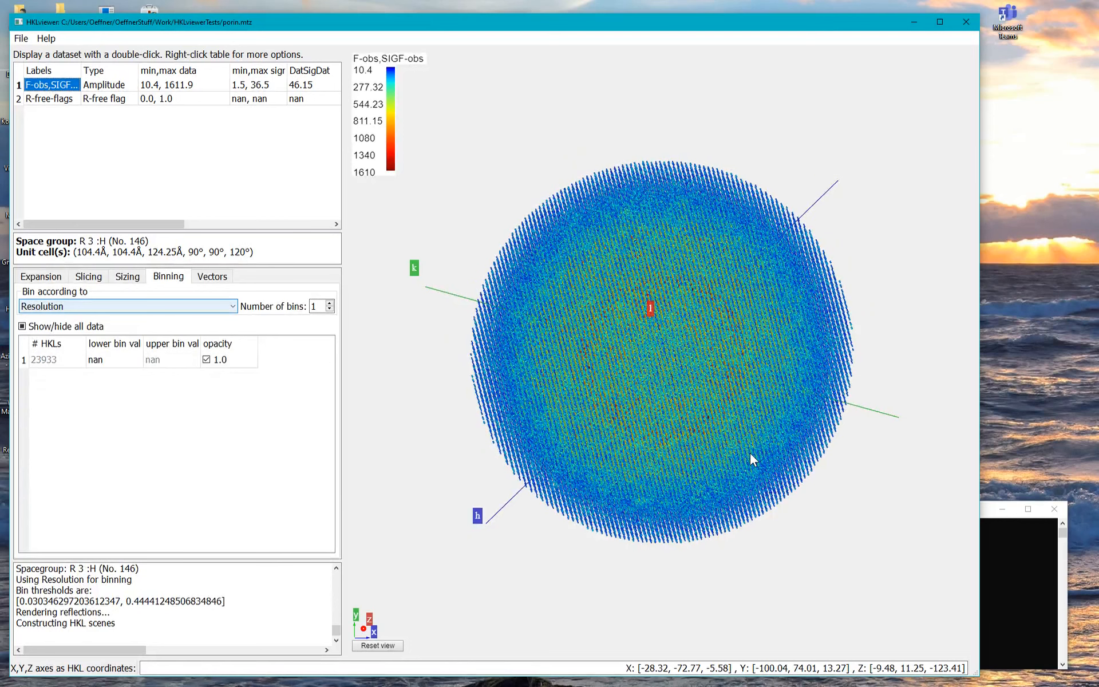
left_click_drag(753, 459, 594, 378)
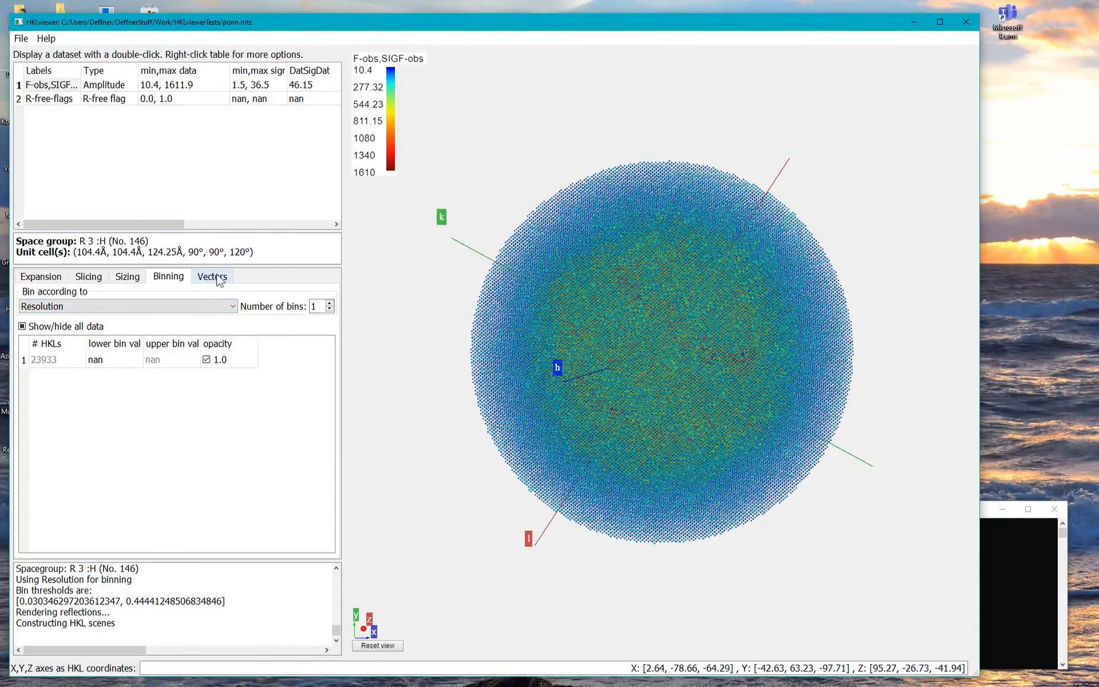
Add a Vectors-tab entry named 2-fold_twin with rotation operator -h-k,k,-l.
left_click(212, 275)
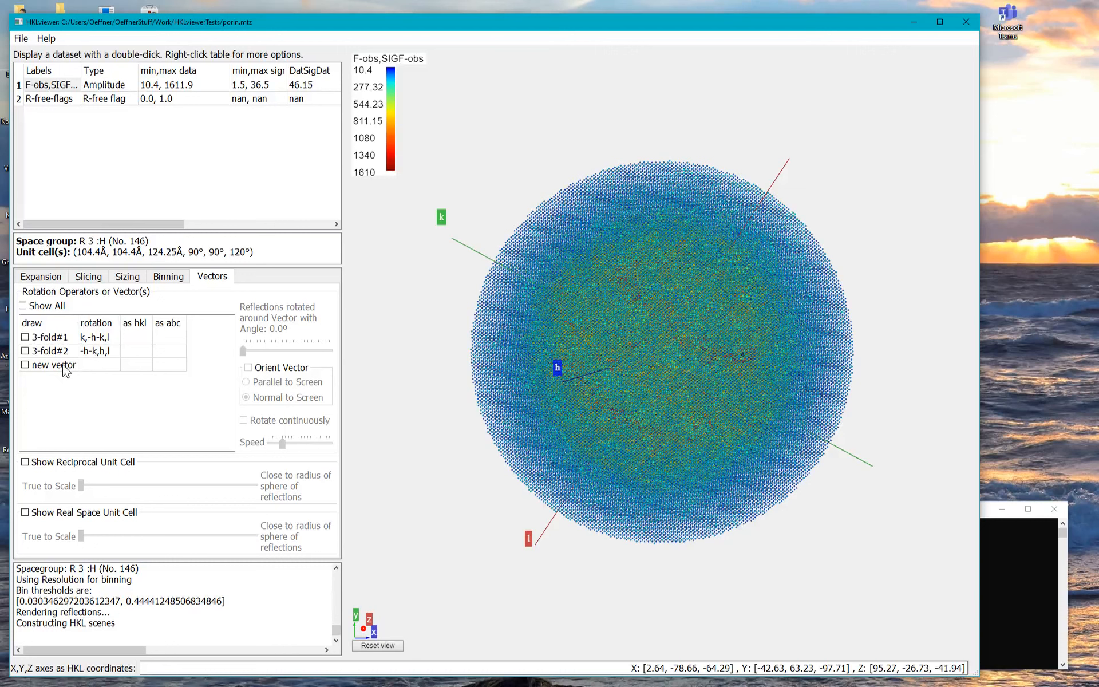
double_click(53, 365)
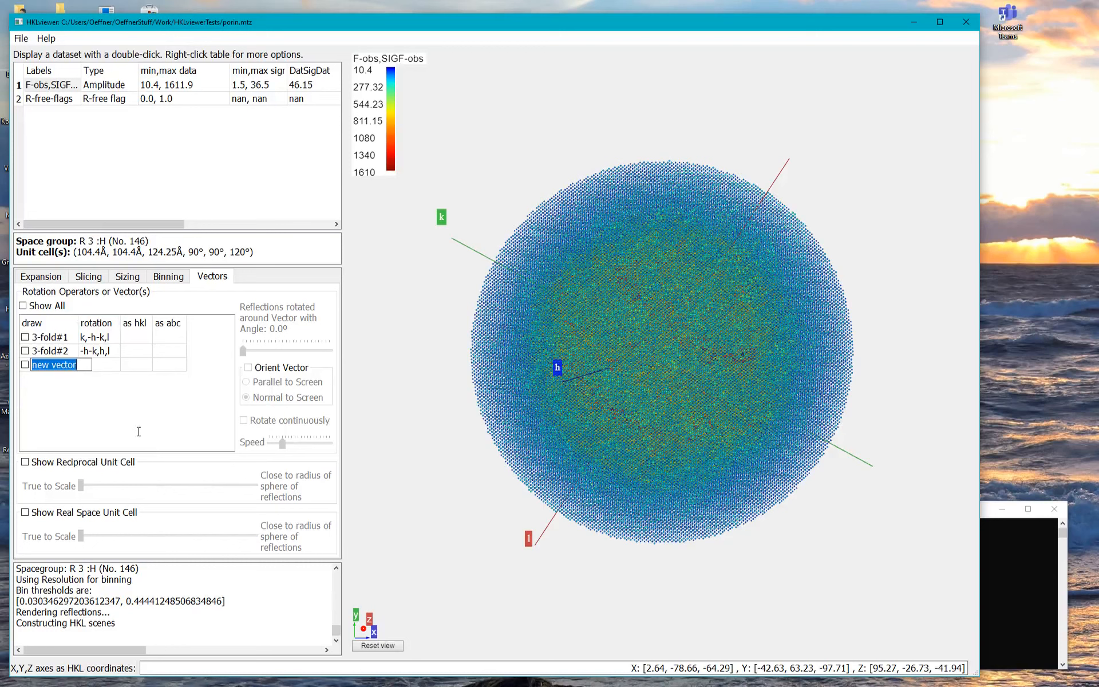
type("twin")
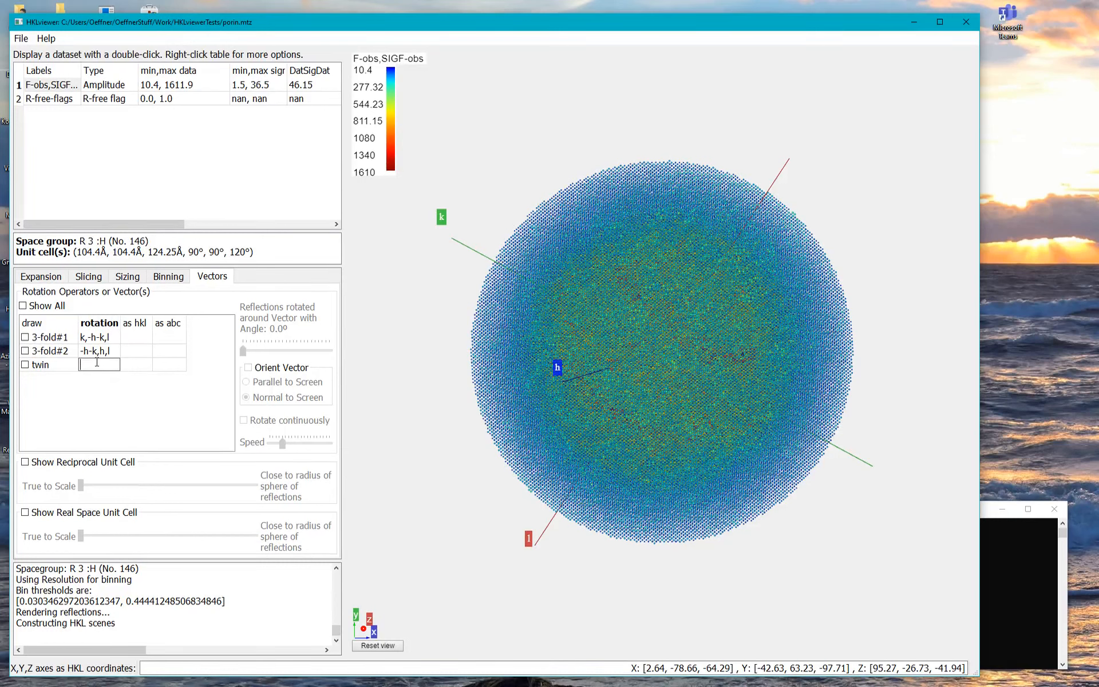
type("-h-")
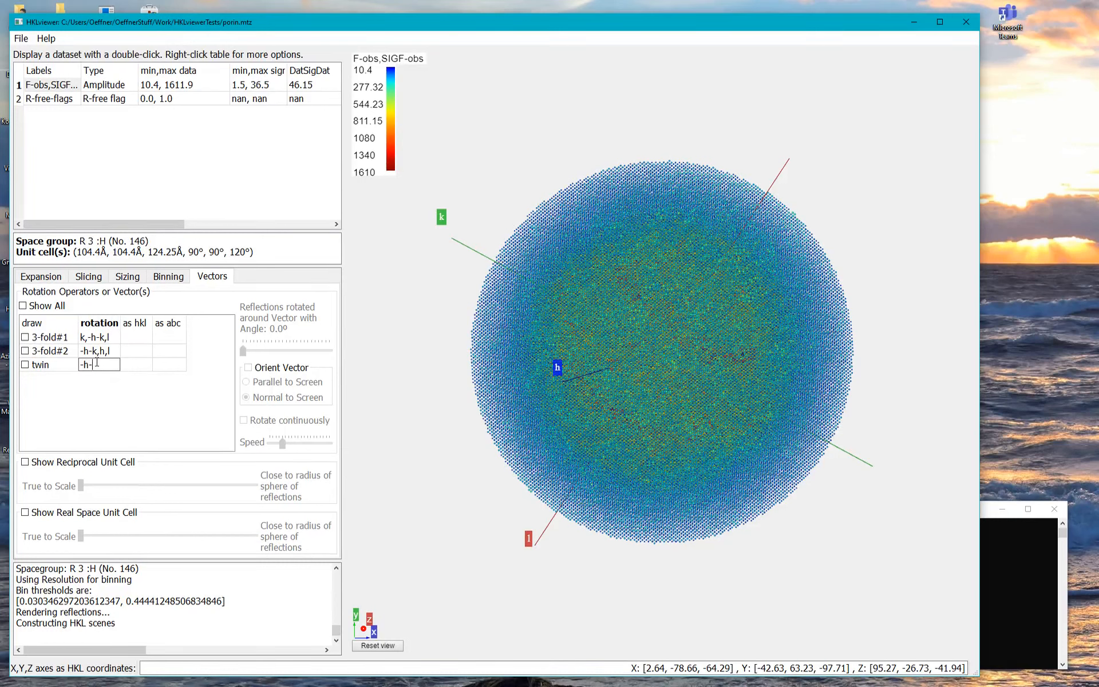
type("-h-k,")
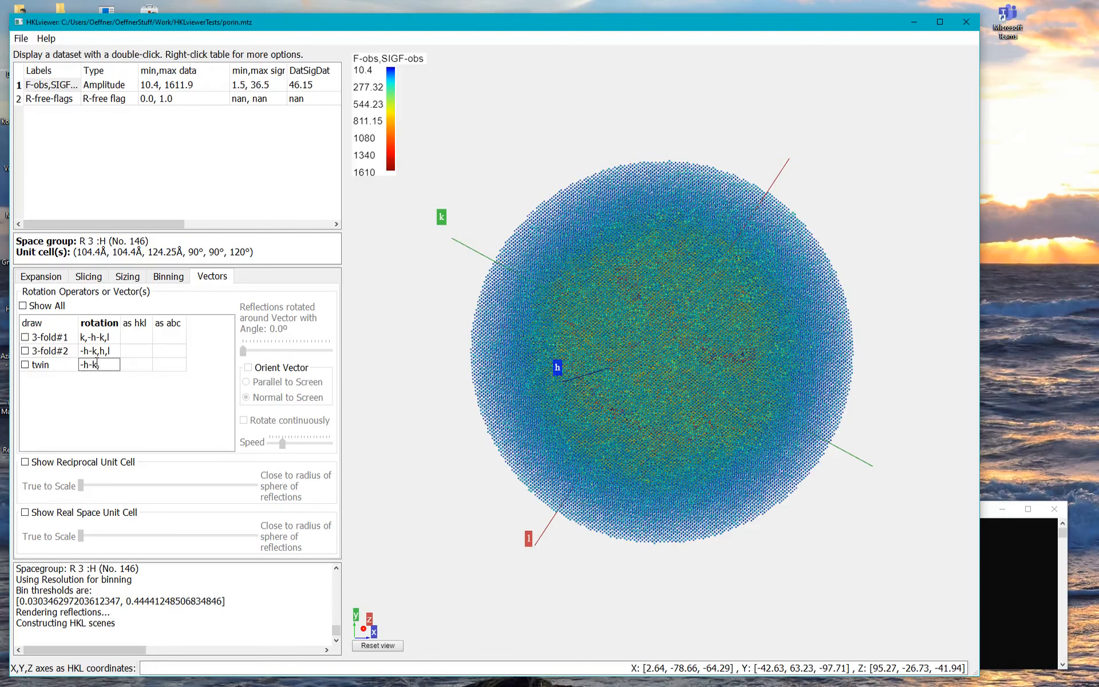
type("k,-l")
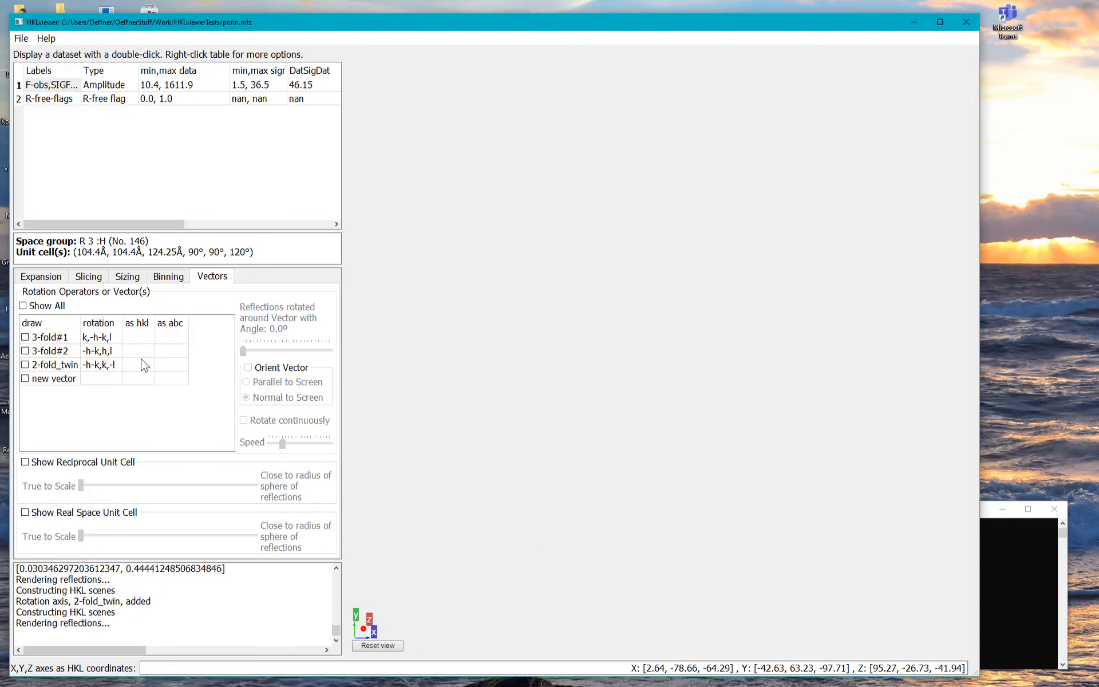
double_click(51, 84)
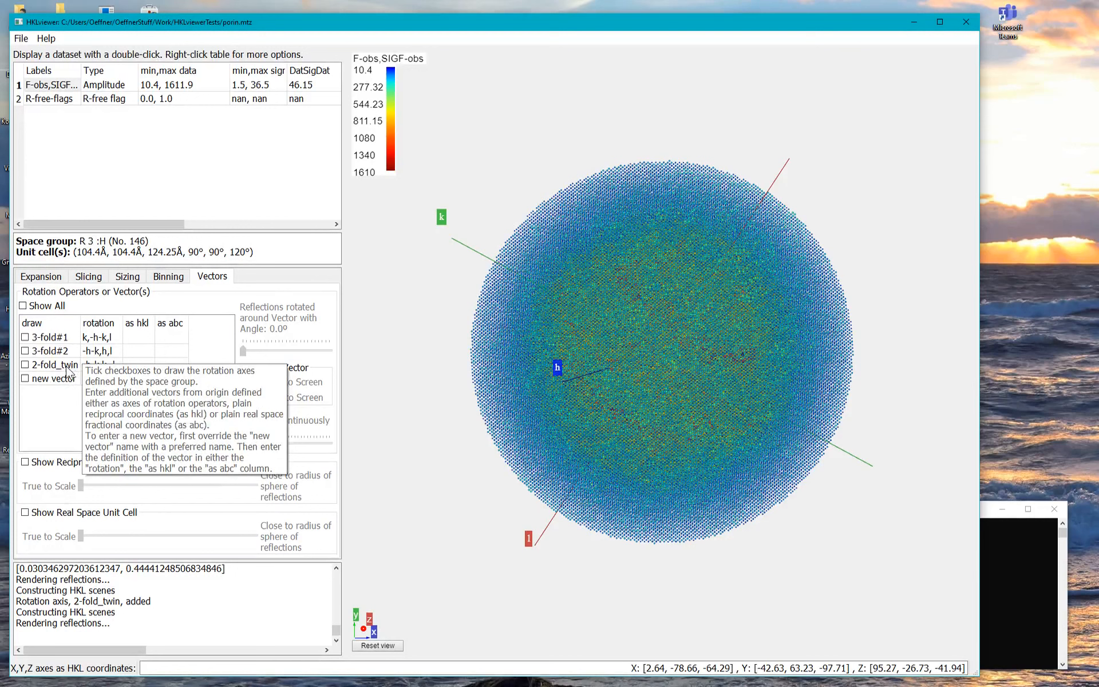
mouse_move(47, 375)
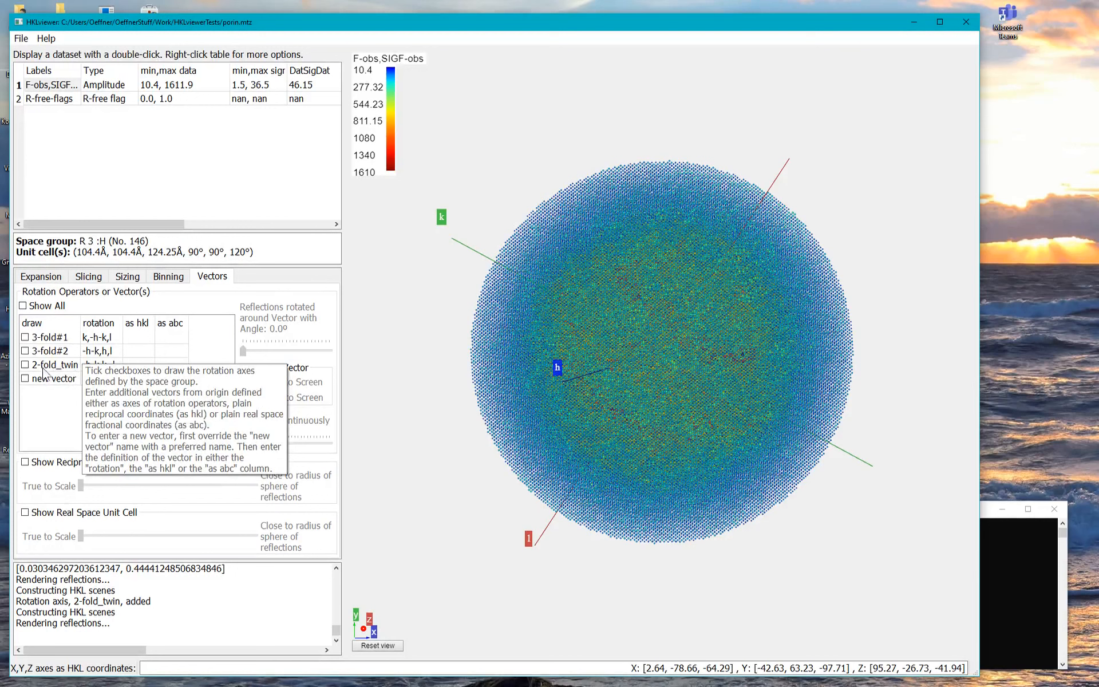
mouse_move(109, 357)
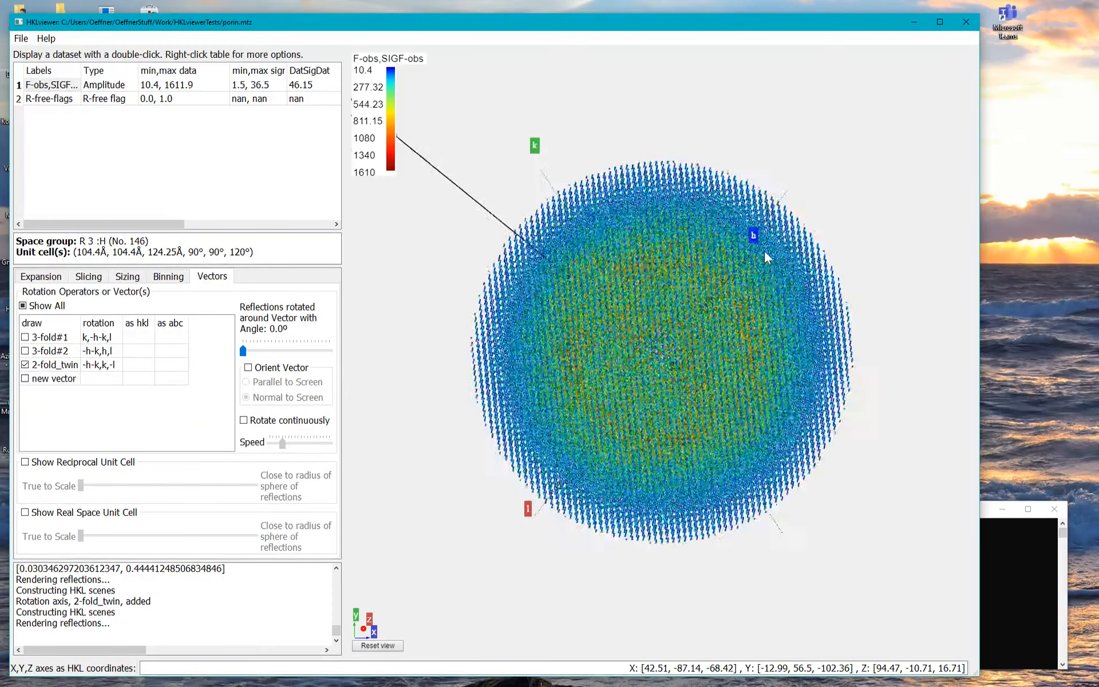
Draw the 2-fold_twin axis and orient it normal to the screen.
left_click_drag(768, 256, 512, 272)
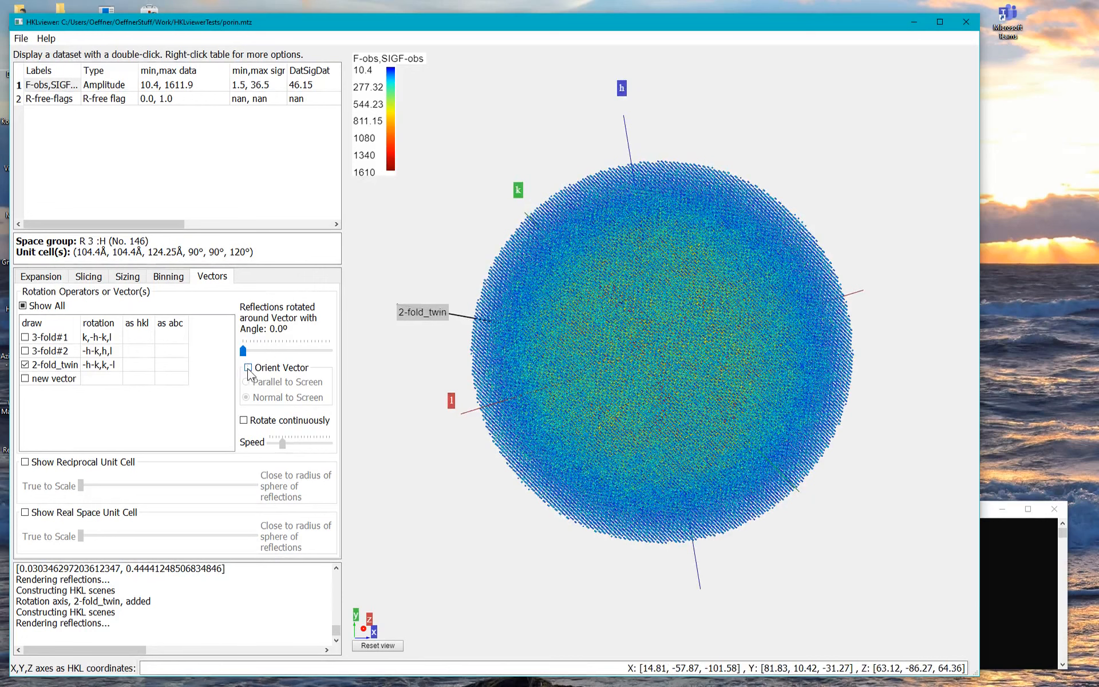
left_click(247, 367)
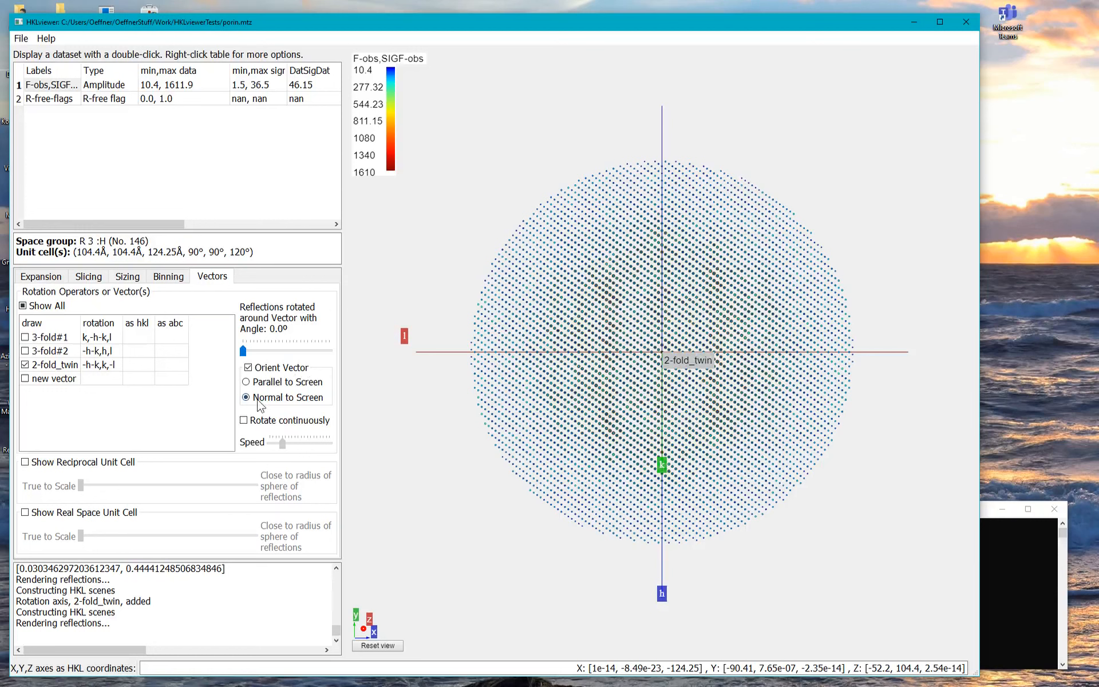
mouse_move(687, 352)
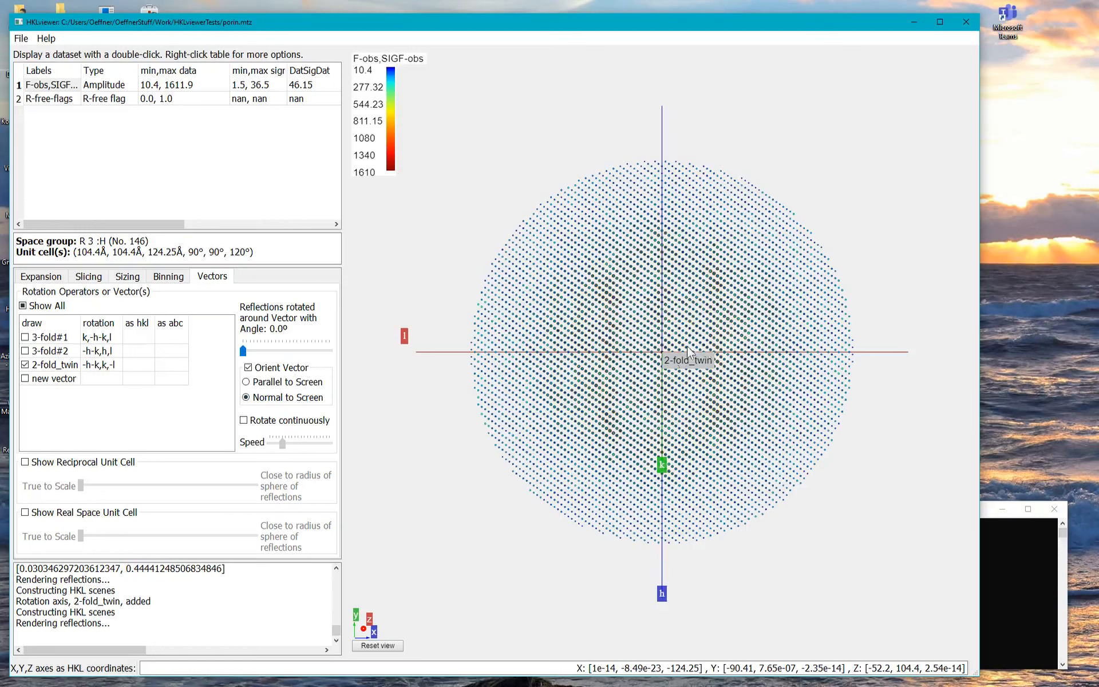
mouse_move(546, 253)
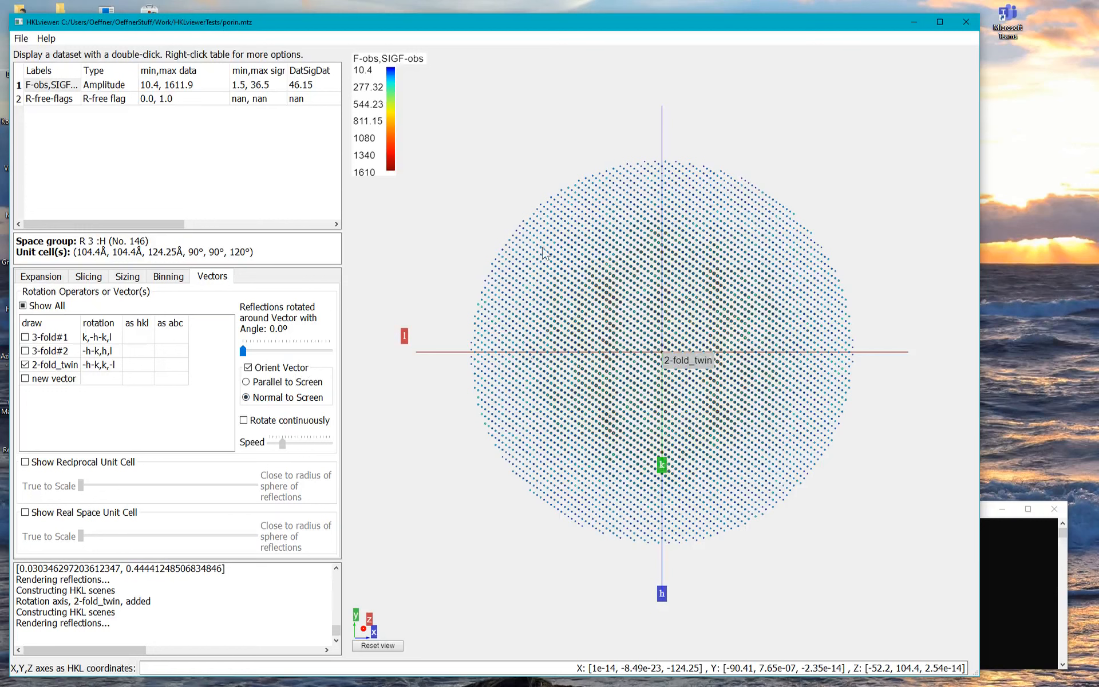
mouse_move(405, 365)
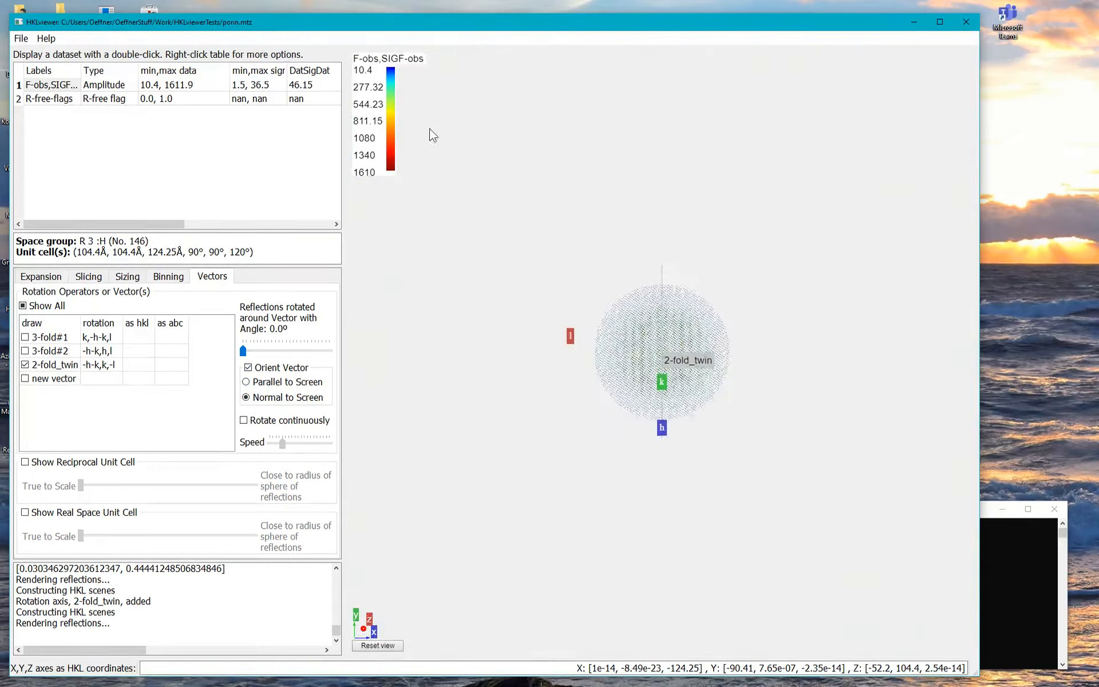
left_click(24, 337)
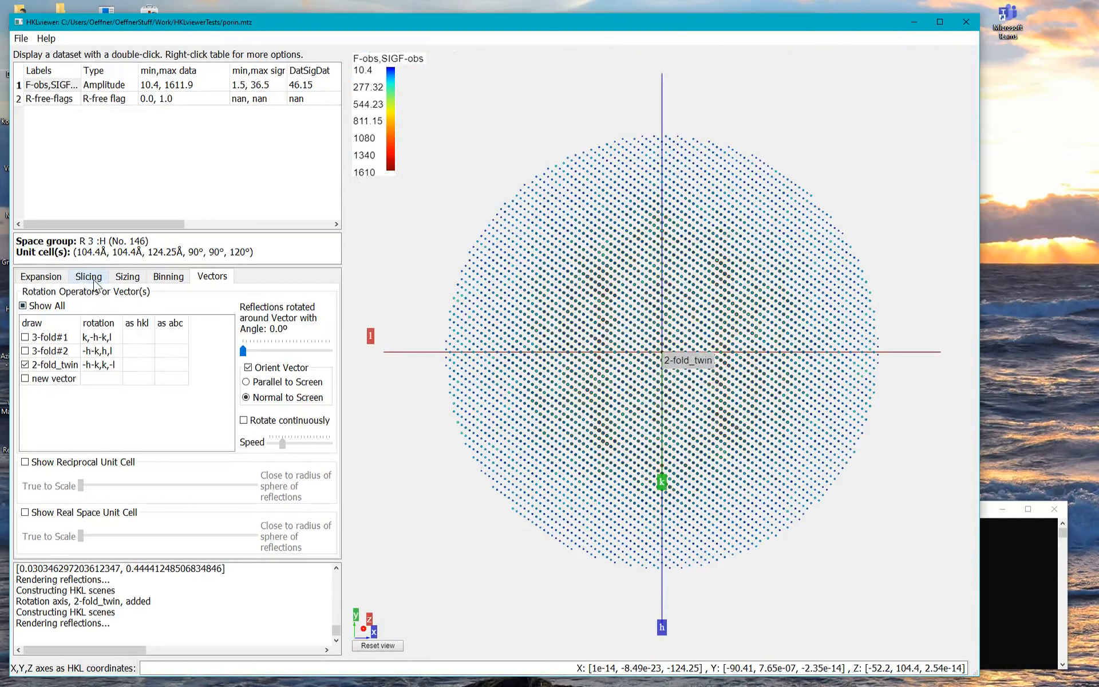
Enable clip-plane slicing at distance 4.00 from the origin with width 1.00.
left_click(88, 276)
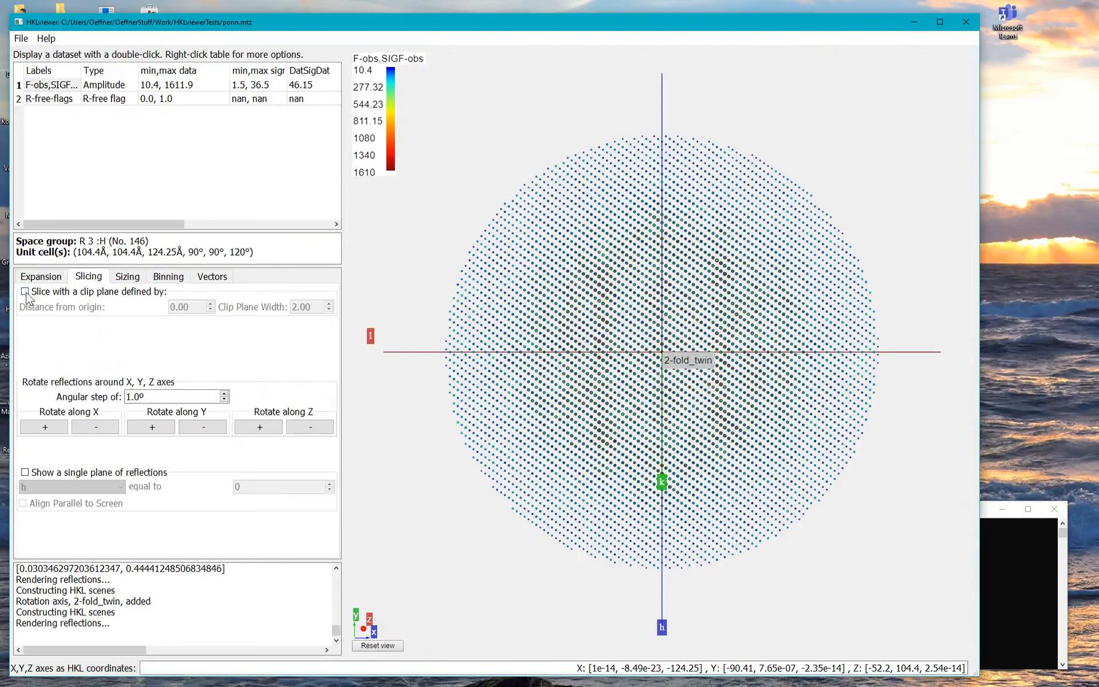
left_click(24, 292)
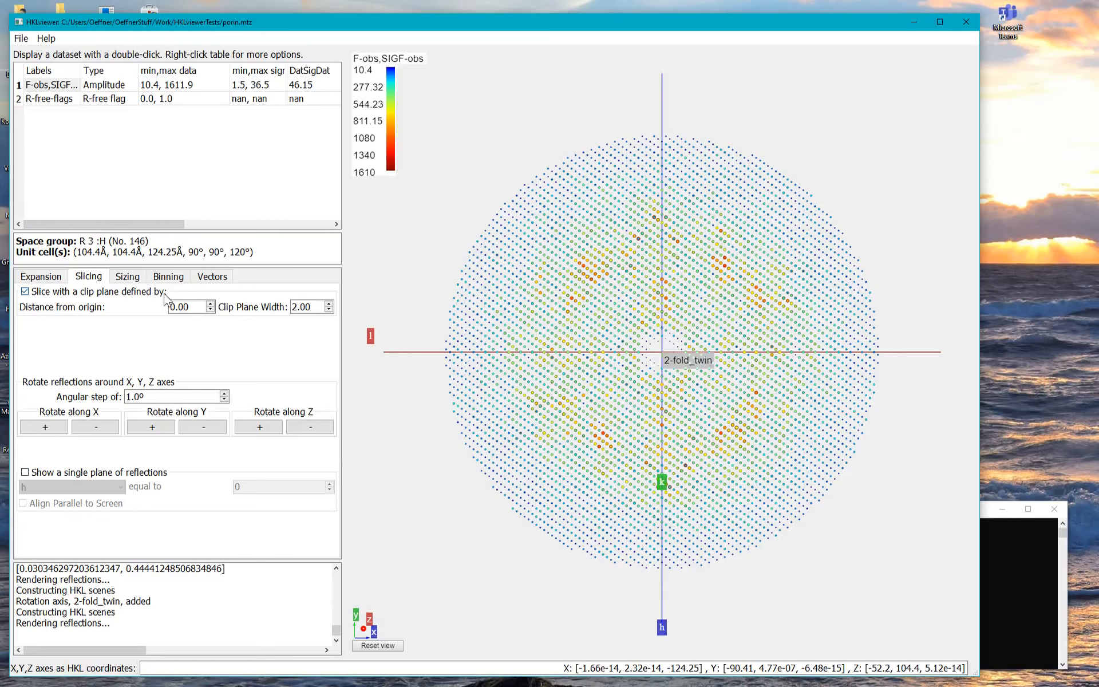
left_click(186, 306)
type("4")
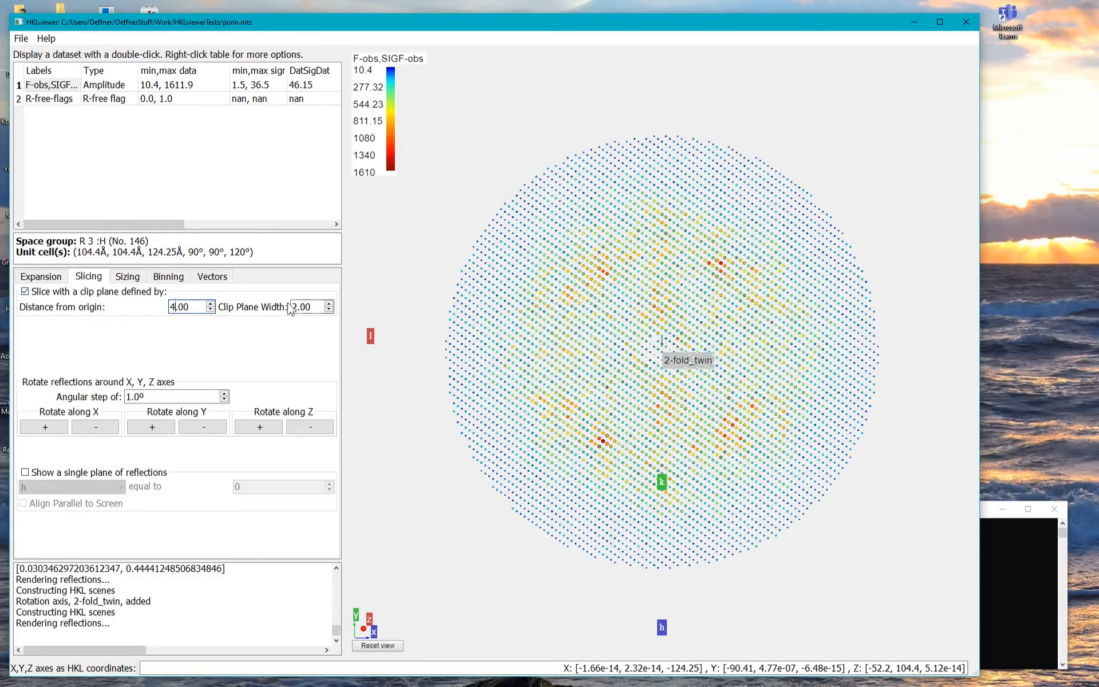
left_click(307, 306)
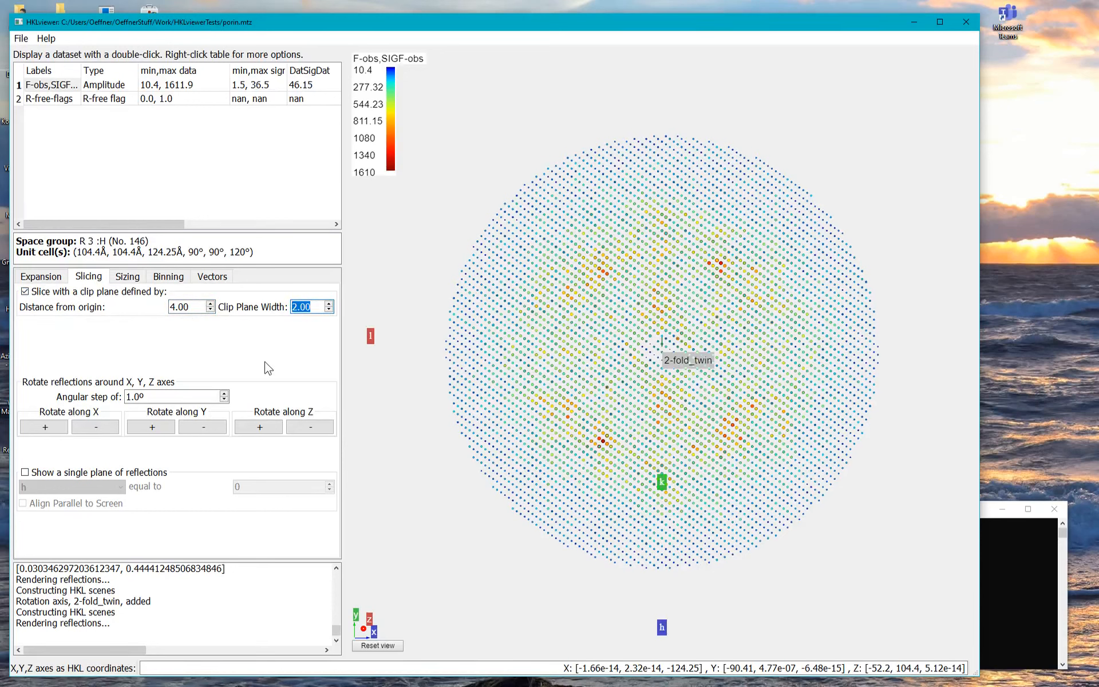
type("1.00")
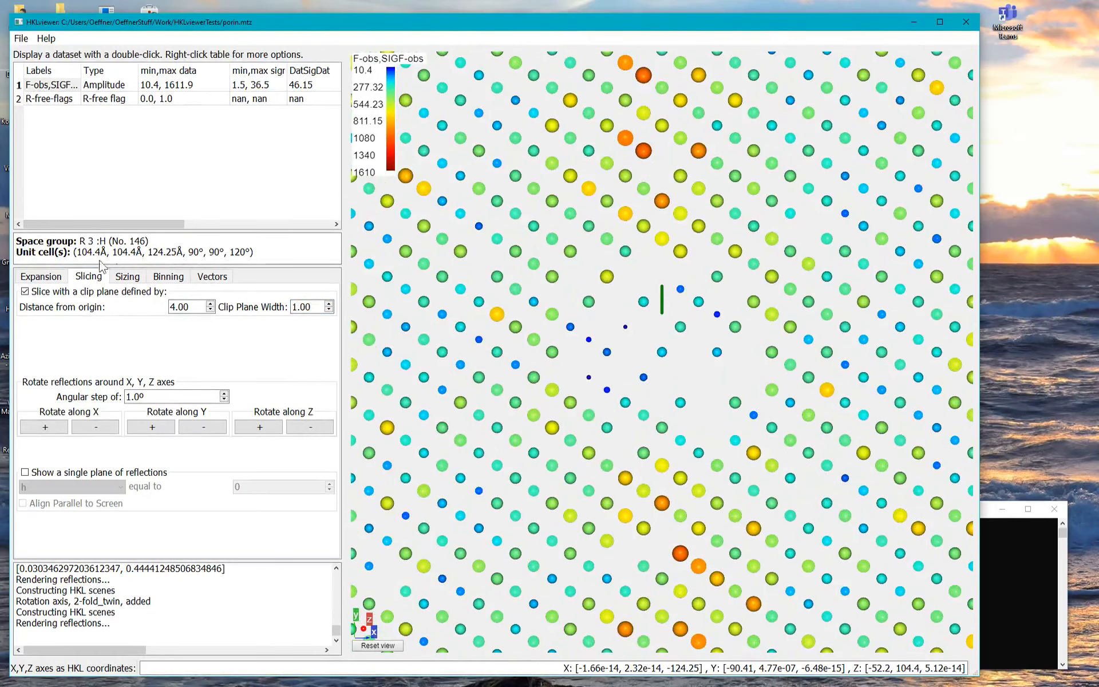
mouse_move(69, 87)
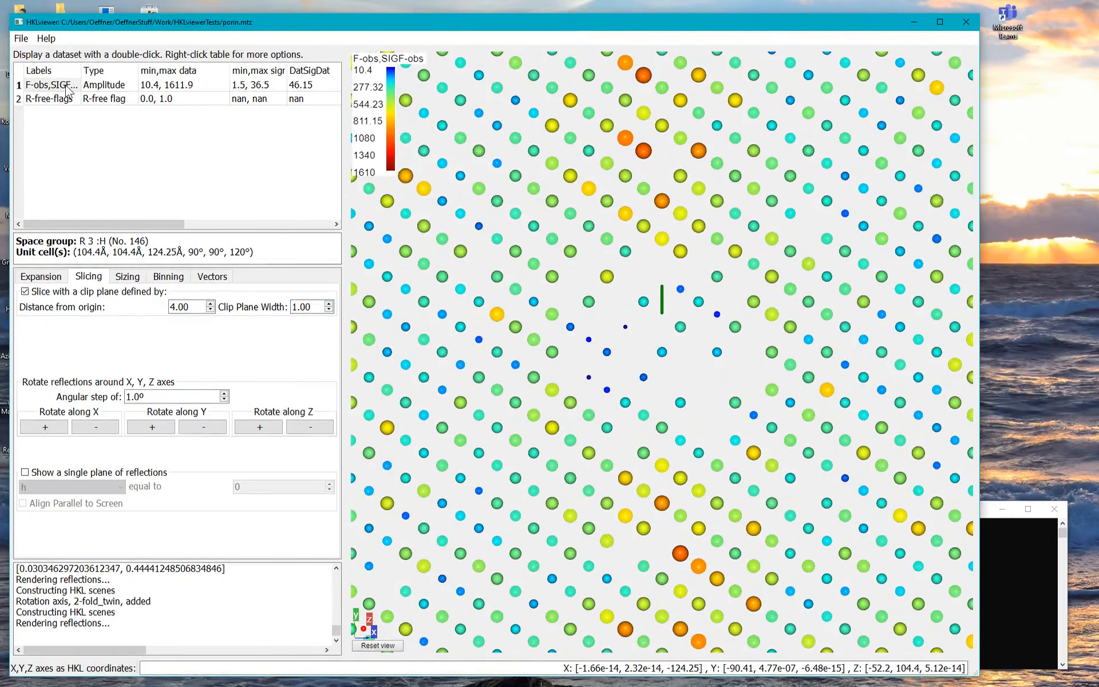
Open the F-obs and SIGF-obs data table from the dataset's context menu.
right_click(49, 85)
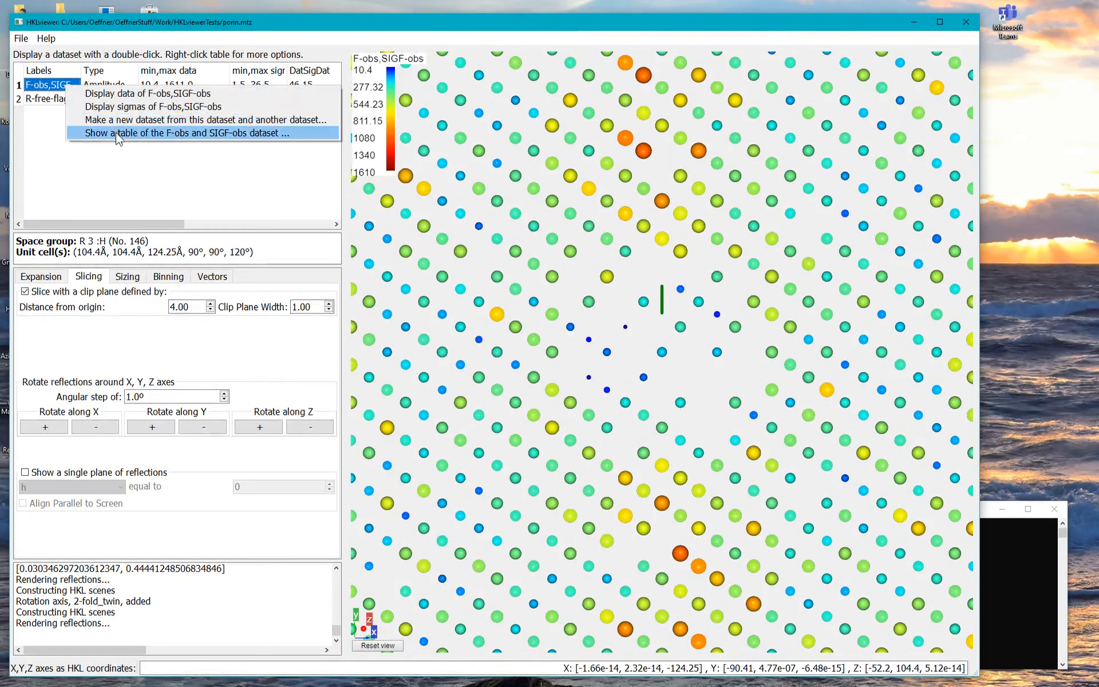
left_click(185, 133)
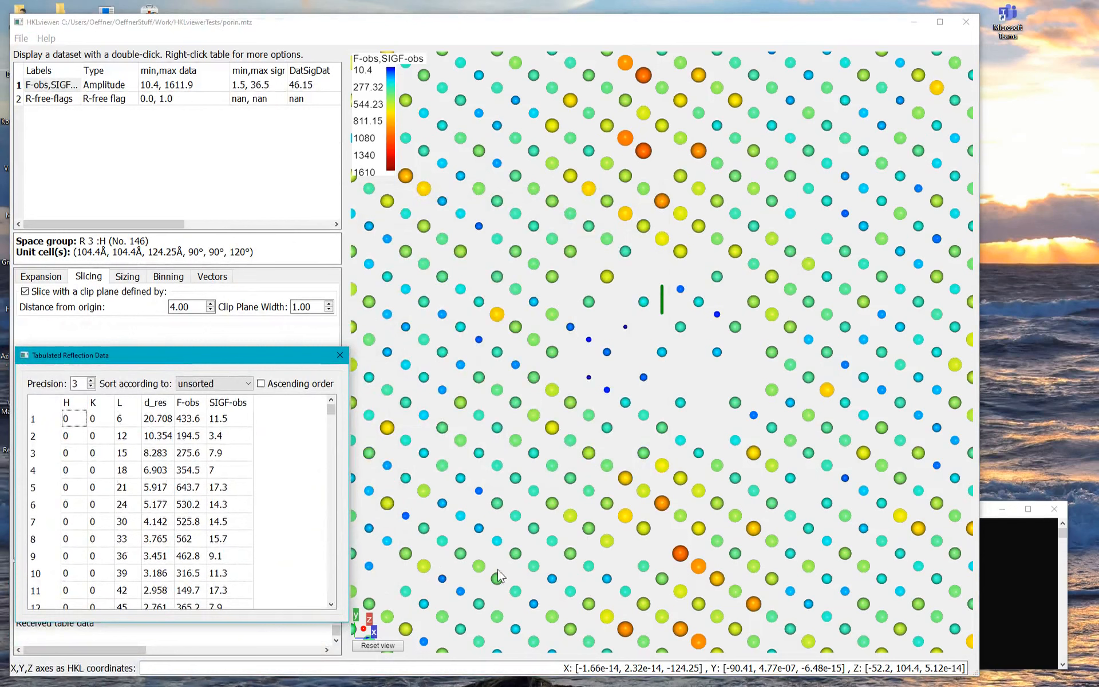
mouse_move(550, 445)
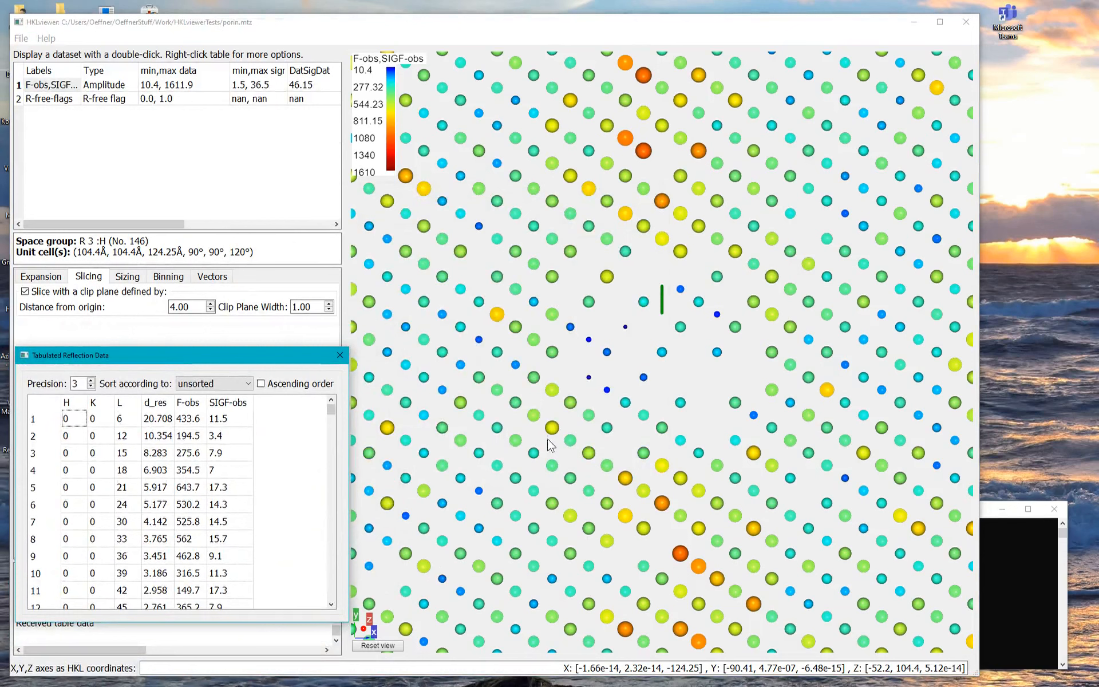
mouse_move(552, 428)
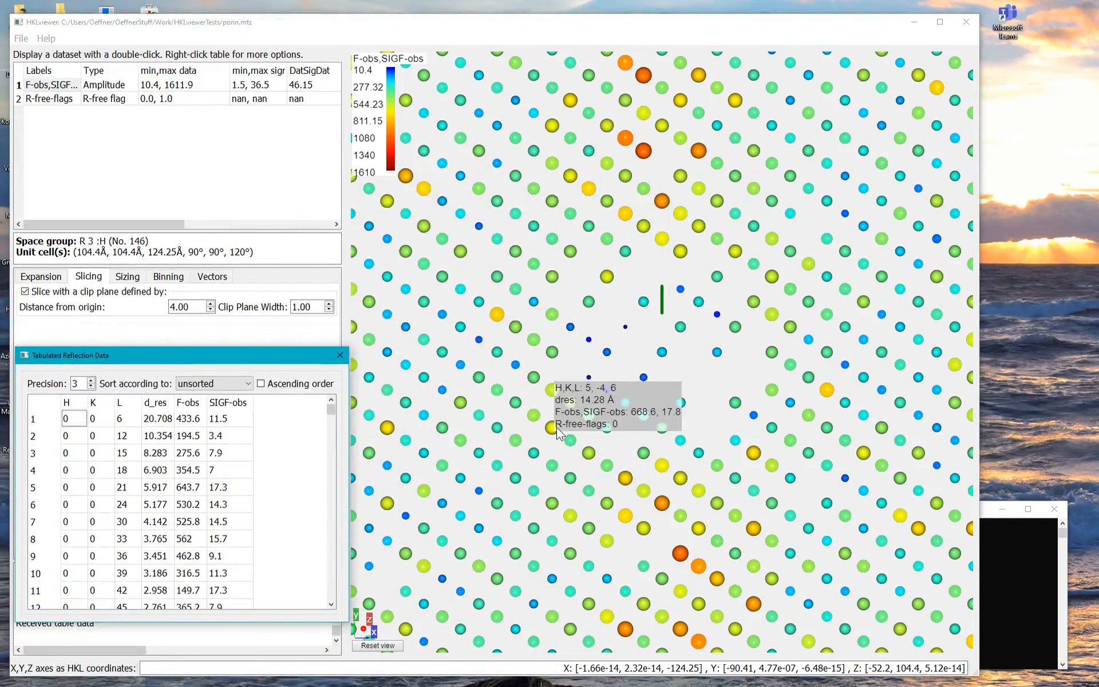
mouse_move(390, 270)
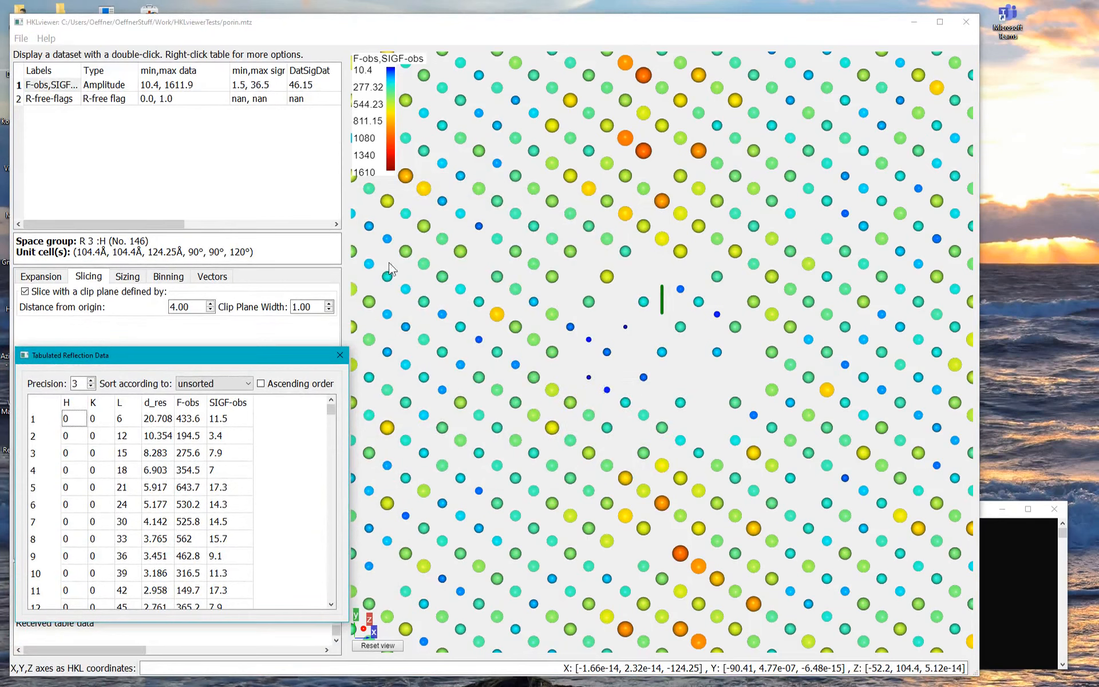
Raise the tooltip opacity to 0.85 in Settings, then close the window.
left_click(21, 38)
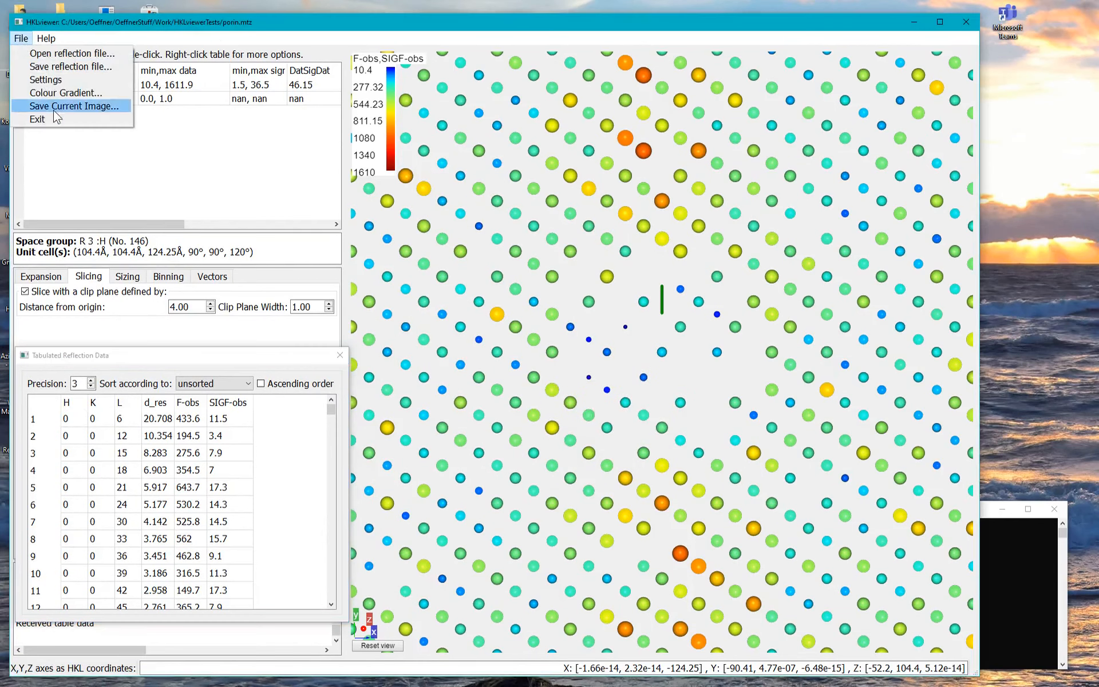
left_click(46, 79)
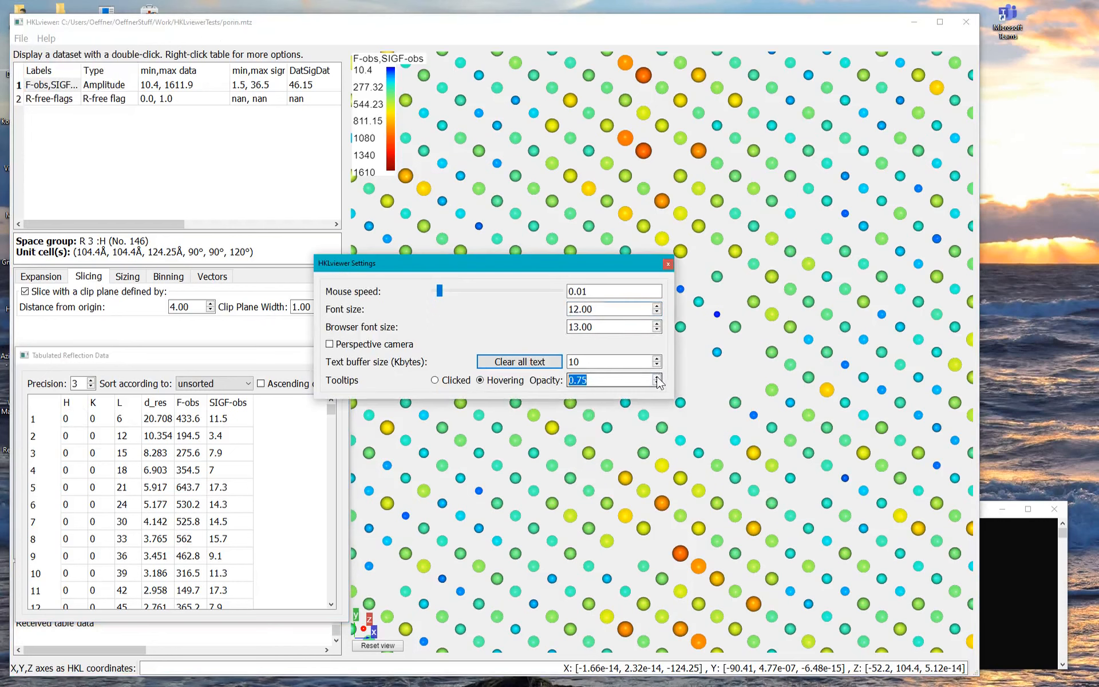
left_click(657, 377)
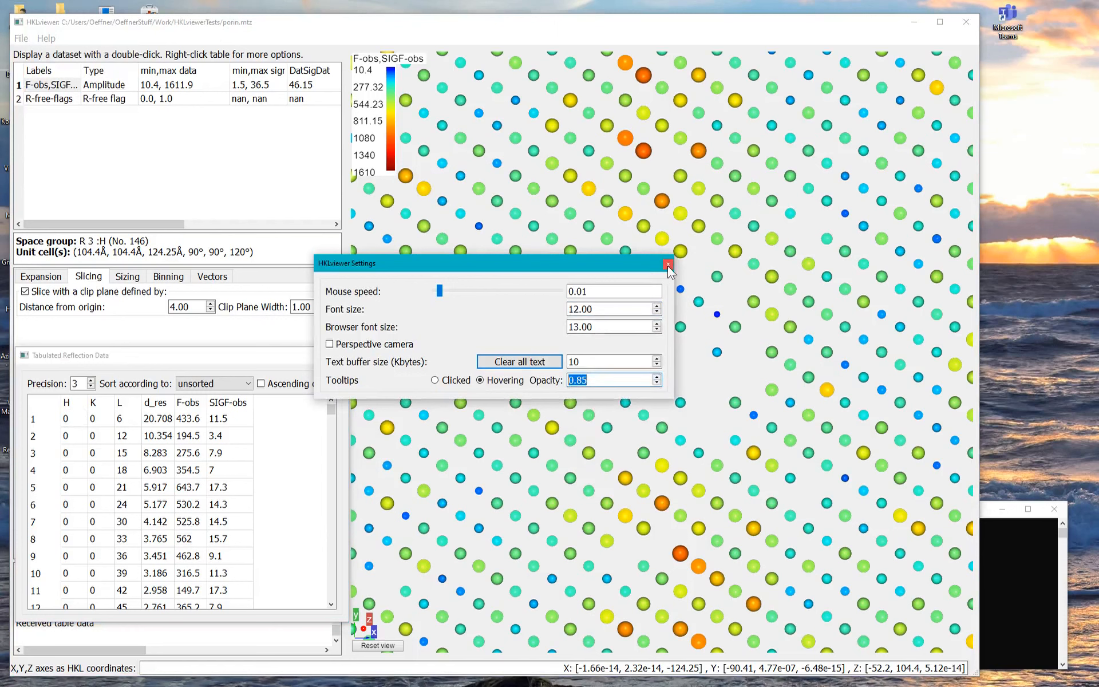
left_click(668, 263)
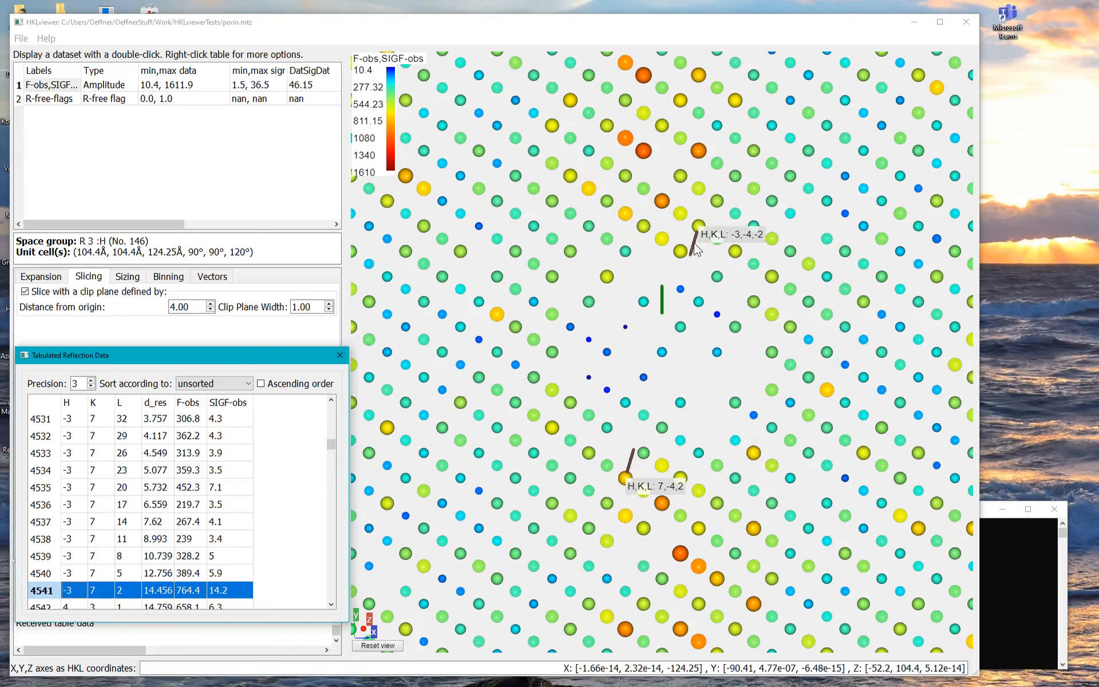
mouse_move(718, 247)
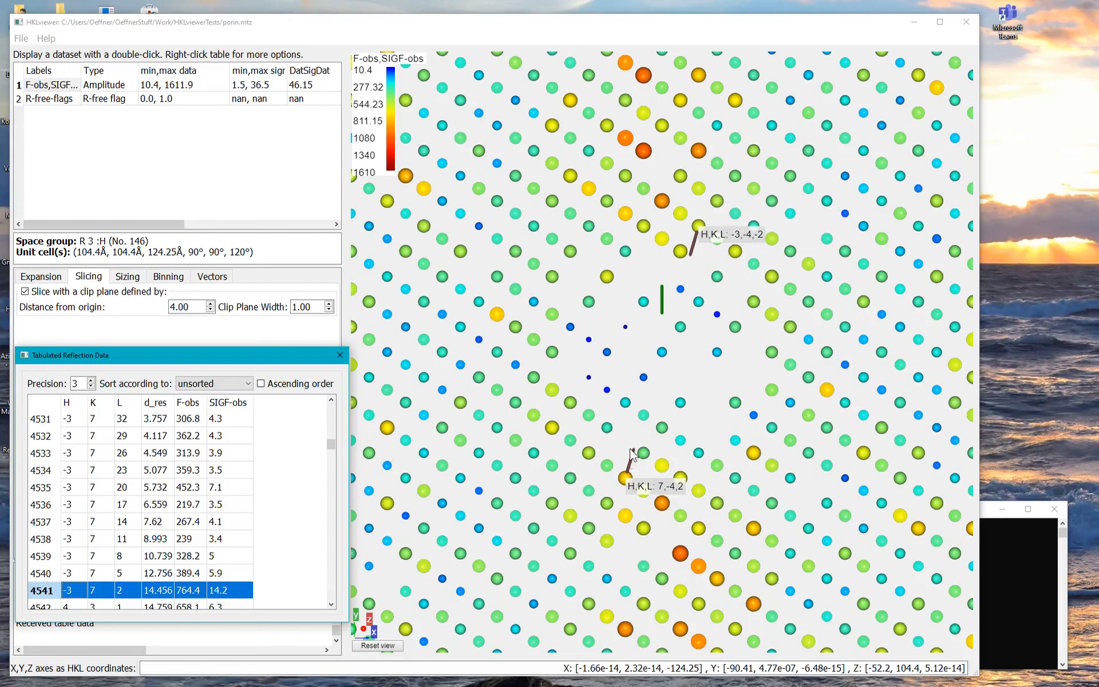
mouse_move(468, 524)
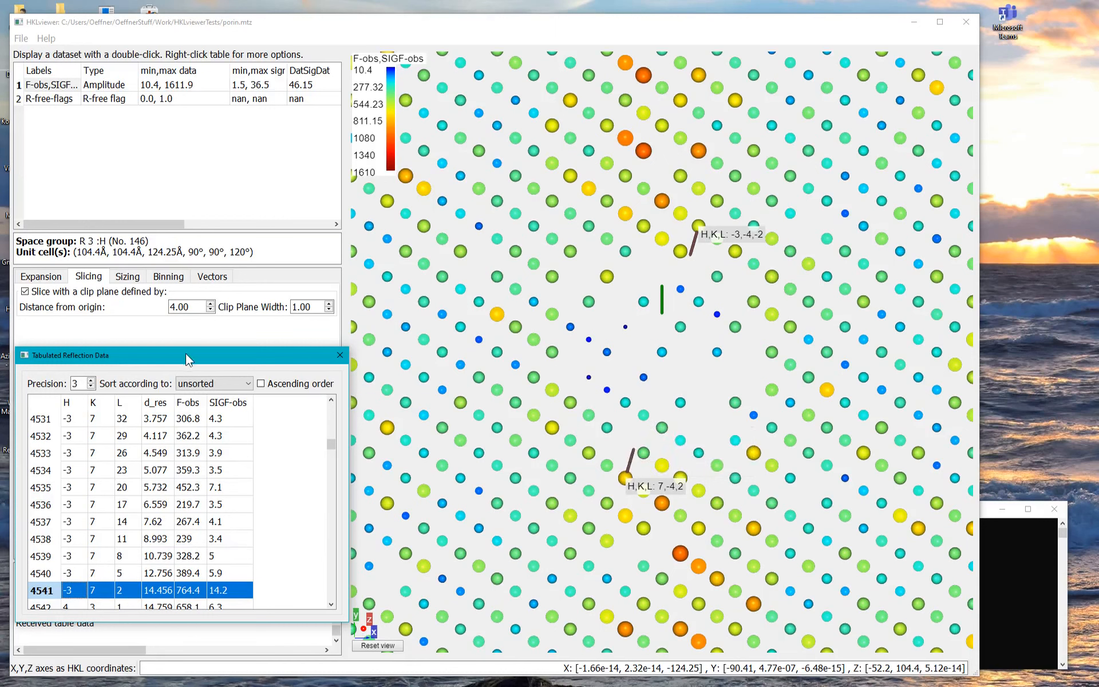
mouse_move(293, 503)
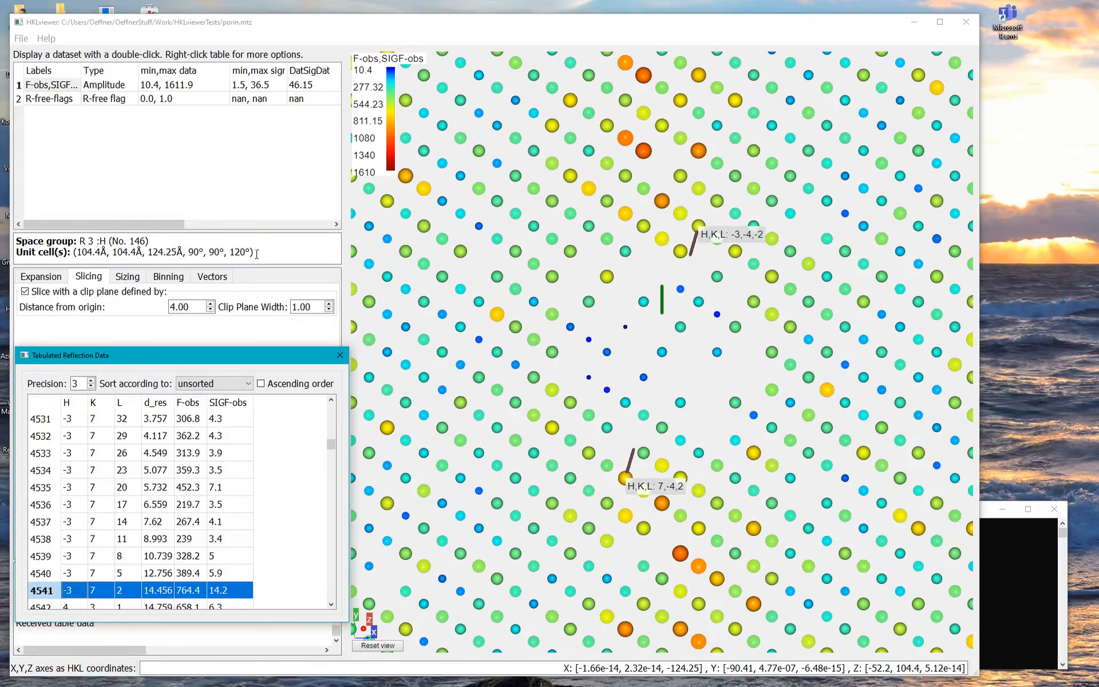
mouse_move(647, 495)
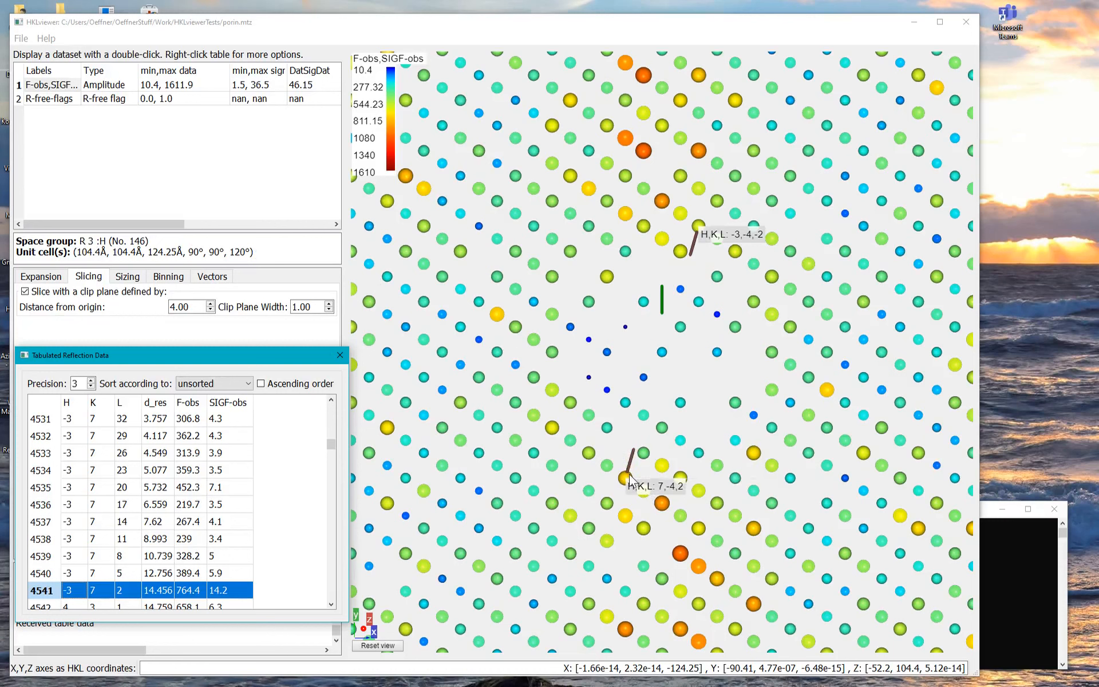
mouse_move(655, 489)
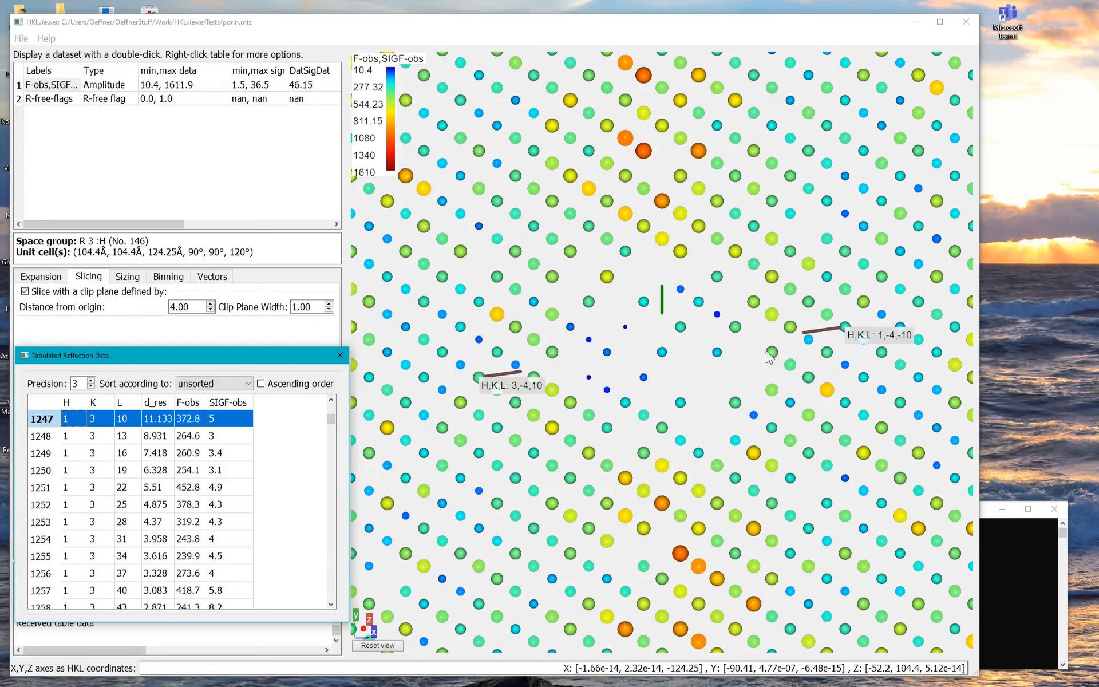
mouse_move(274, 400)
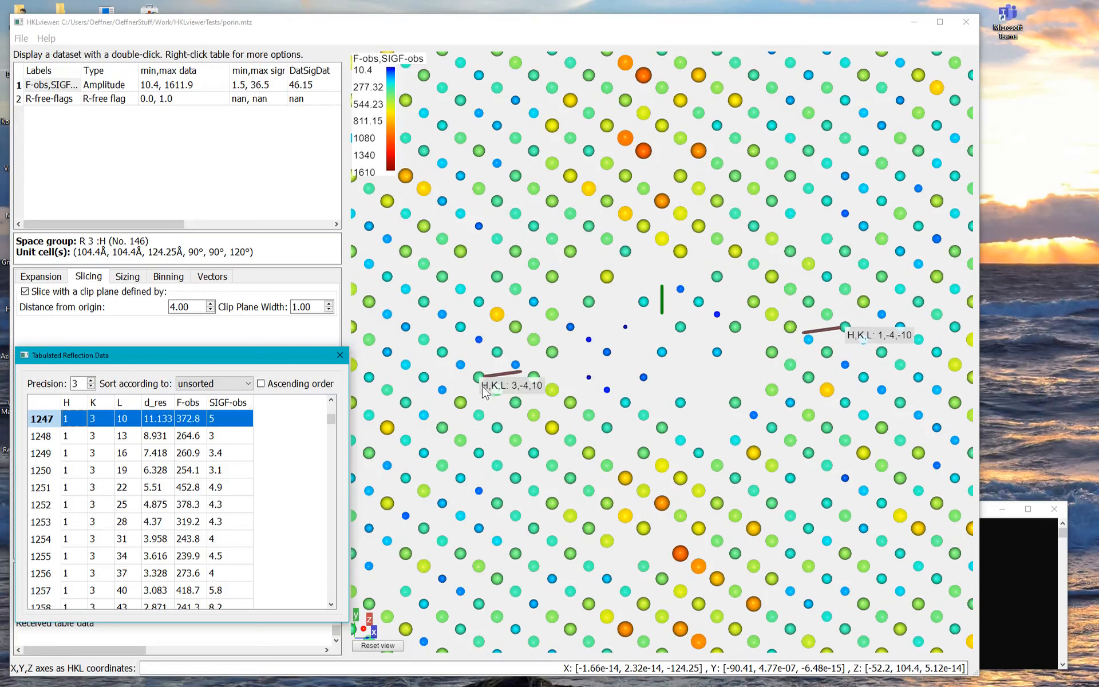
mouse_move(887, 361)
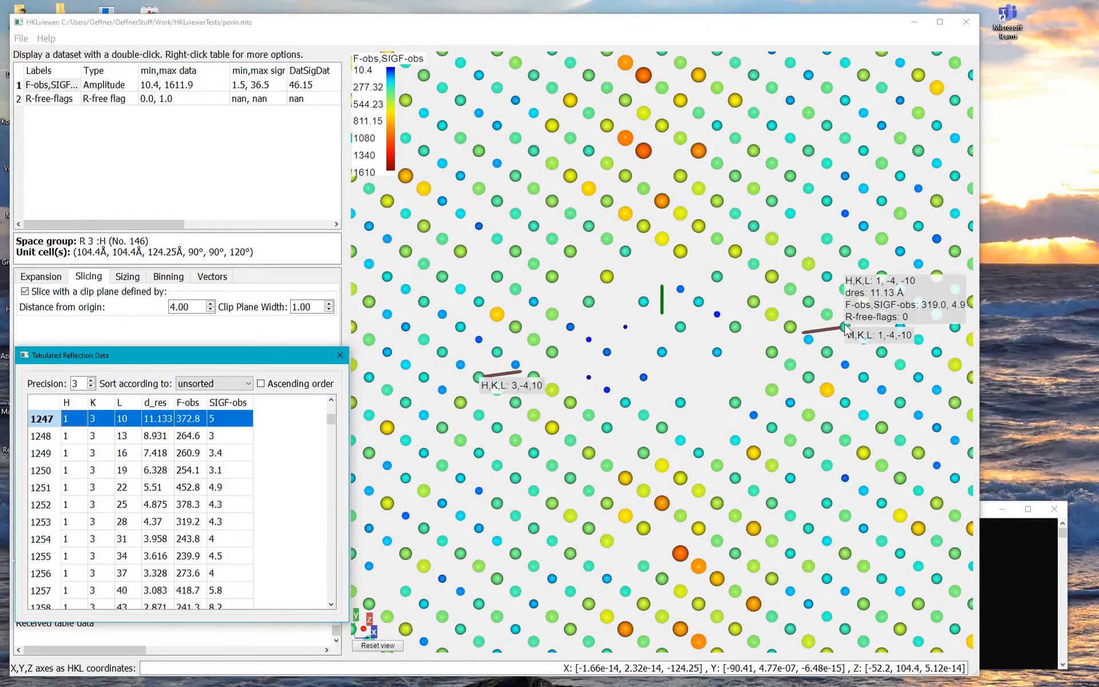
mouse_move(862, 468)
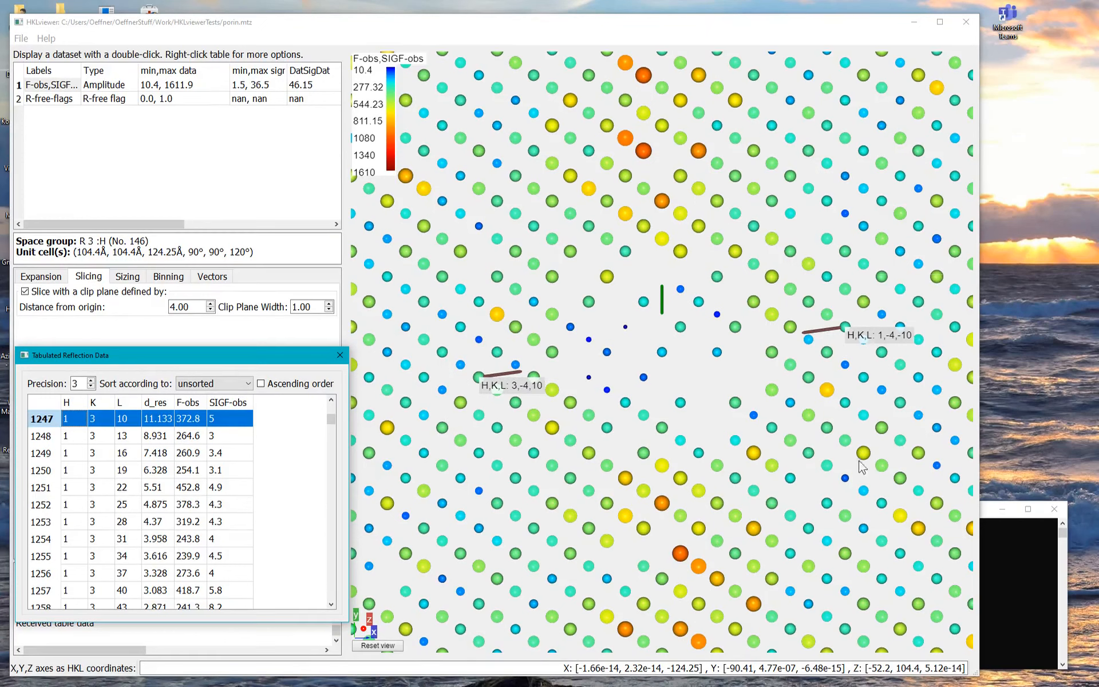
mouse_move(866, 456)
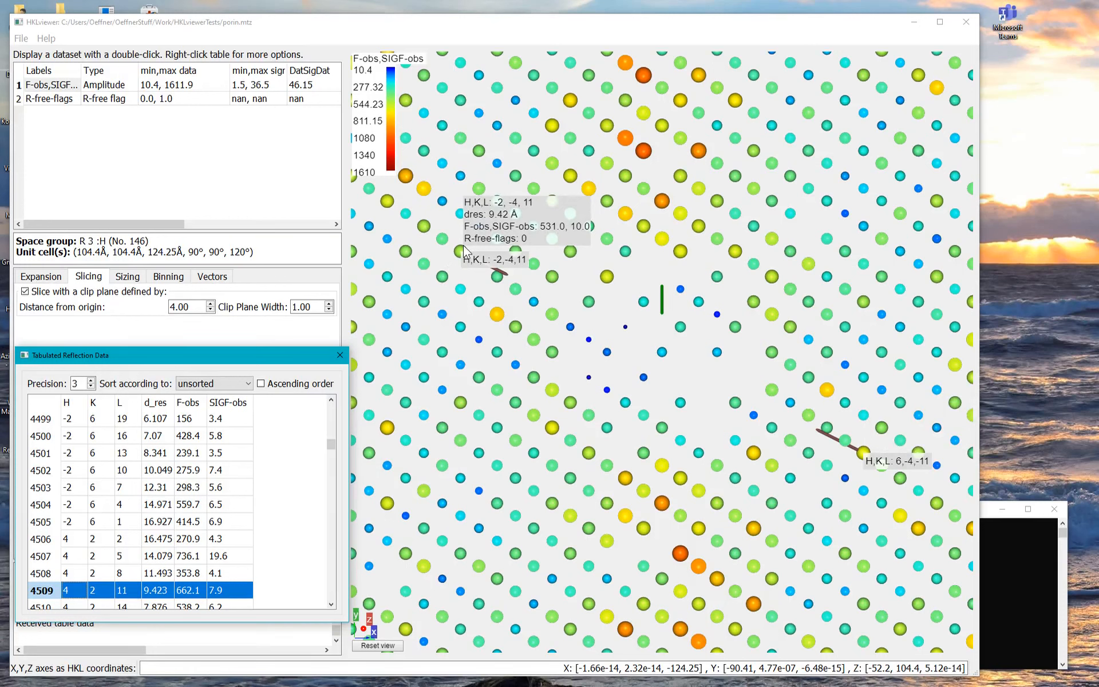
mouse_move(617, 371)
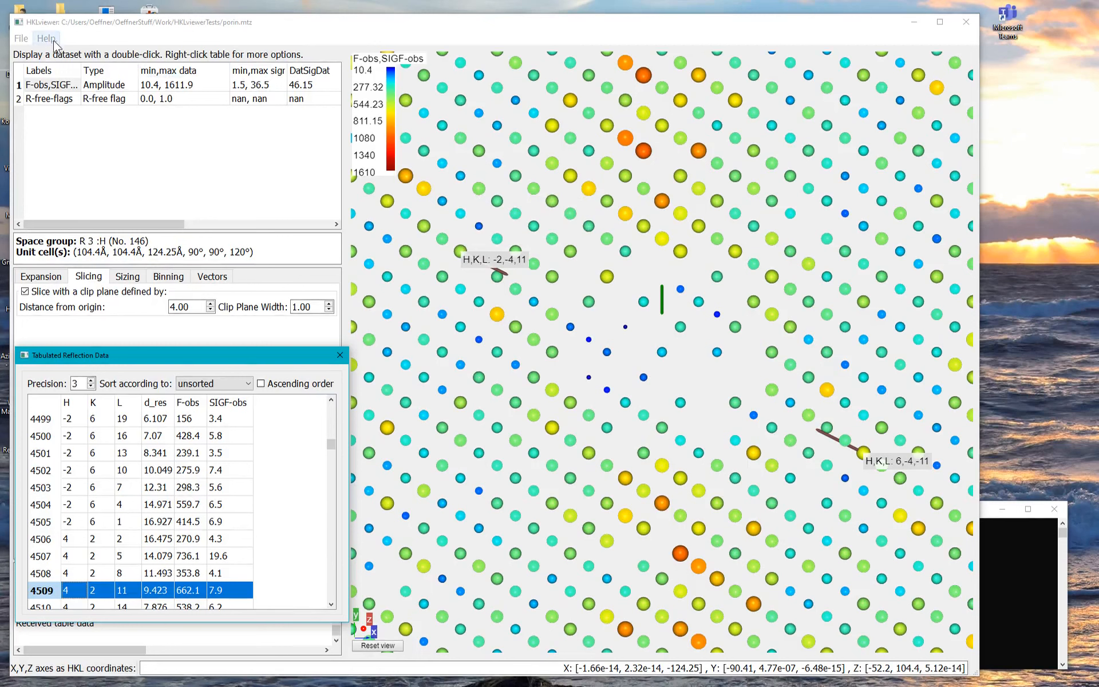
Show HKLviewer's help options, including documentation and tutorial.
left_click(45, 38)
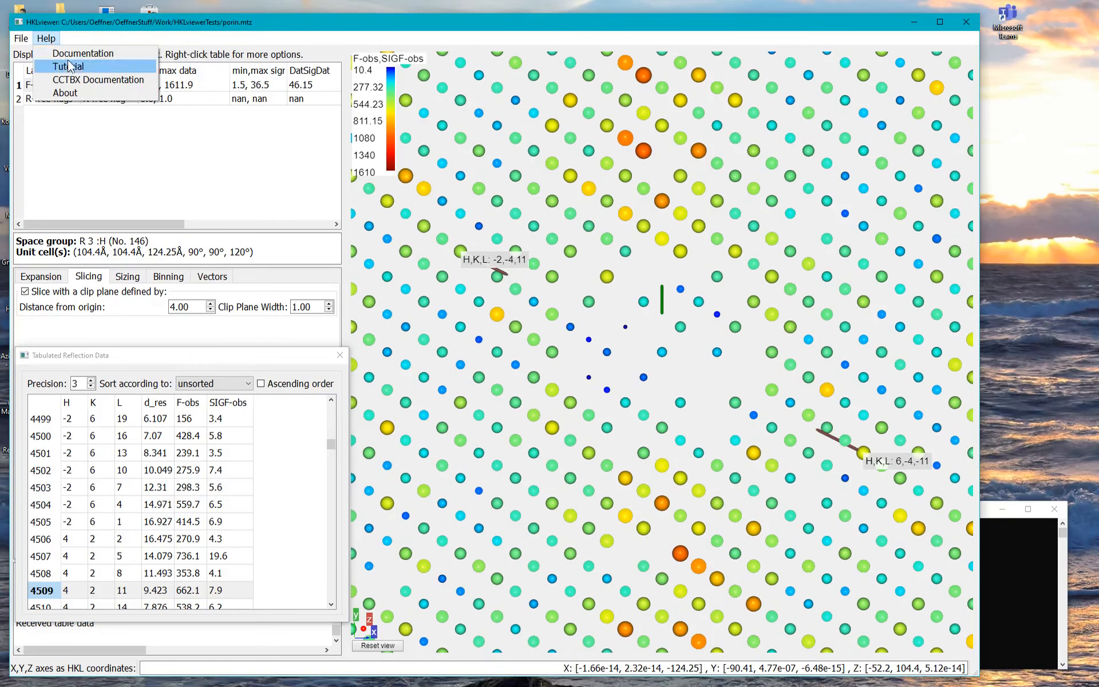